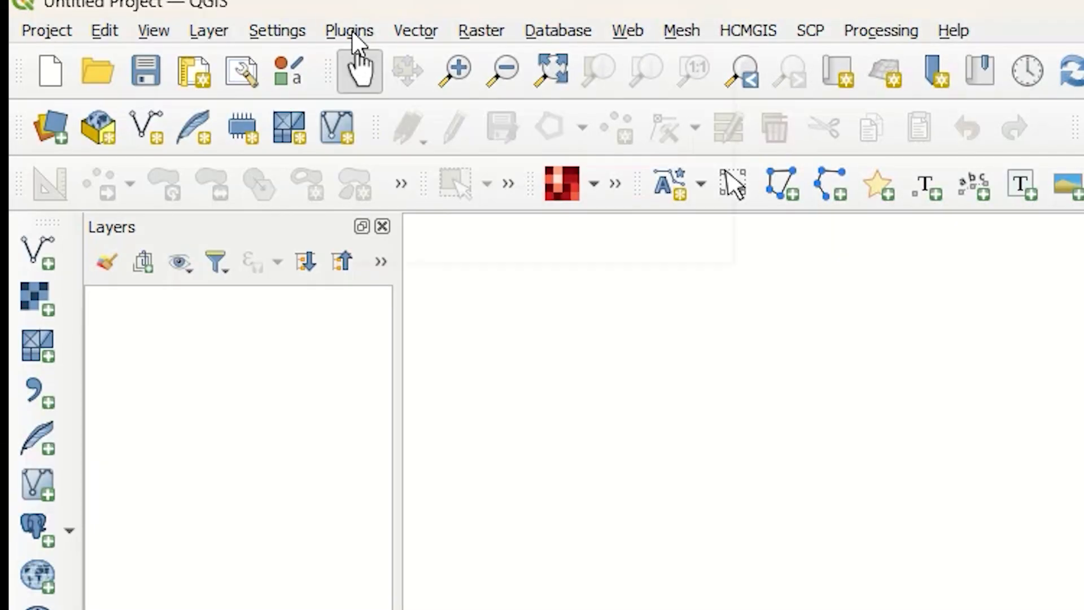
Step: Bring up the plugin management commands from the Plugins menu
click(349, 30)
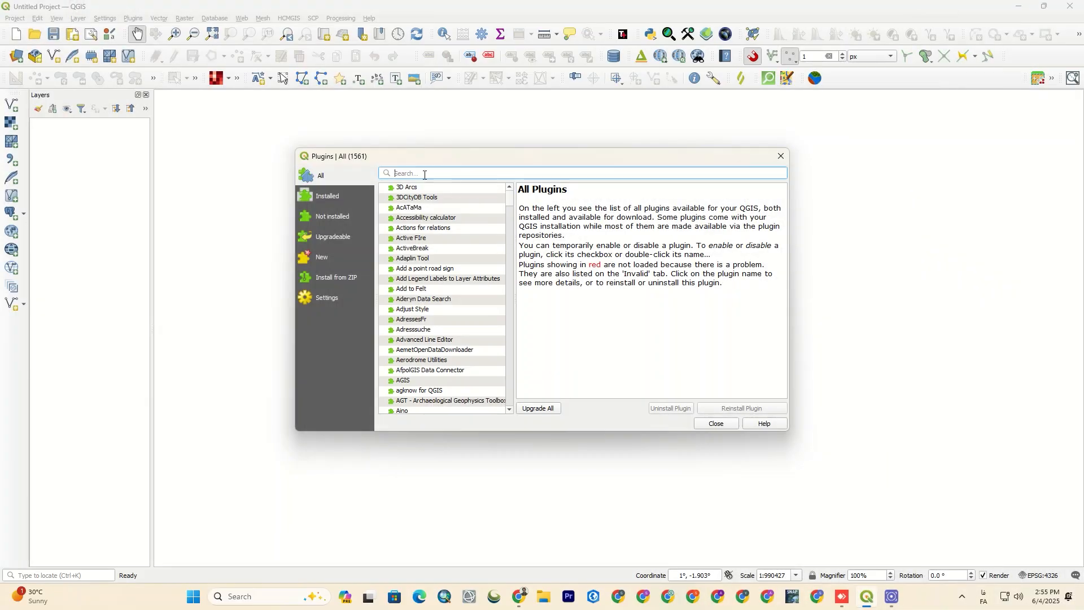
Step: Filter plugins by "quickma", select QuickMapServices and enable it to show its details
text(quickmap)
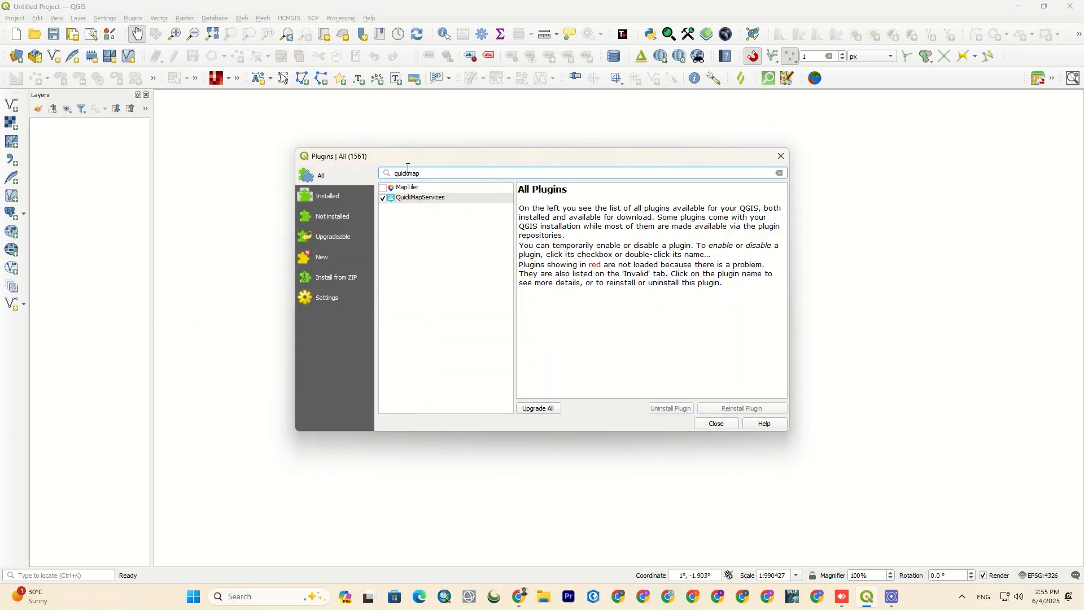
click(420, 196)
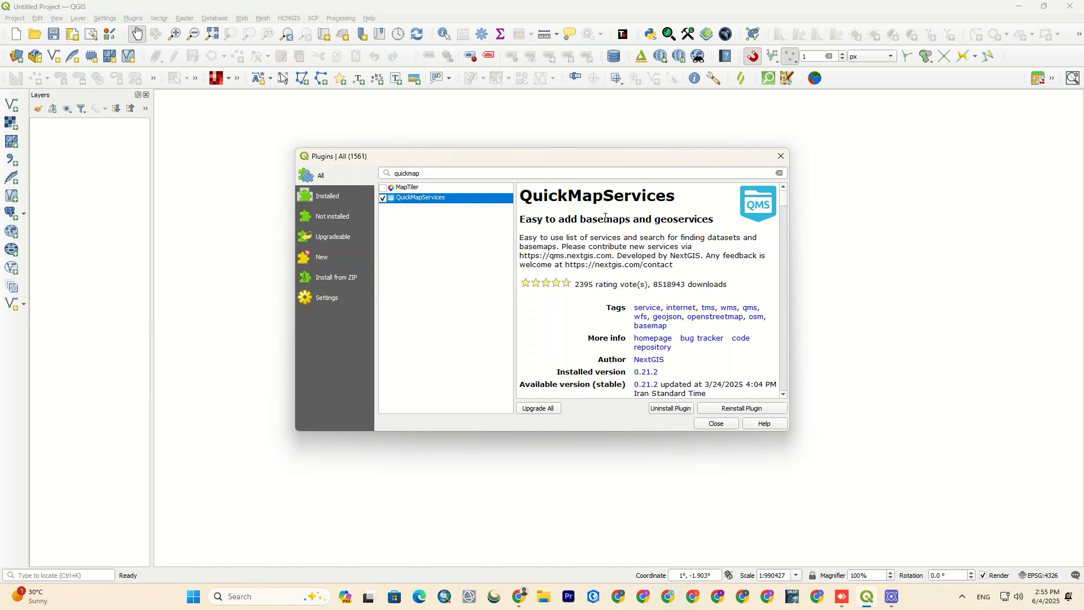
drag(626, 433, 626, 507)
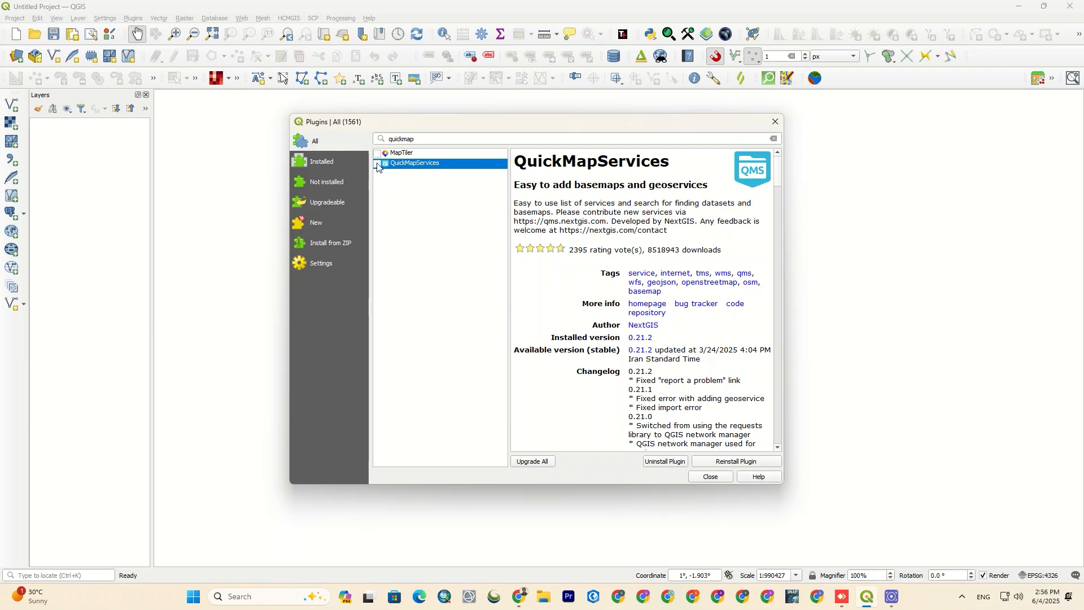
click(377, 162)
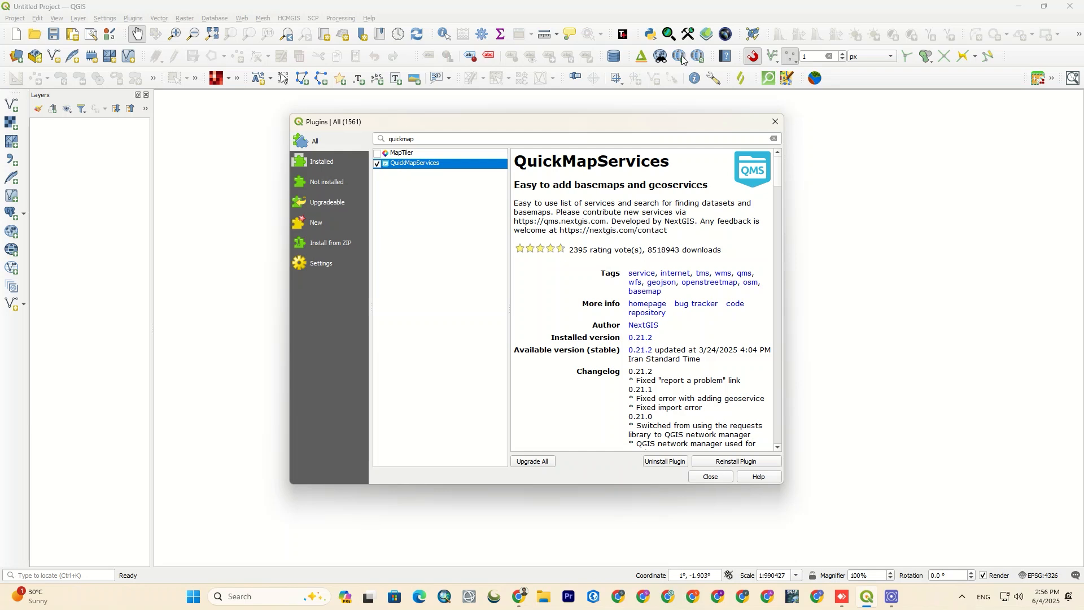
mouse_move(646, 242)
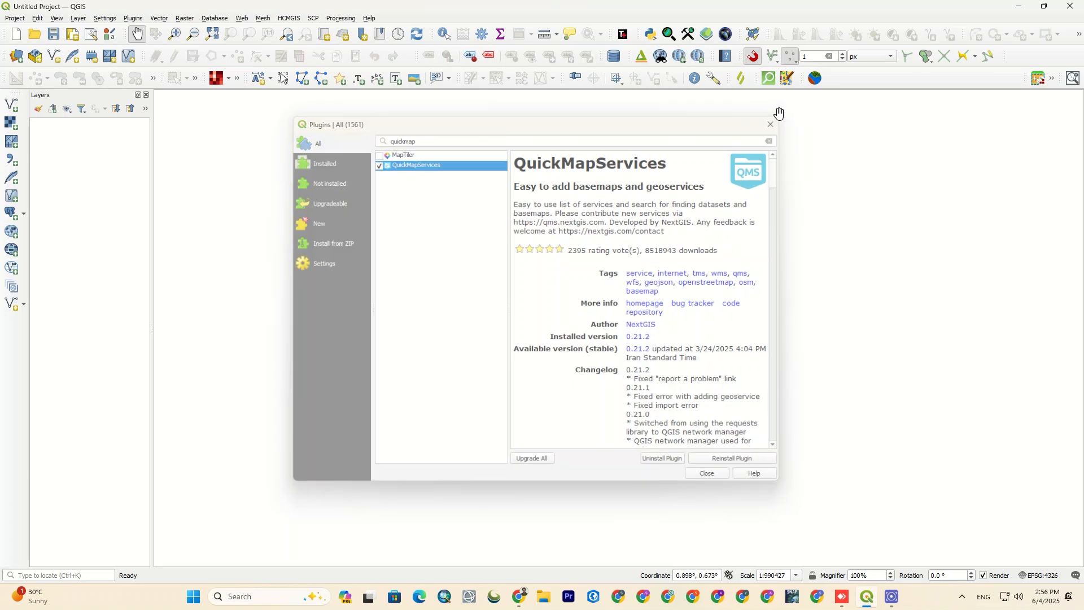
Step: Add the Bing Satellite basemap, zoom to its extent, then zoom onto the Italian coast near Rome
click(679, 57)
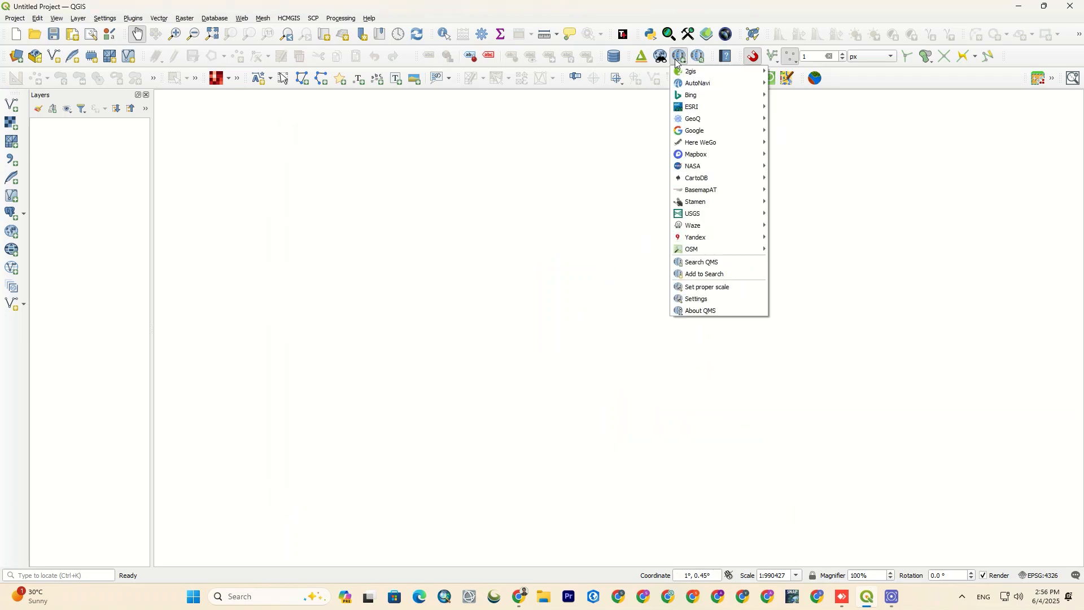
mouse_move(697, 82)
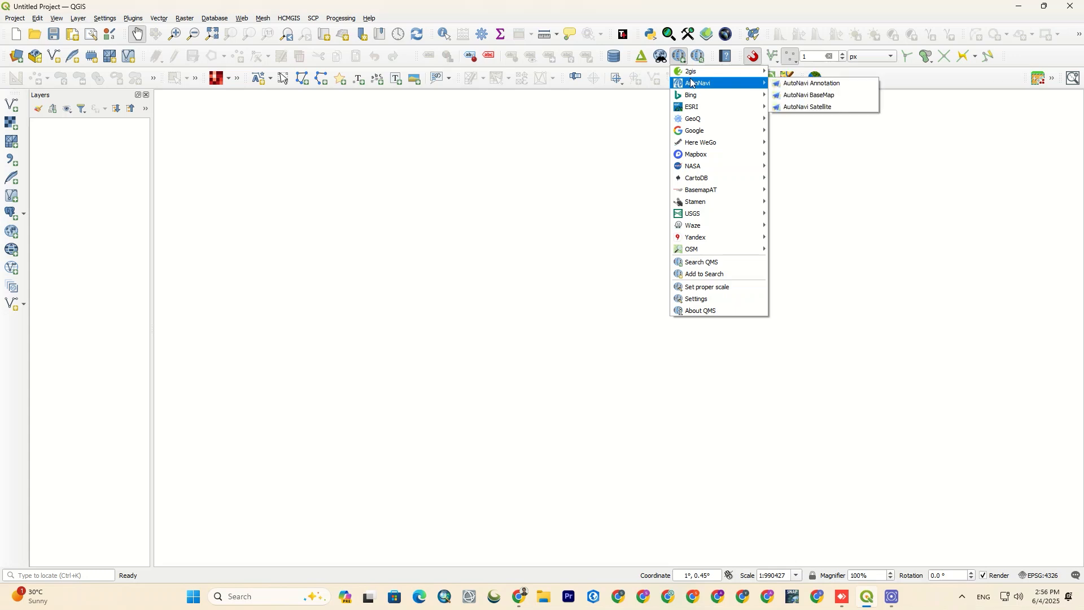
mouse_move(691, 95)
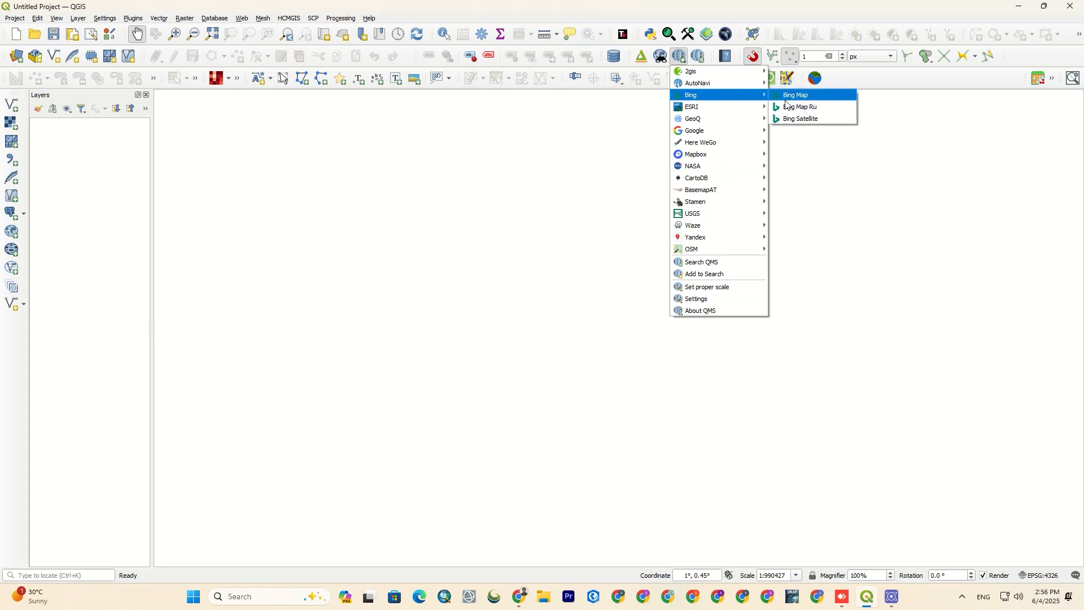
click(800, 119)
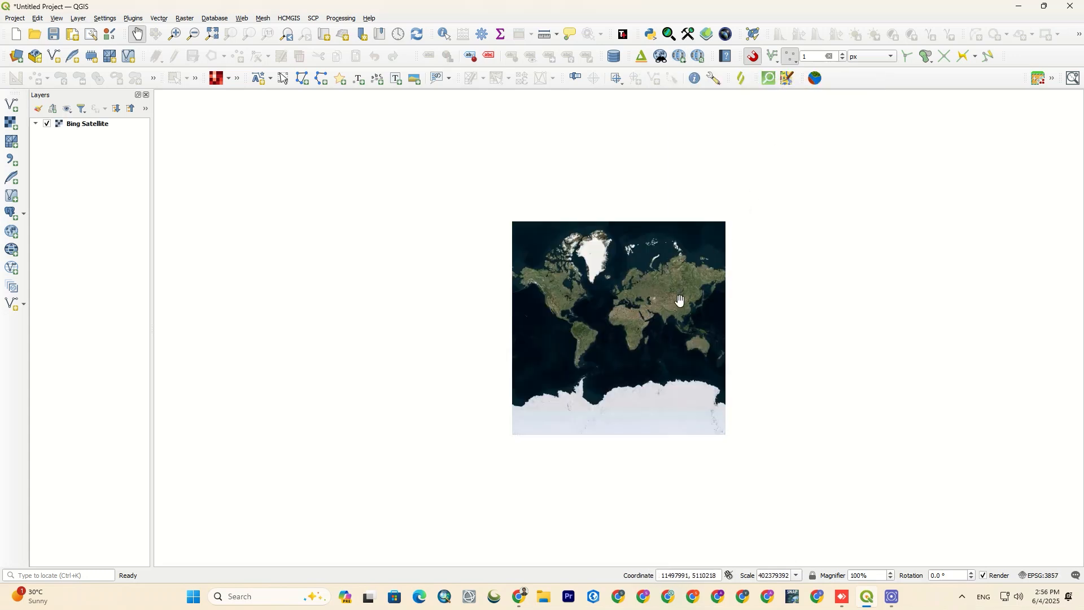
right_click(87, 123)
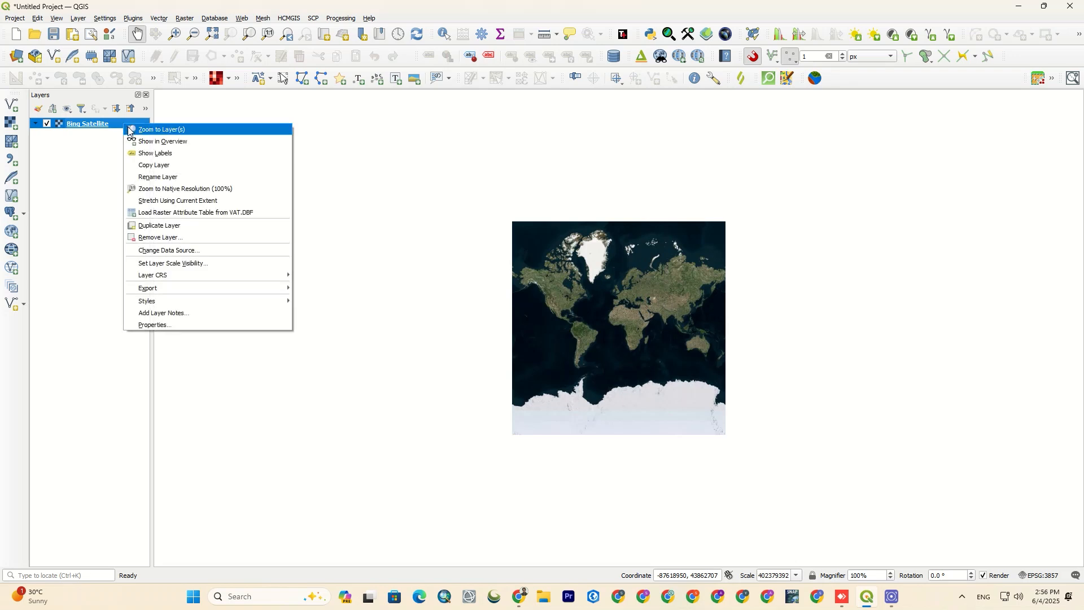
click(160, 129)
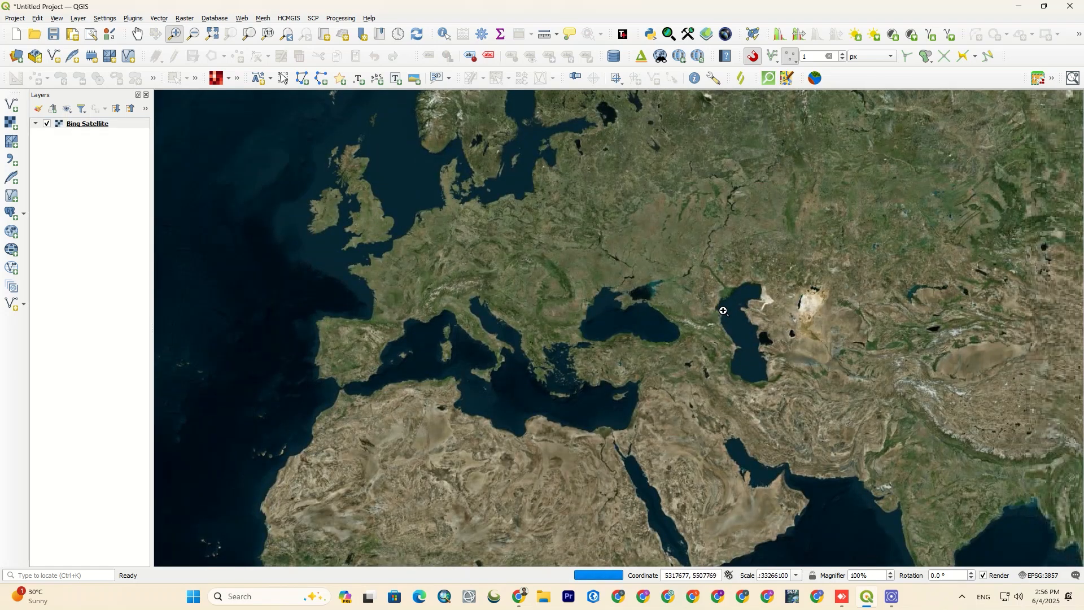
drag(724, 311, 591, 387)
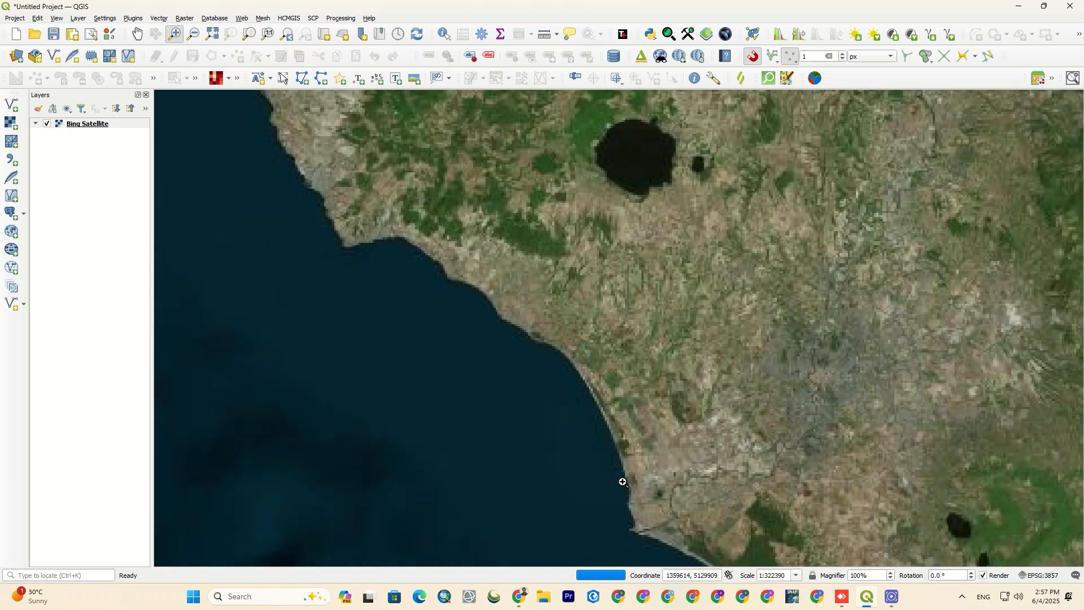
Step: Add the Google Satellite basemap and hide Bing Satellite to reveal Google imagery
click(661, 57)
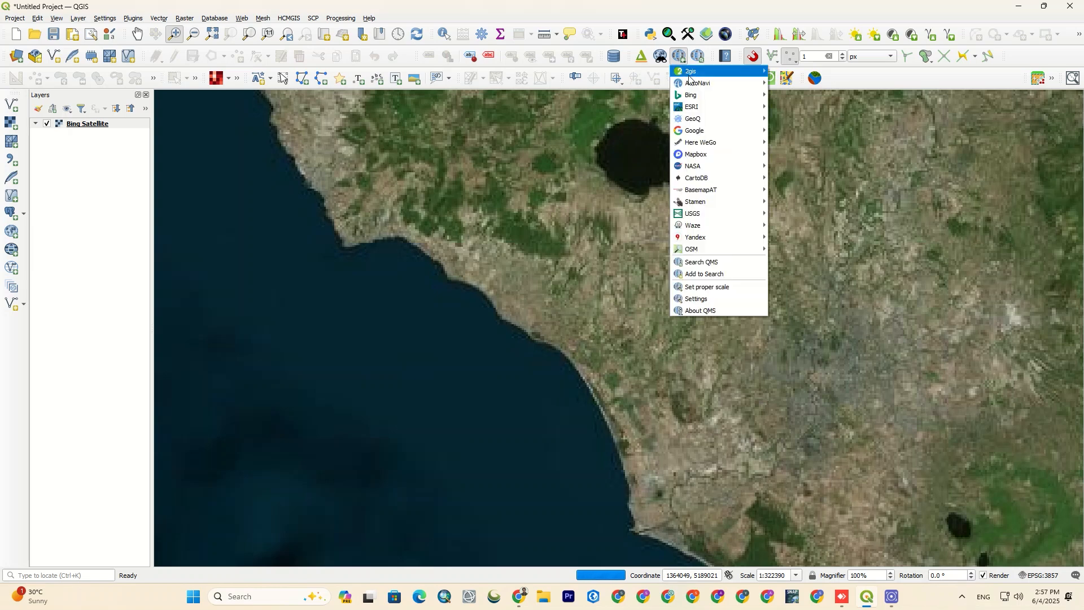
click(695, 130)
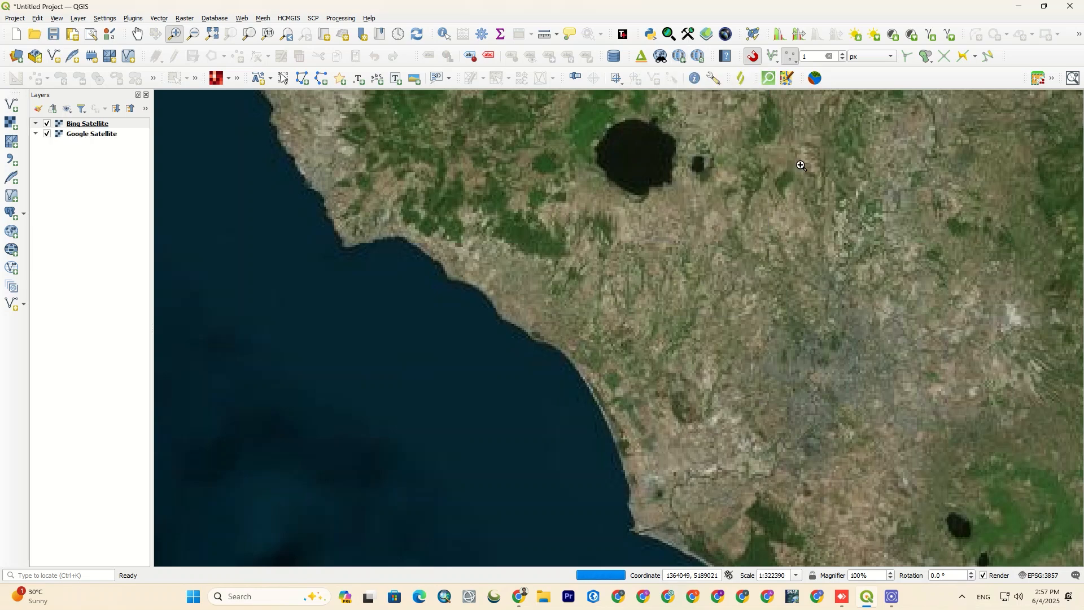
click(87, 123)
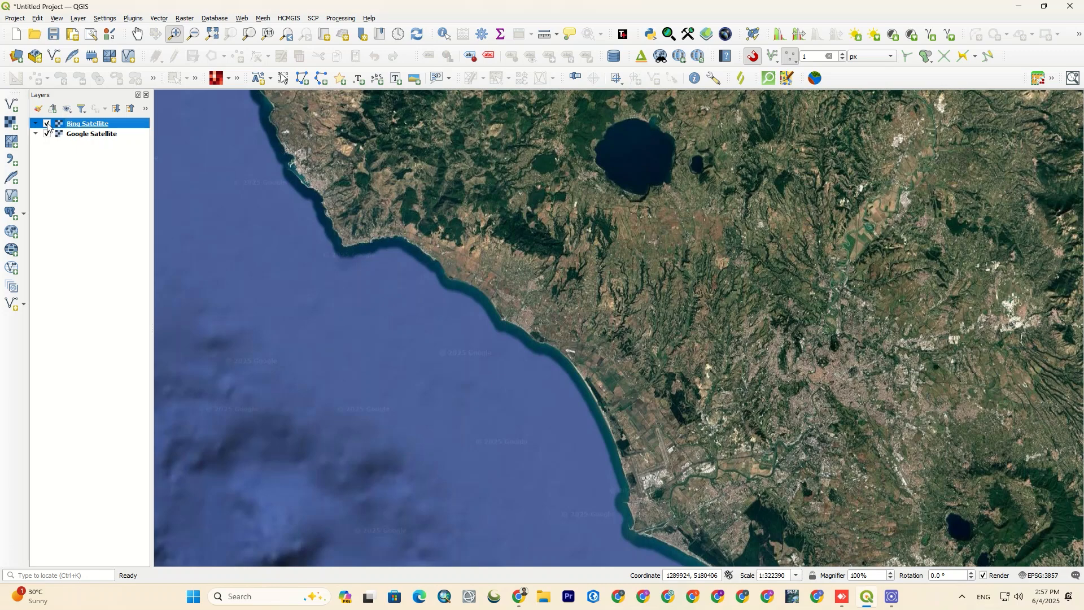
click(46, 123)
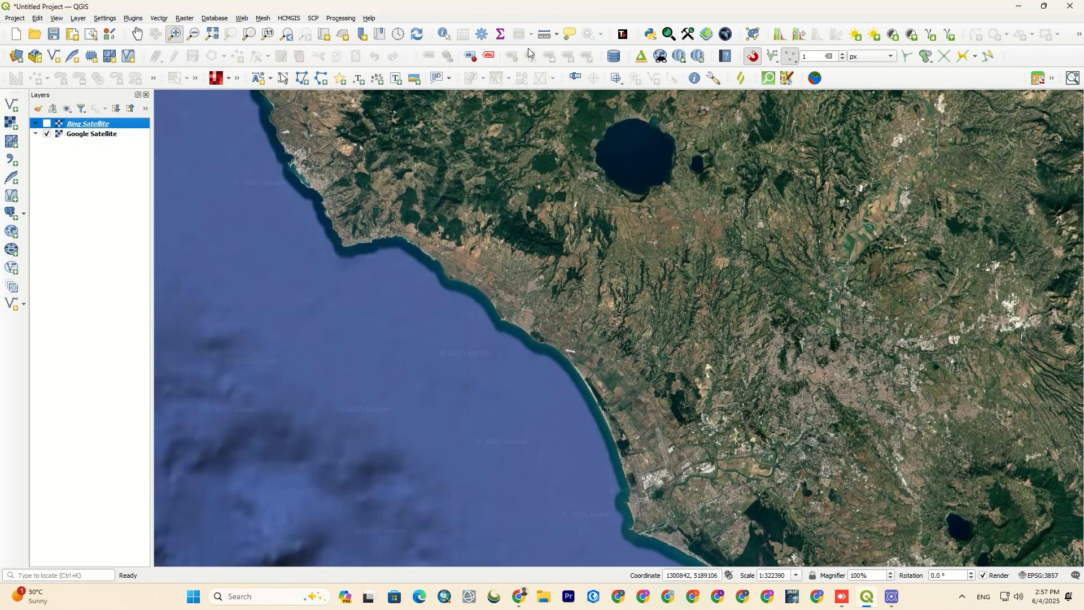
click(678, 56)
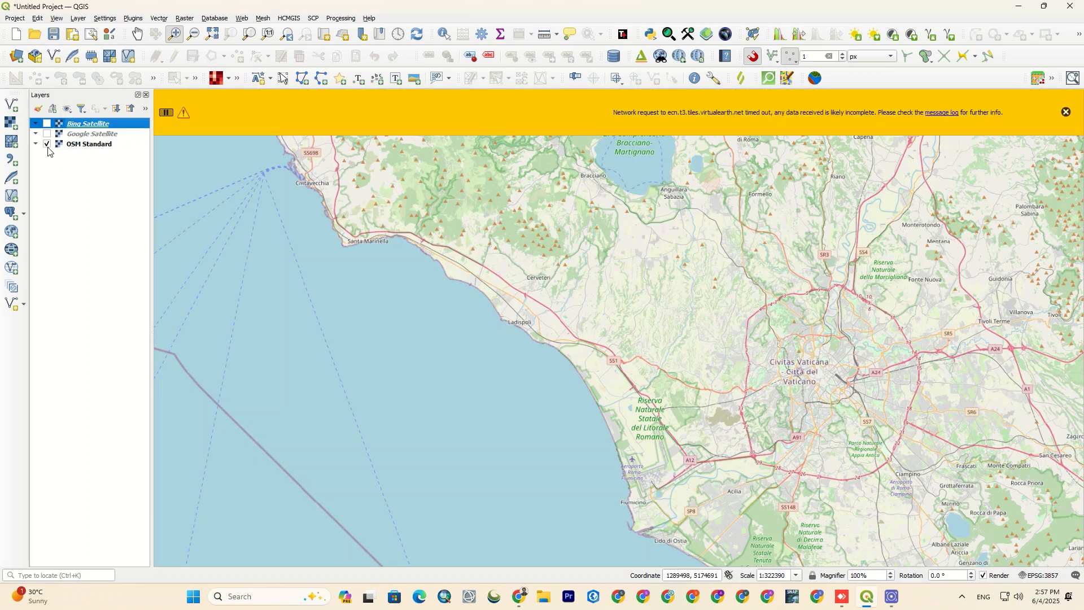
Step: Toggle OSM Standard off and on, then bring up options for the selected basemap layers
click(46, 144)
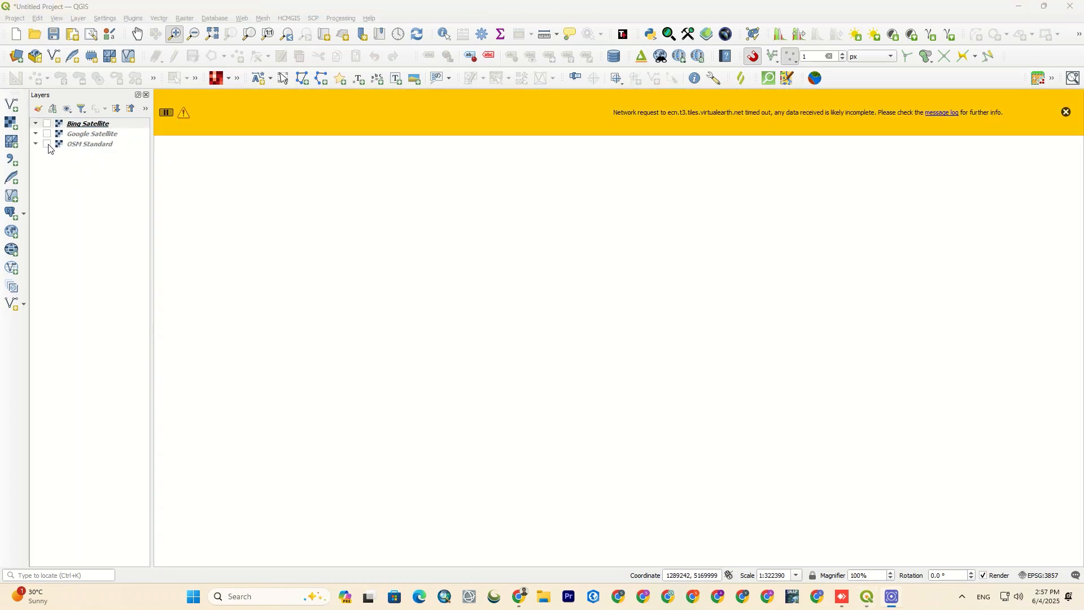
click(46, 143)
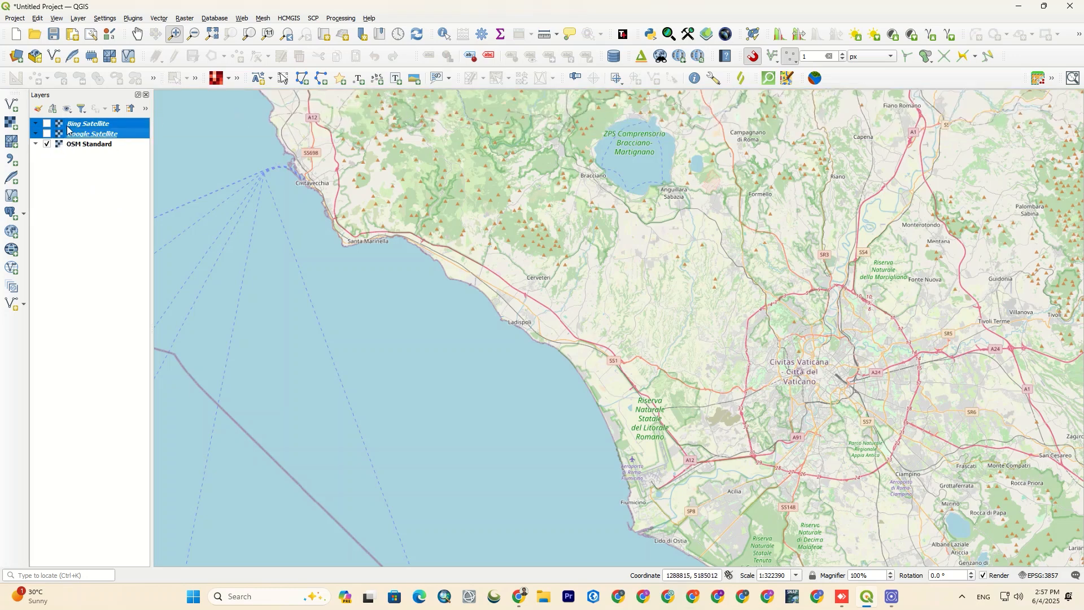
right_click(88, 144)
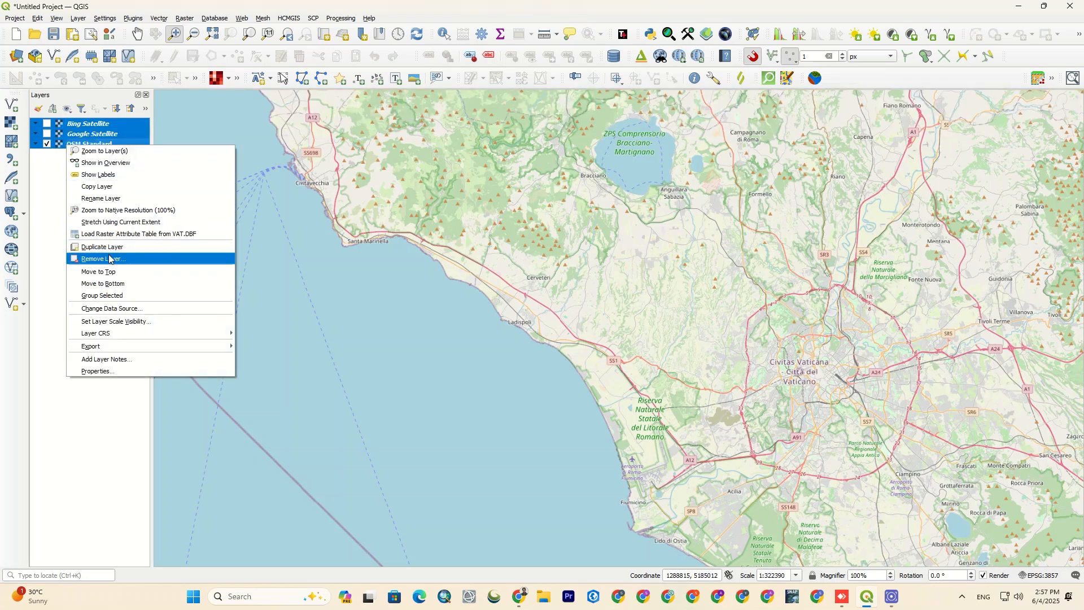
Step: Remove all three basemap layers, leaving an empty project, and revisit the Plugins menu
click(101, 258)
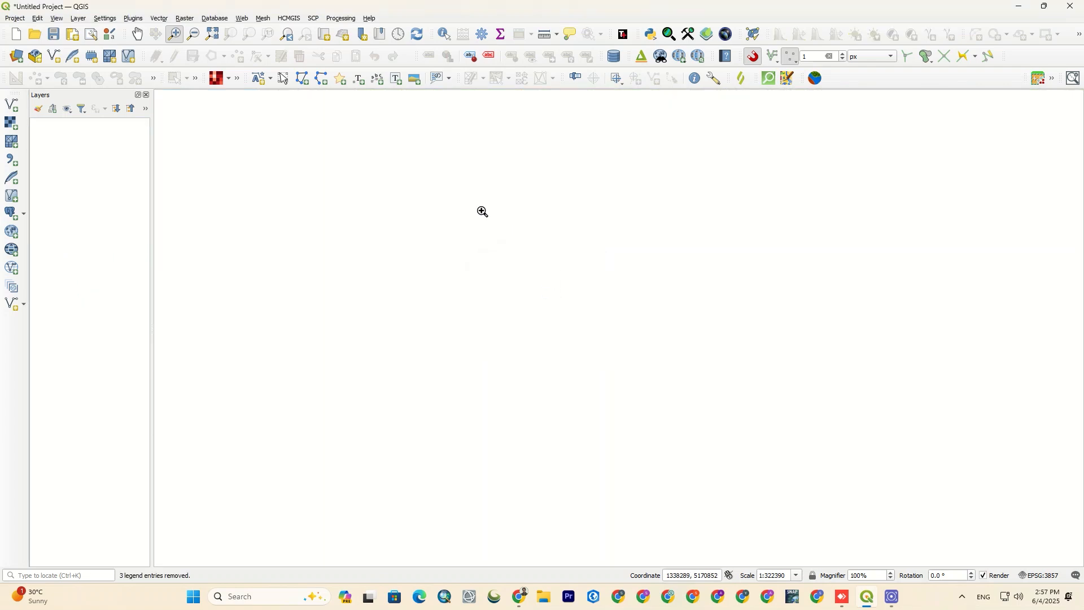
click(132, 18)
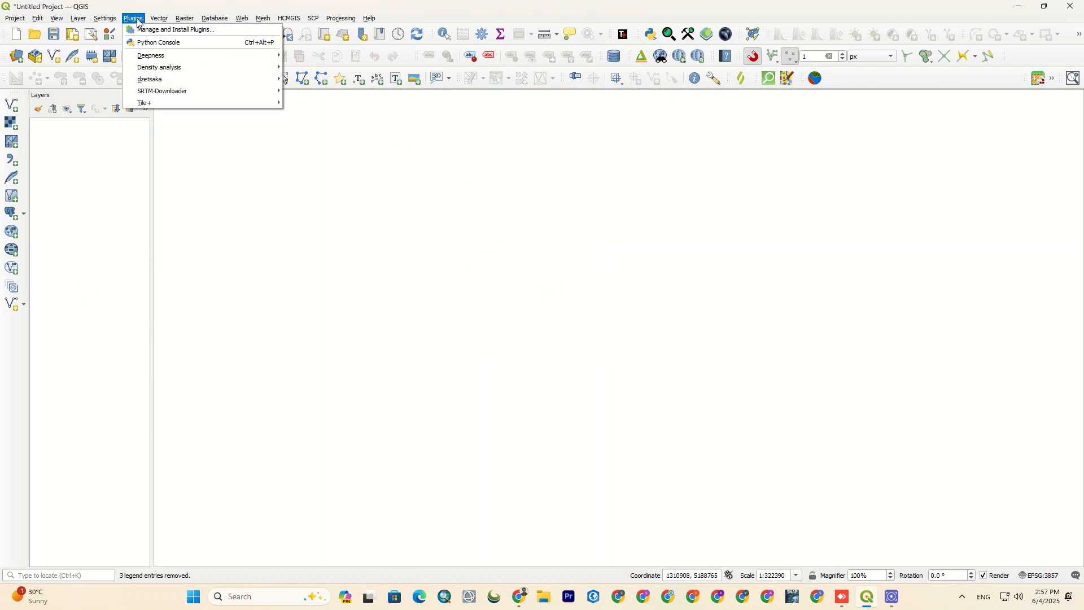
click(177, 29)
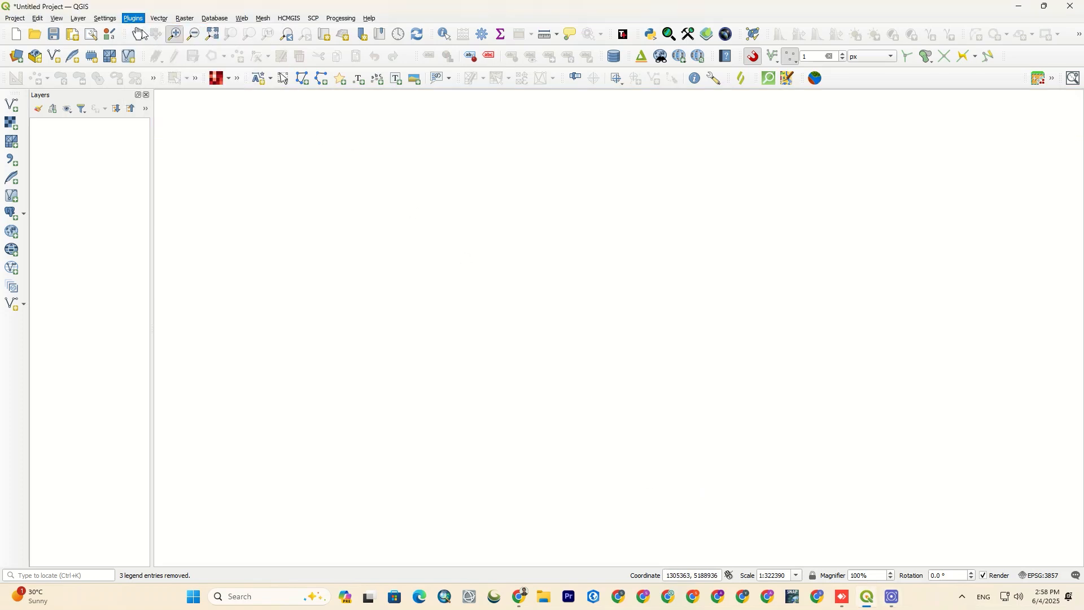
Step: Search the plugin manager for "openlayer" to look for the OpenLayers plugin
click(131, 18)
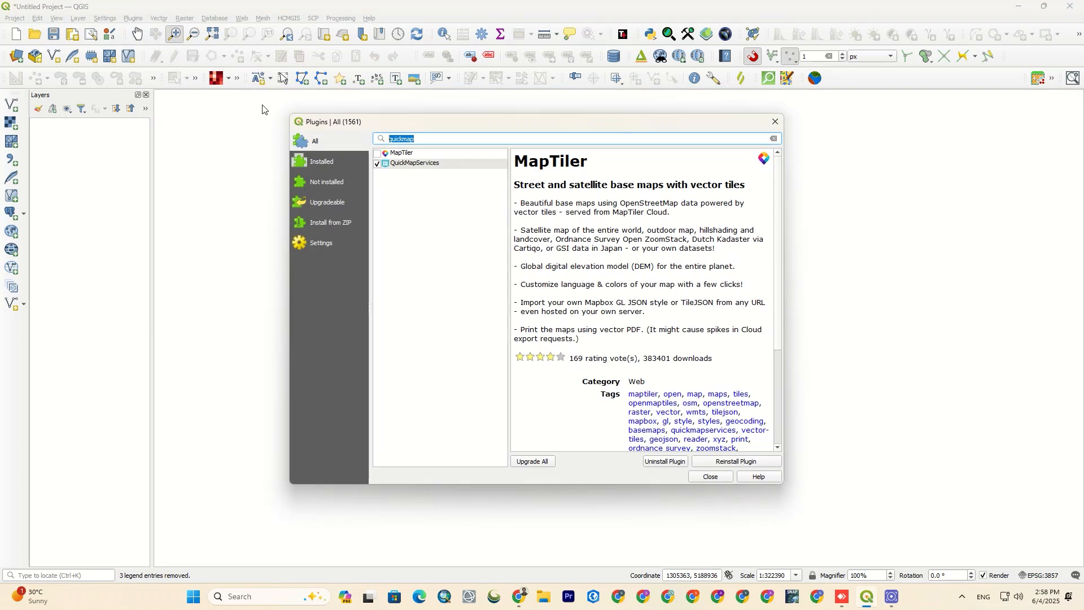
mouse_move(451, 149)
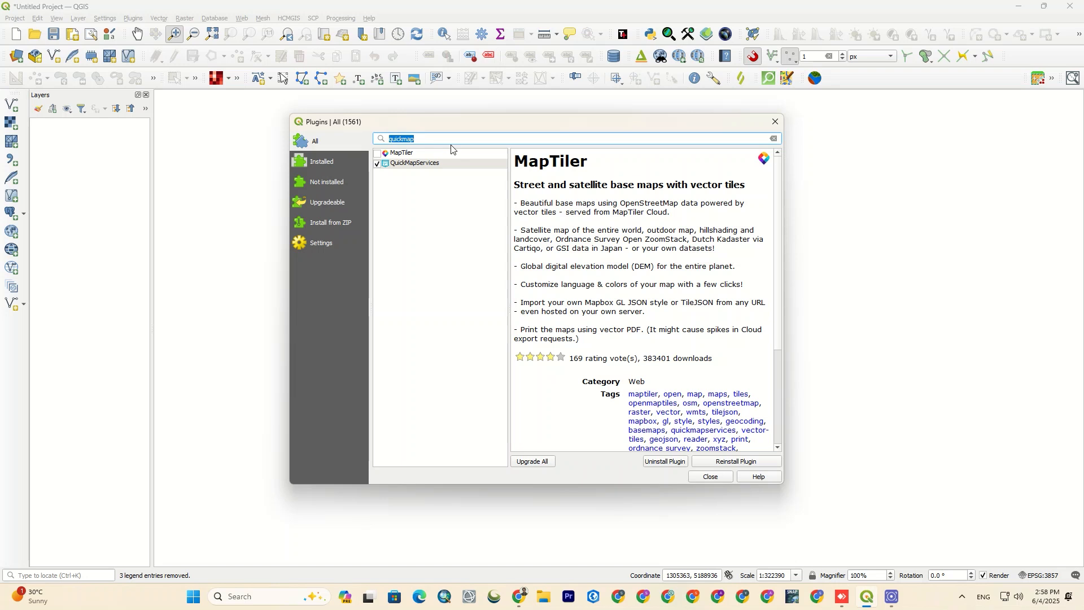
text(openla)
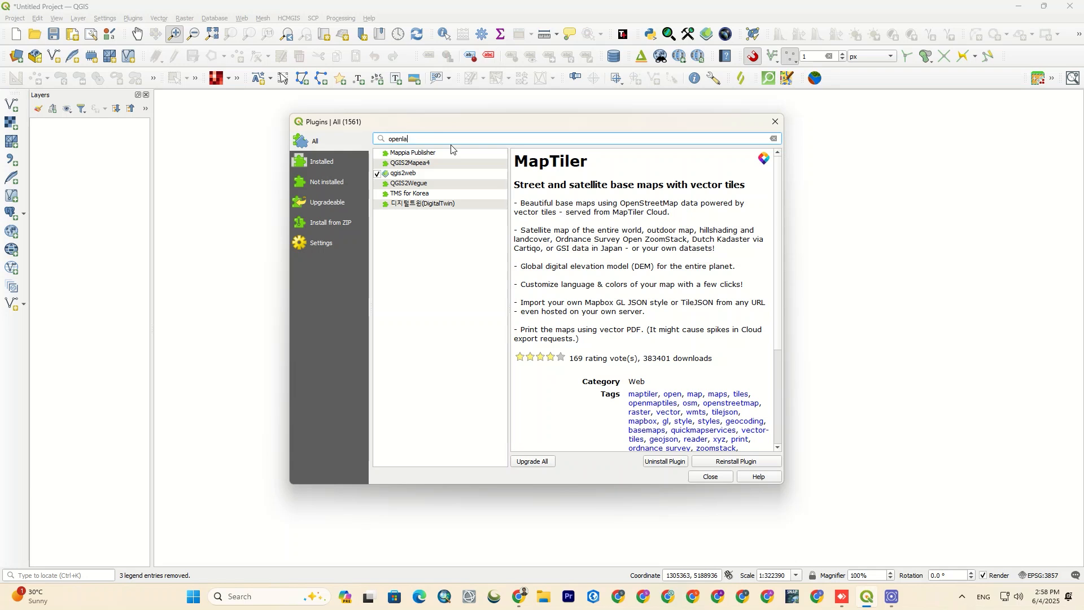
key(Backspace)
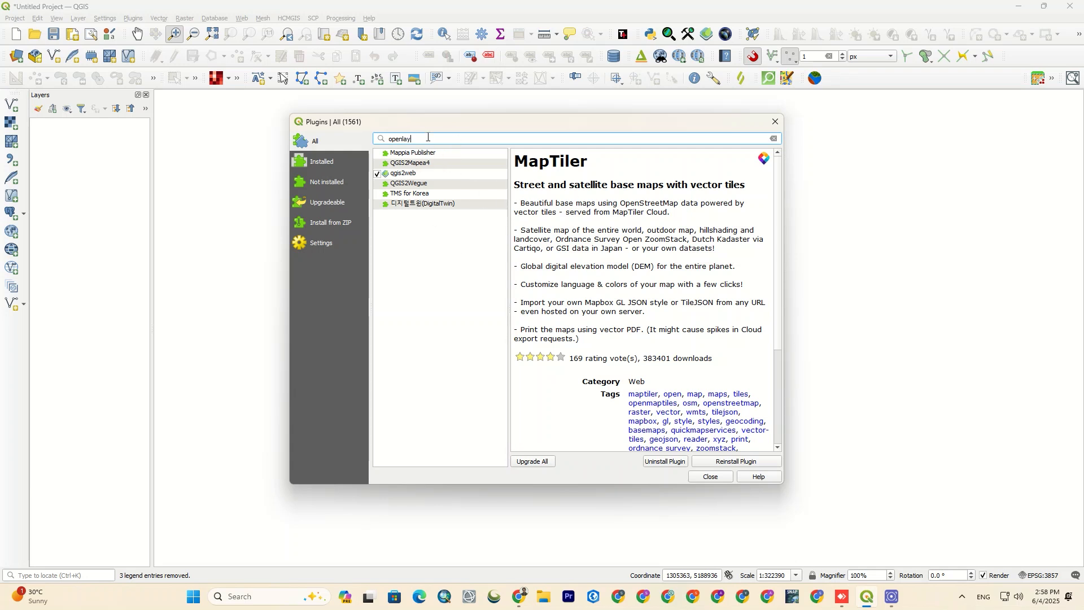
text(er)
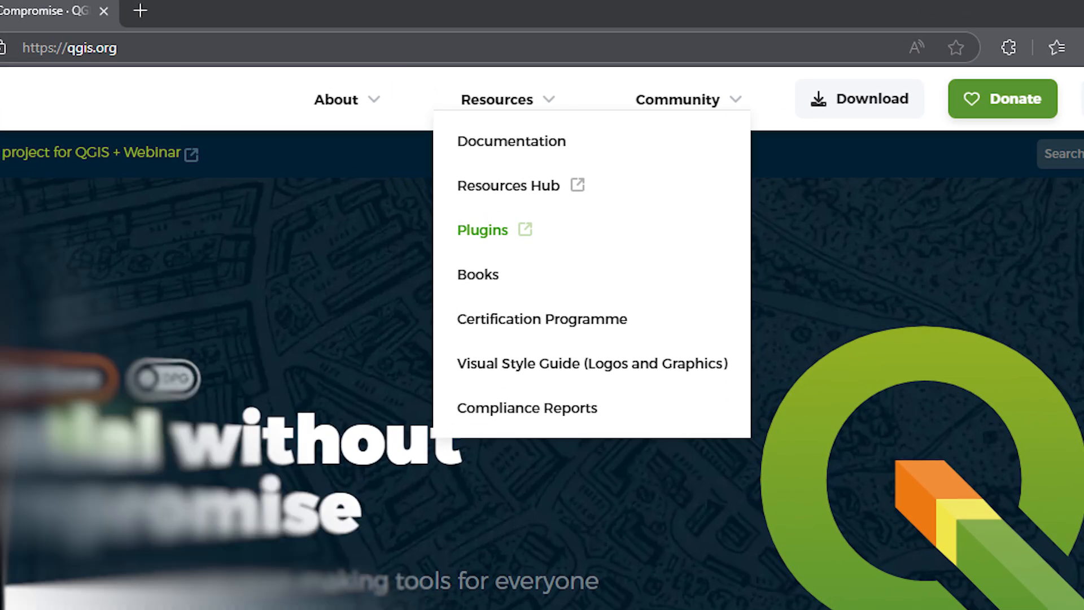
Step: Download openlayers_plugin-1.4.8.zip from the QGIS plugins website and return to QGIS
click(483, 230)
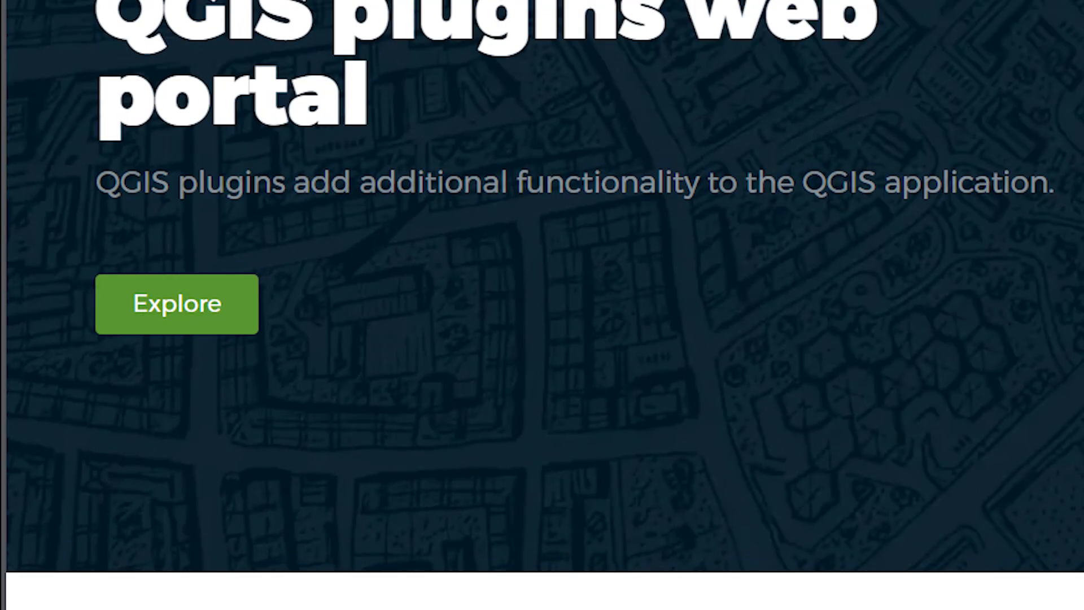
click(178, 303)
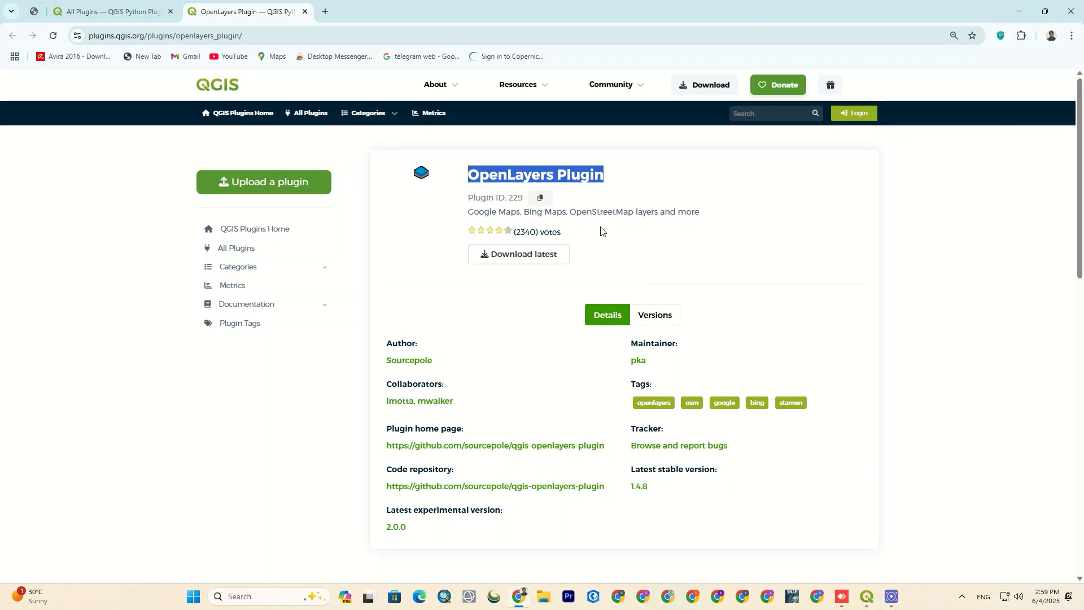
mouse_move(525, 261)
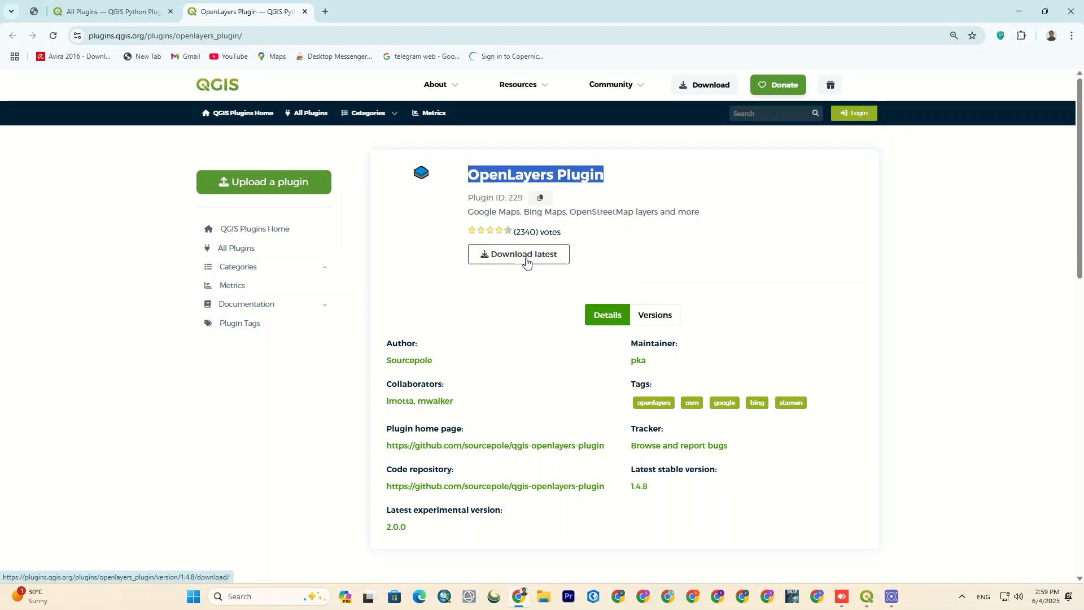
click(518, 254)
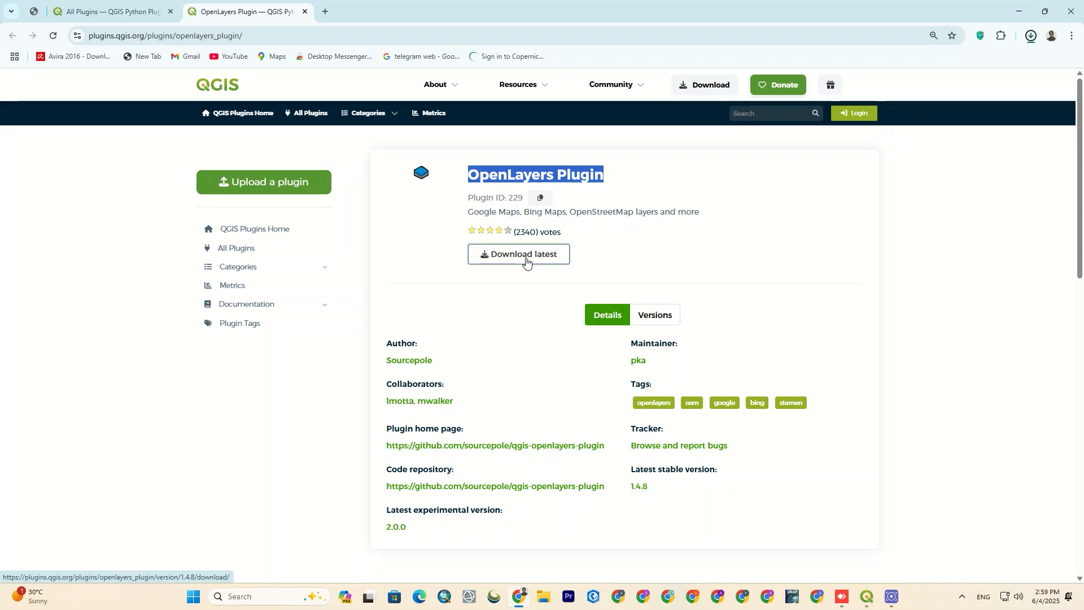
click(518, 255)
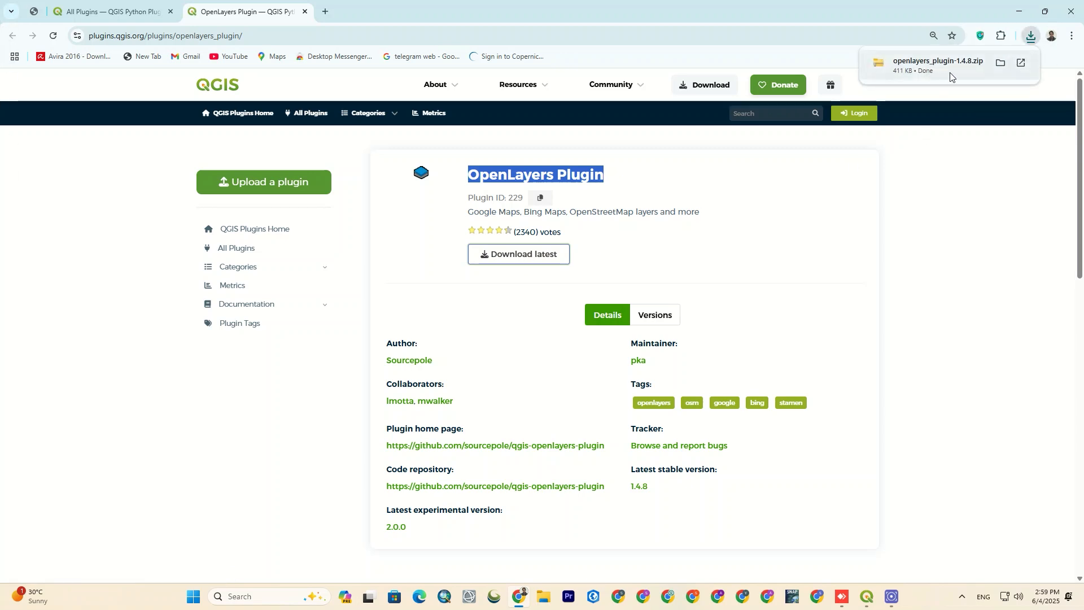
click(867, 602)
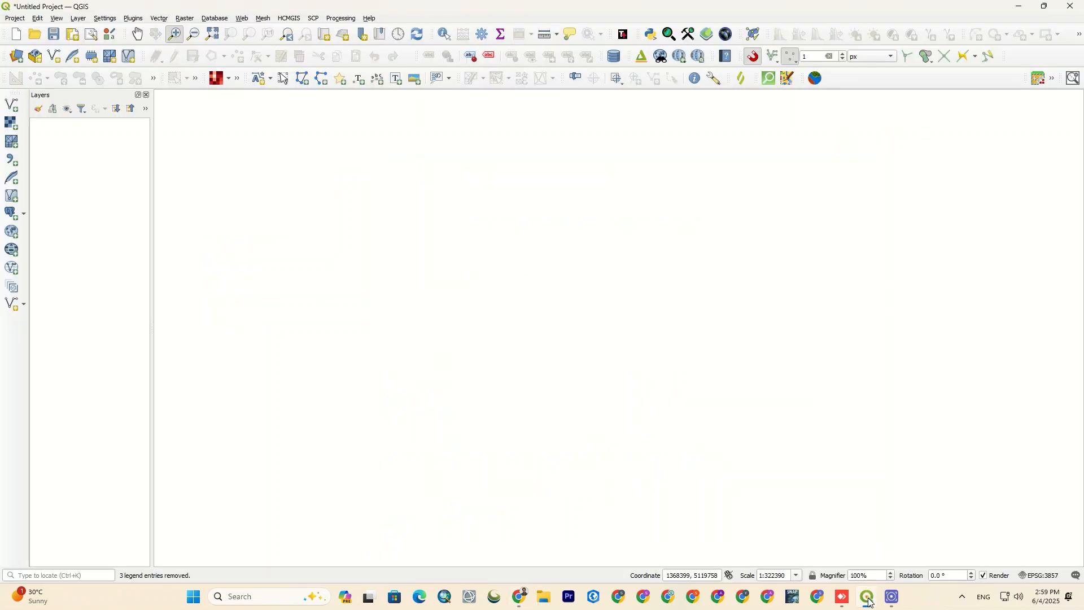
Step: Install the plugin from openlayers_plugin-1.4.8.zip and dismiss the loading error
click(132, 18)
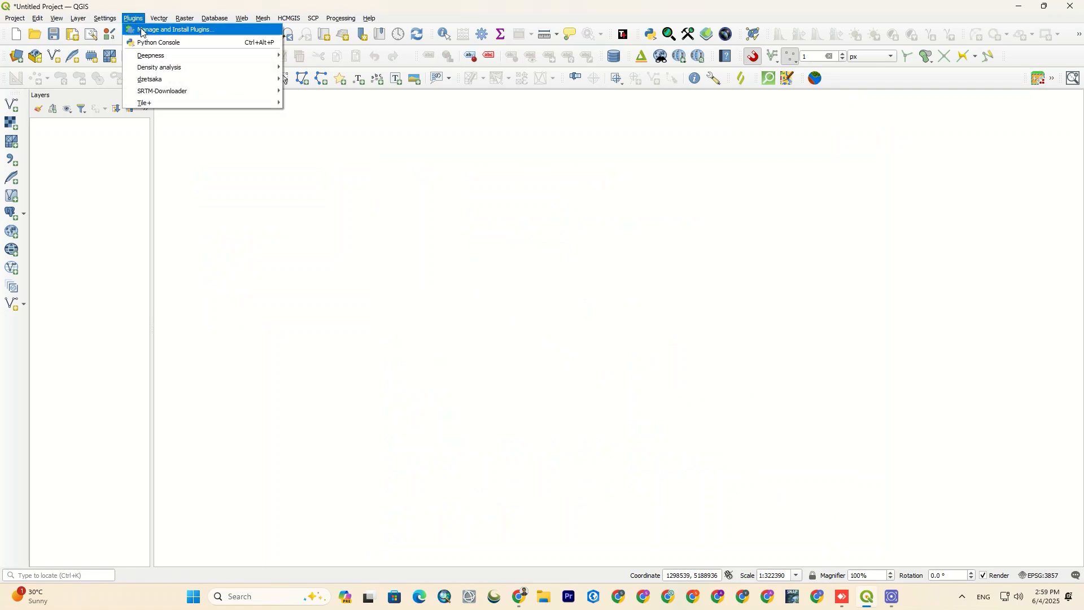
click(178, 30)
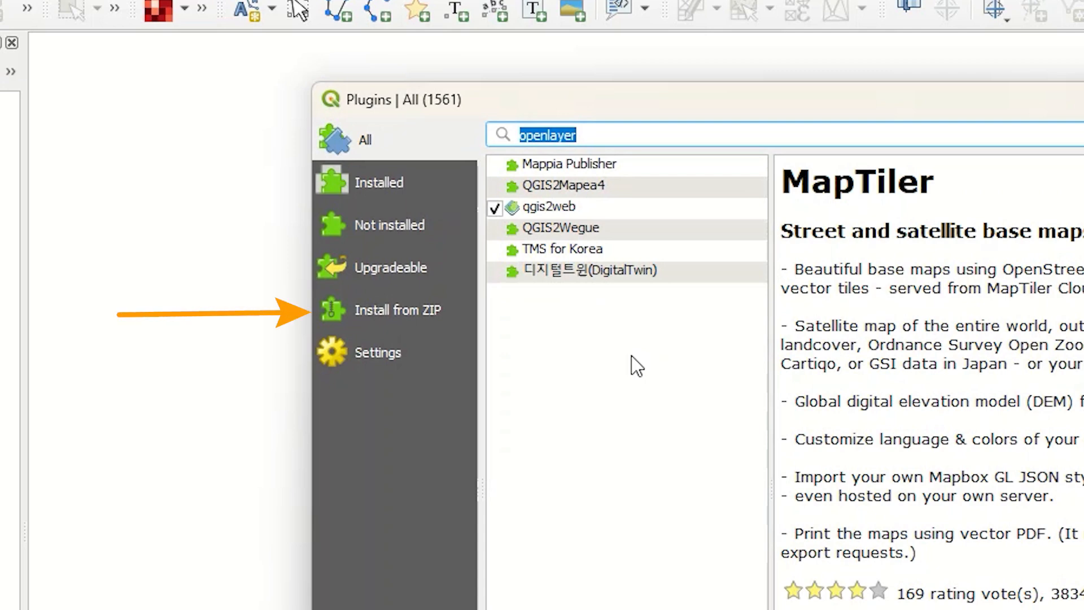
click(397, 310)
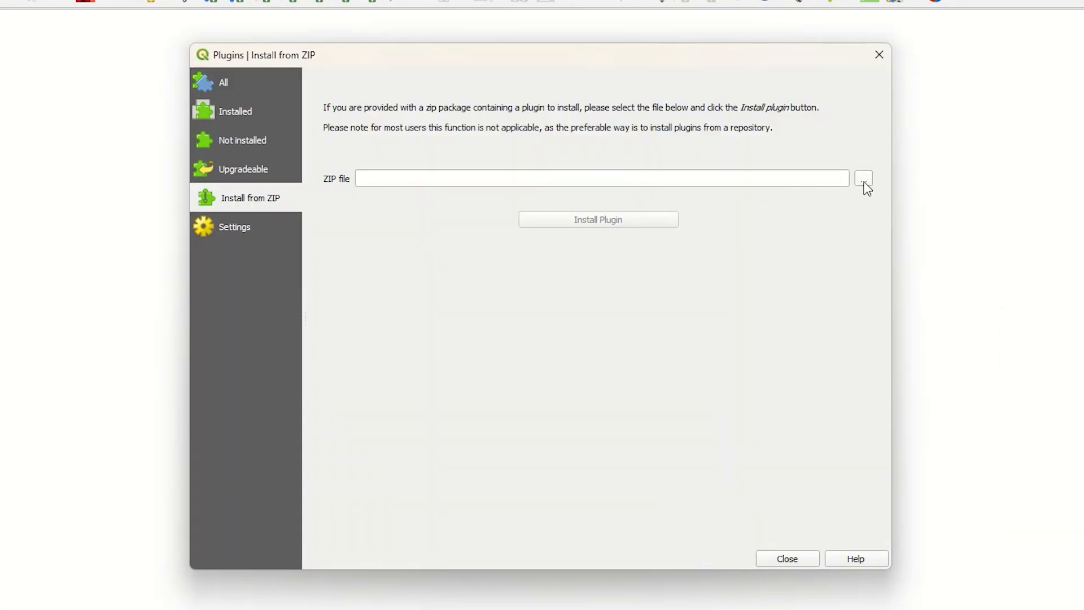
click(863, 178)
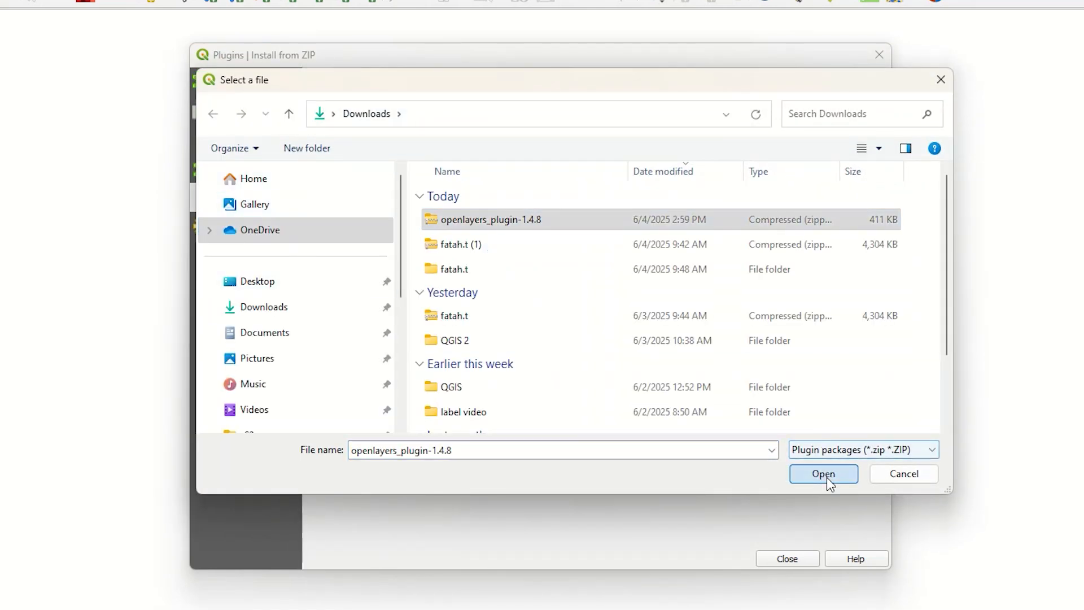
click(823, 473)
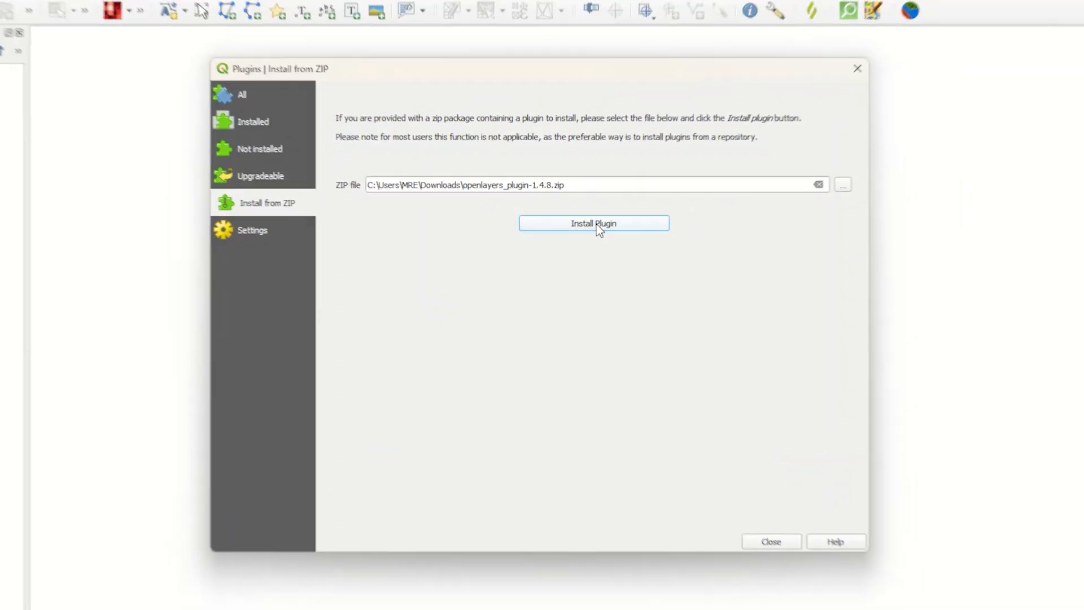
click(593, 224)
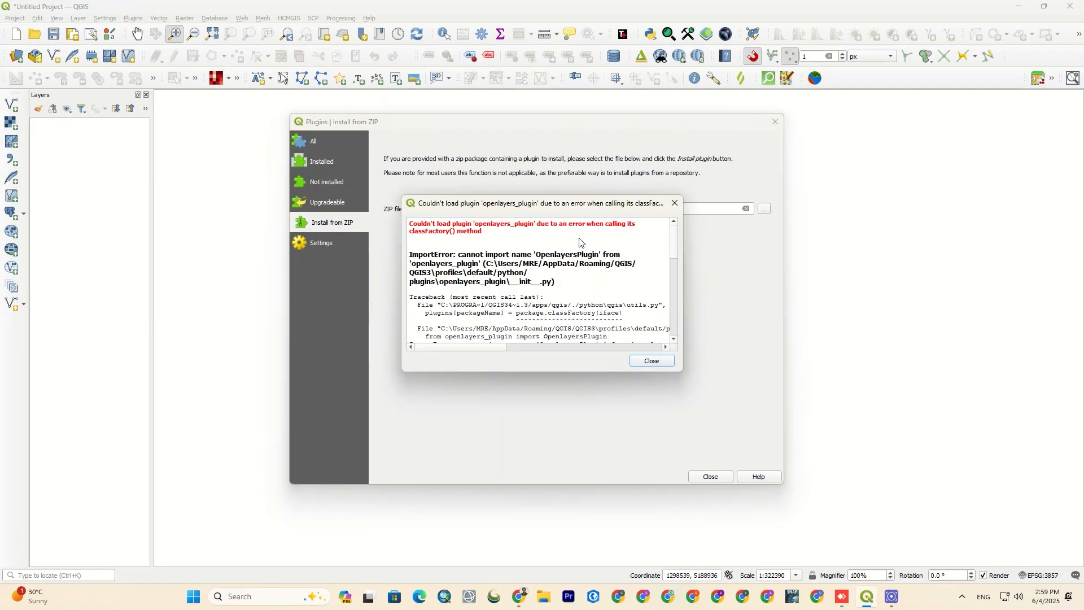
click(650, 360)
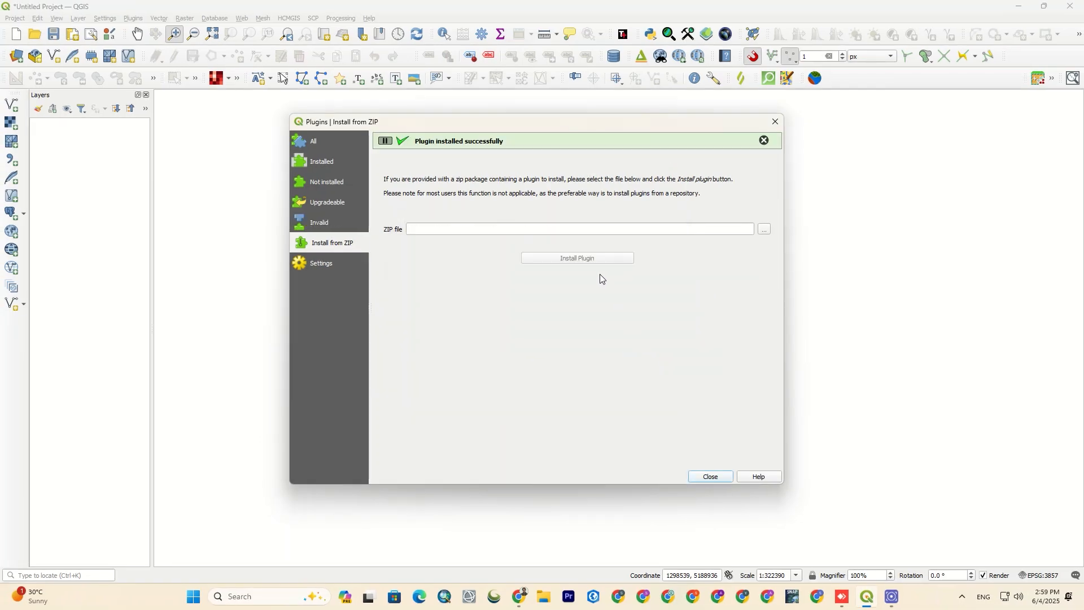
Step: Review OpenLayers Plugin in the Installed list, flagged incompatible, and close the manager
click(322, 162)
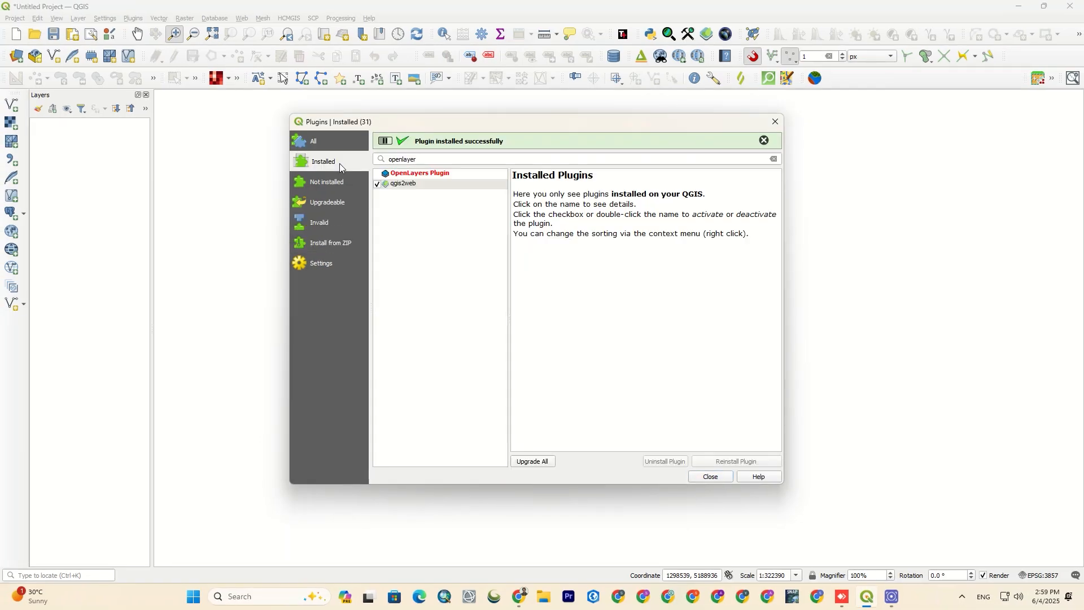
click(419, 173)
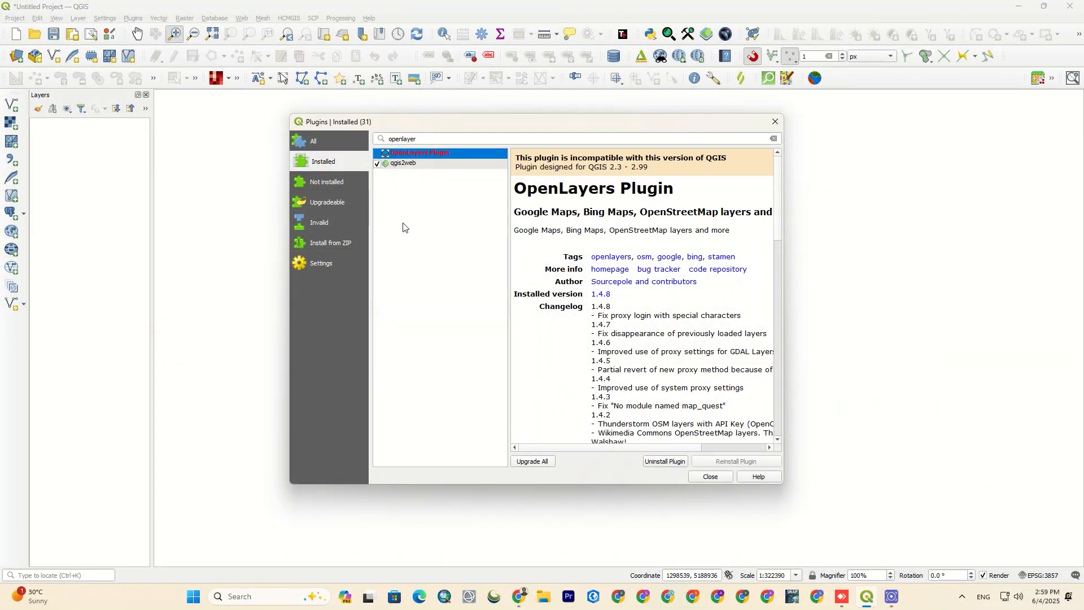
click(710, 477)
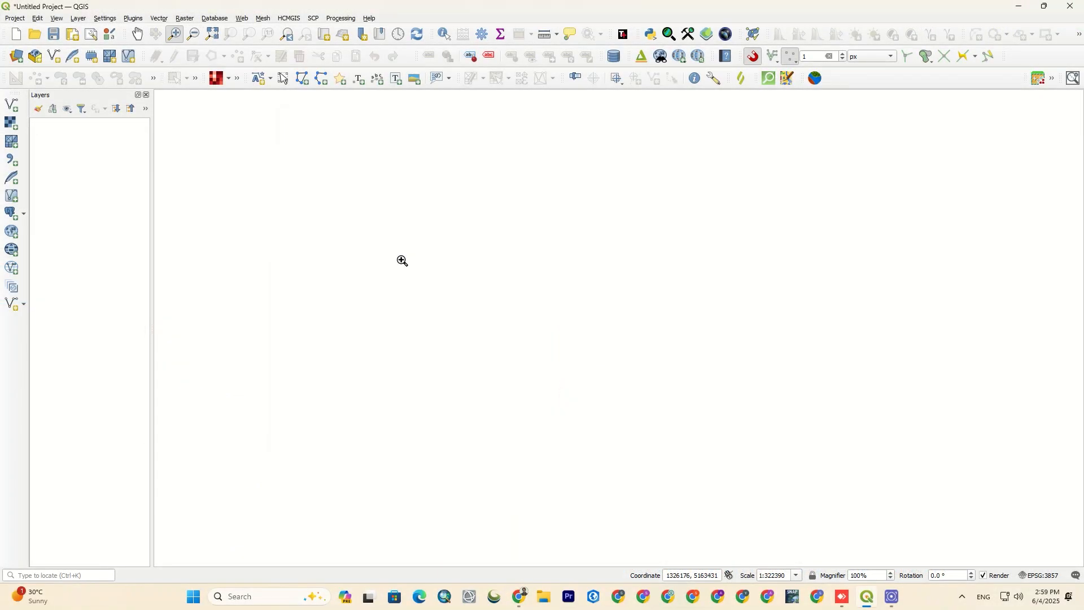
Step: Search the plugin manager for "sem" and select the Semi-Automatic Classification Plugin
click(132, 18)
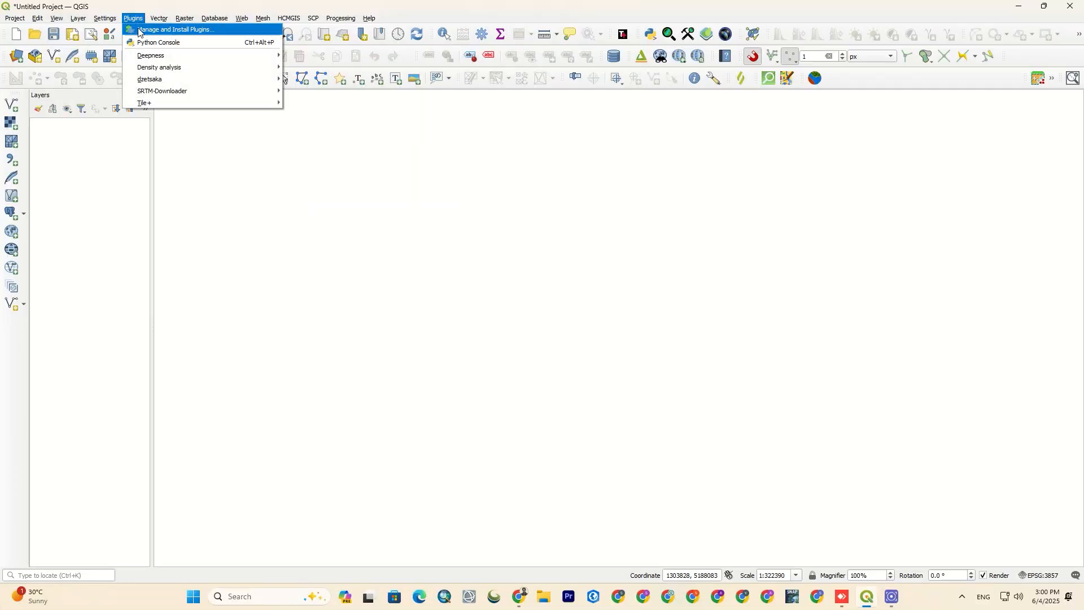
click(178, 30)
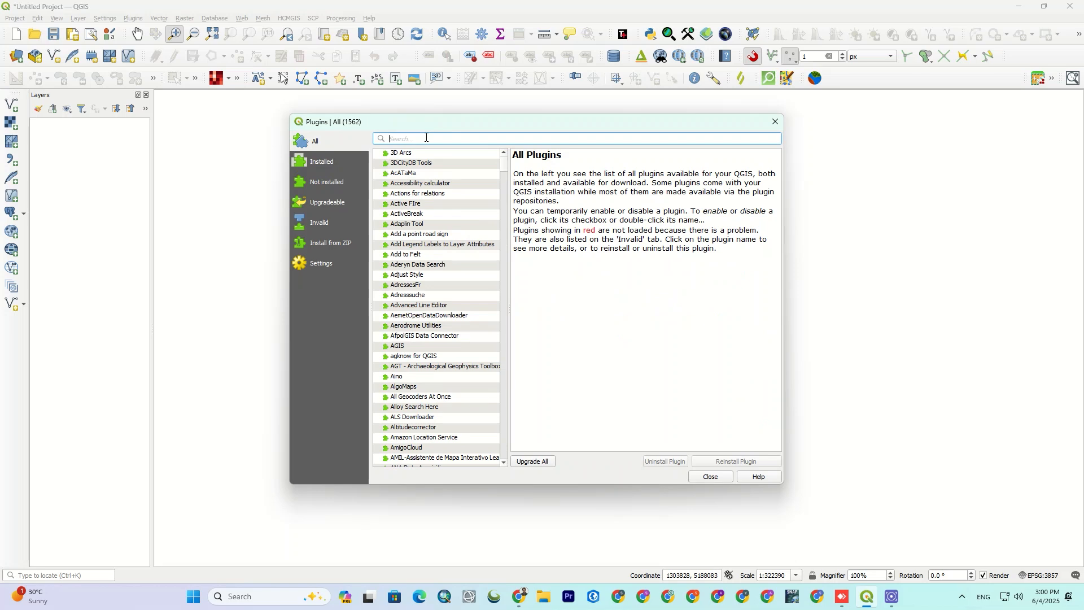
text(semi)
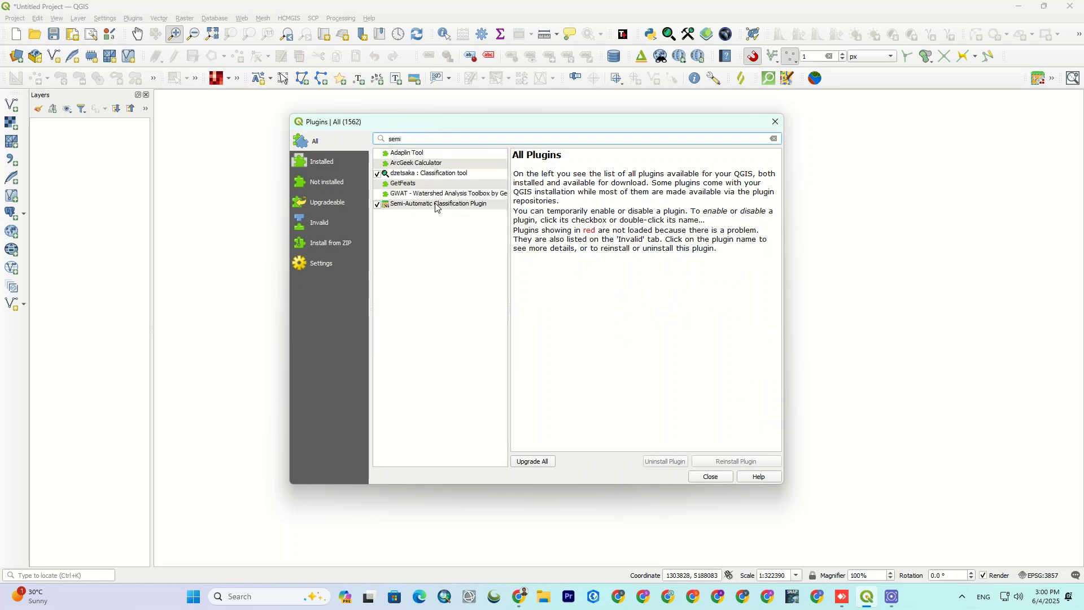
click(438, 203)
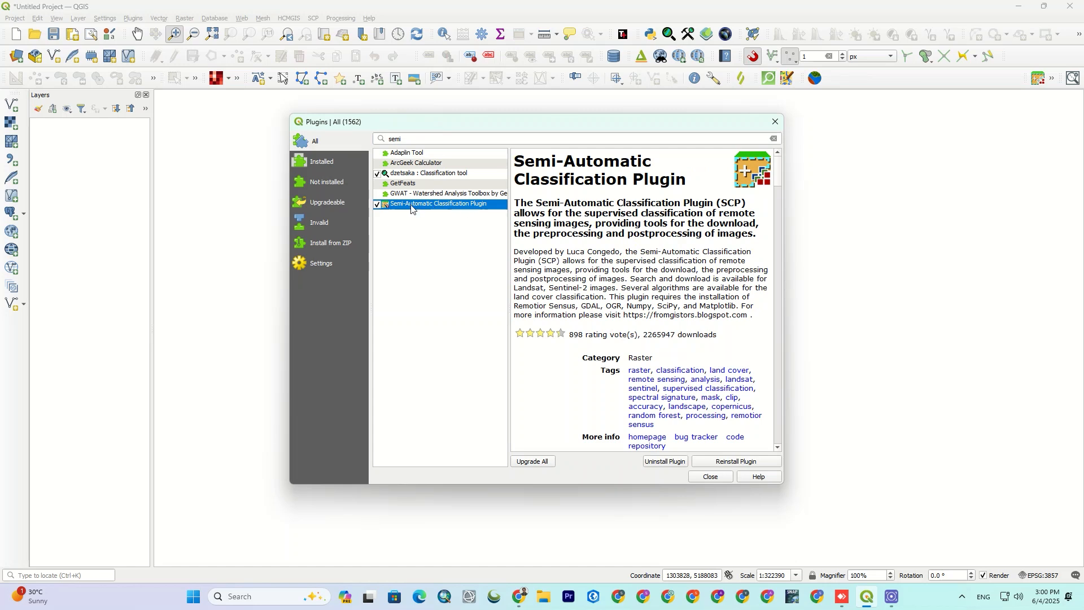
Step: Switch the Semi-Automatic Classification Plugin off and back on, then close the manager
click(377, 204)
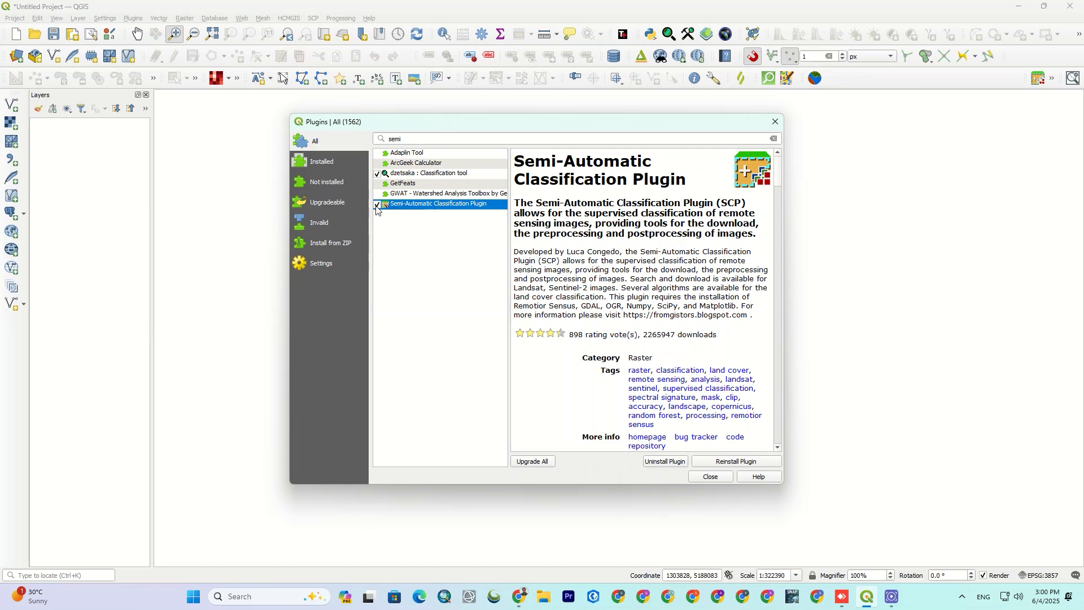
click(377, 204)
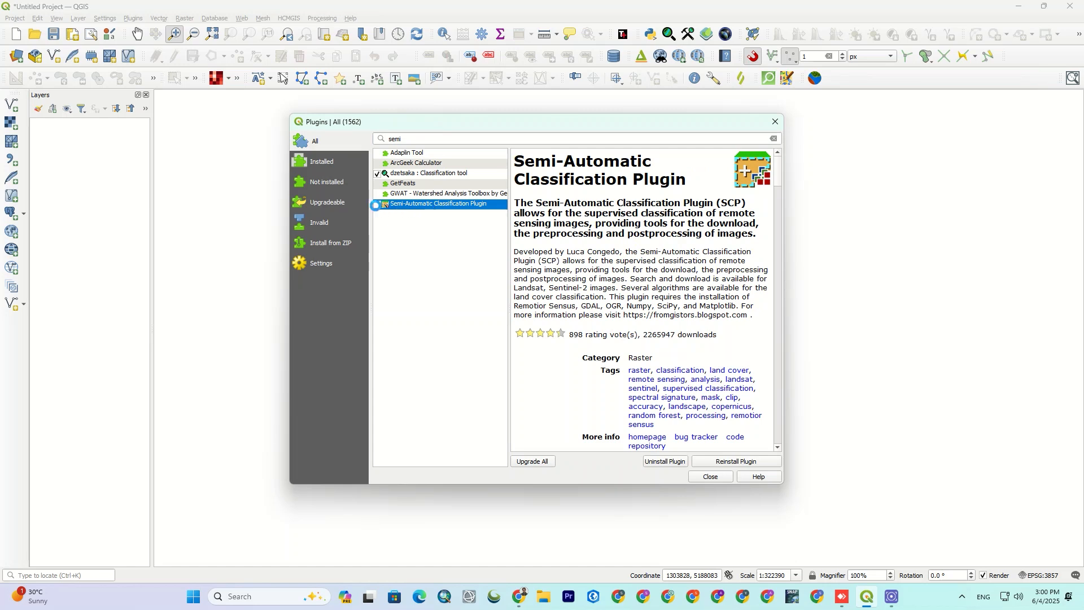
click(378, 204)
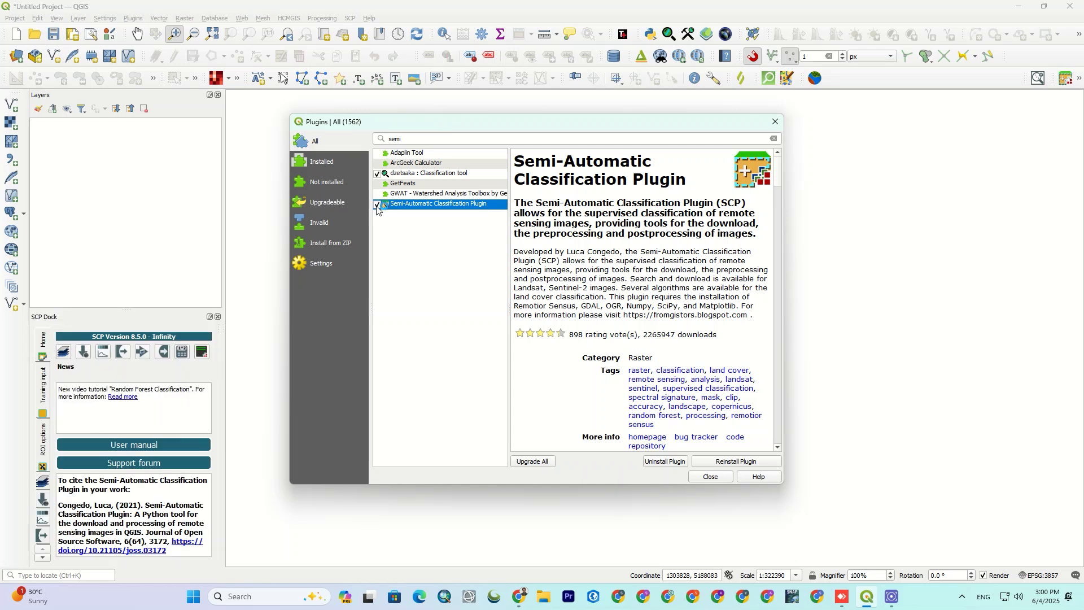
click(377, 205)
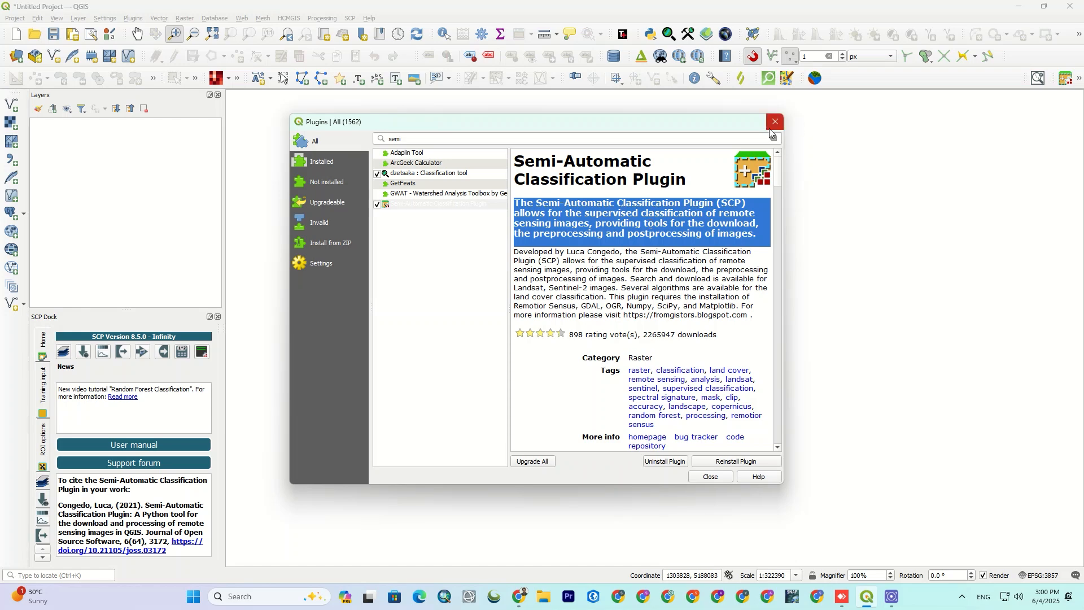
click(774, 122)
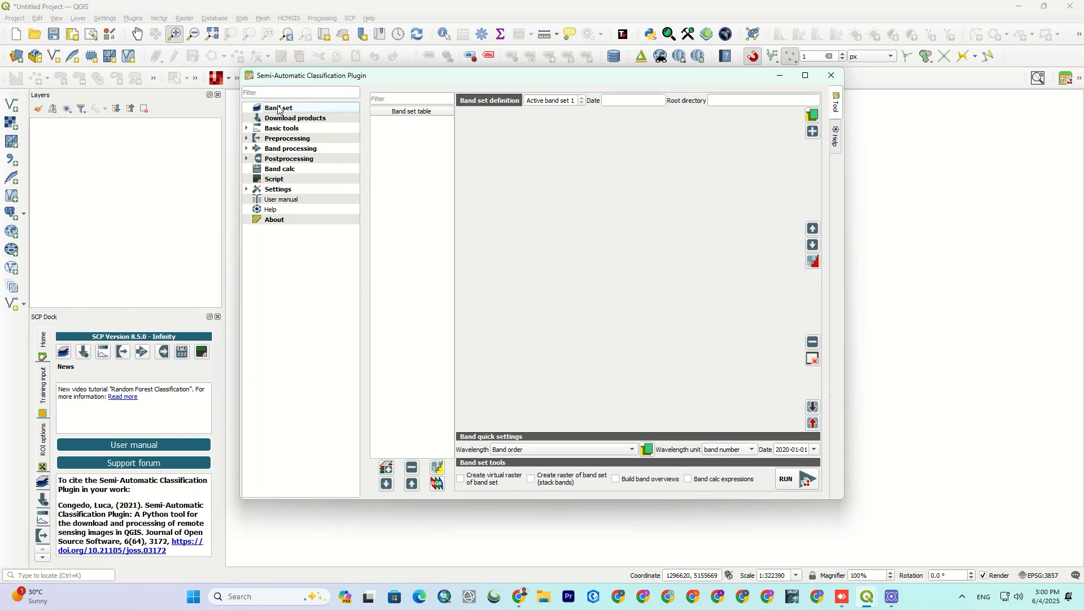
Step: Browse SCP tools: download products, preprocessing, image conversion, masking, clustering and band calculator
click(295, 117)
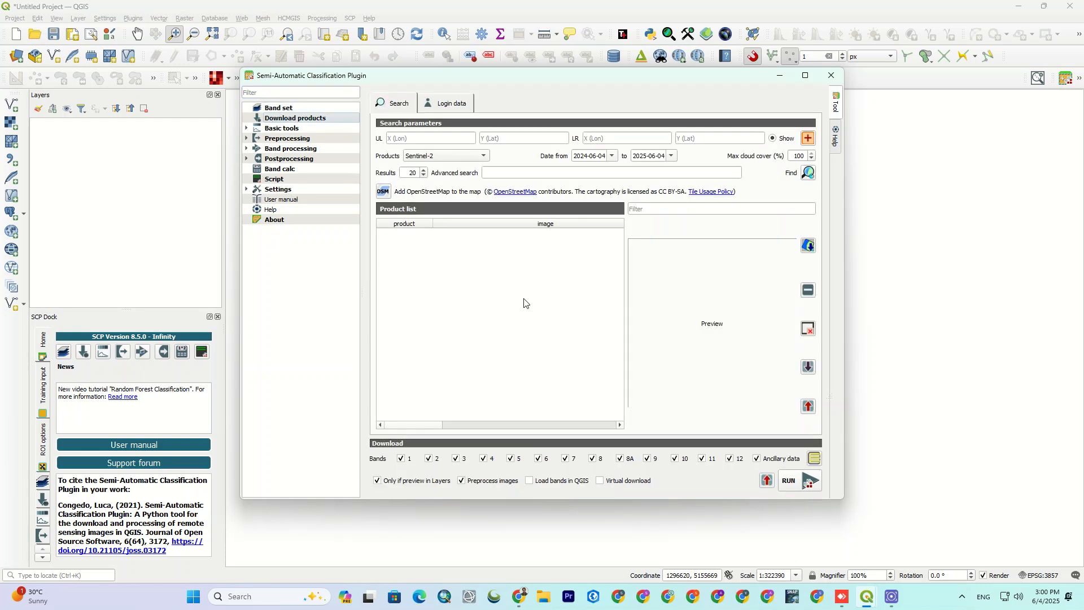
click(281, 128)
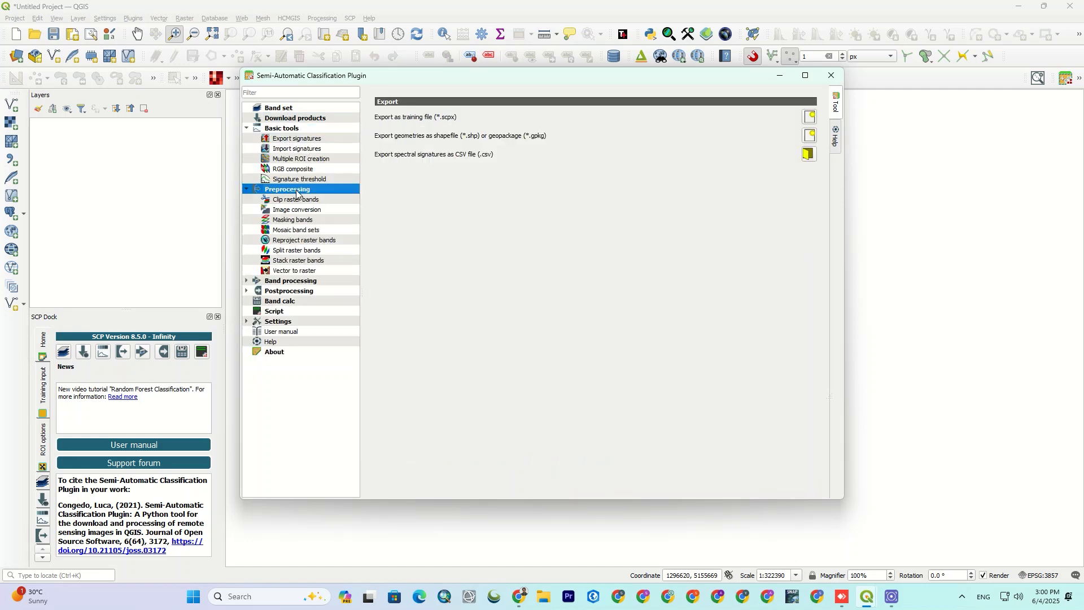
click(296, 210)
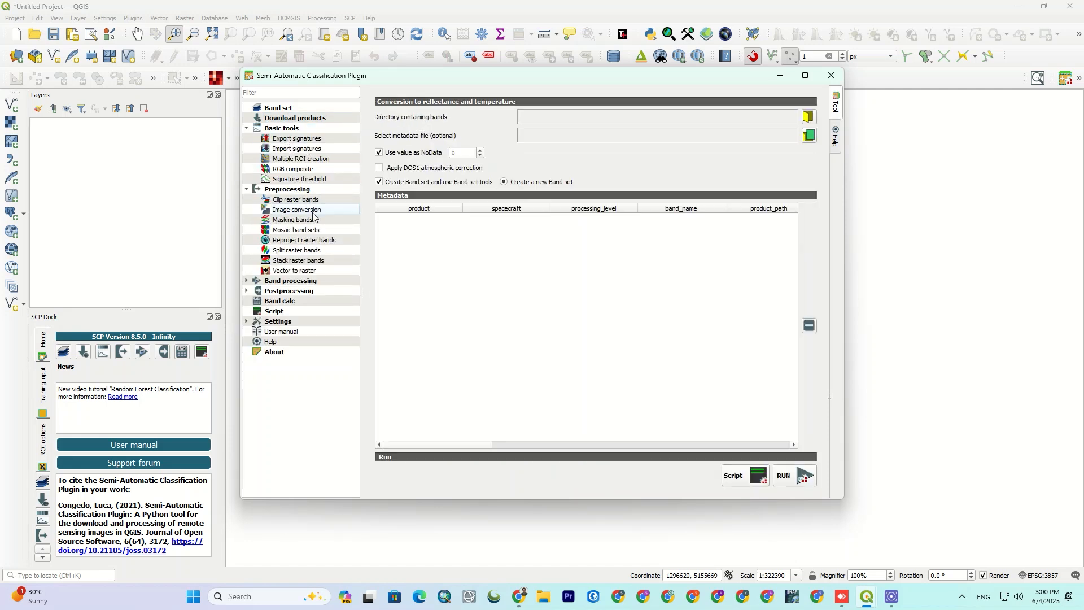
click(292, 219)
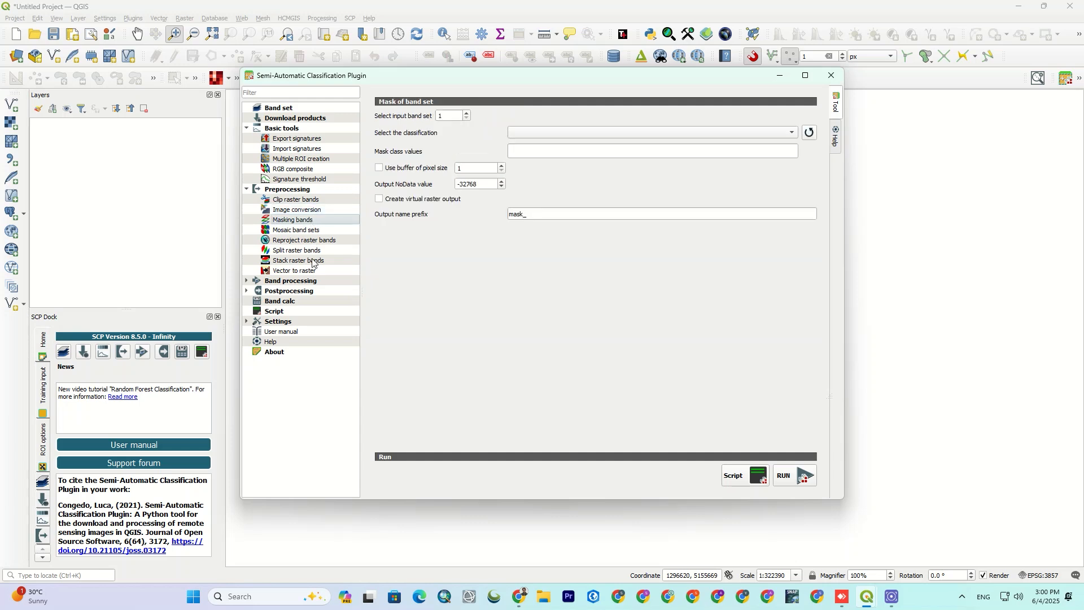
click(290, 280)
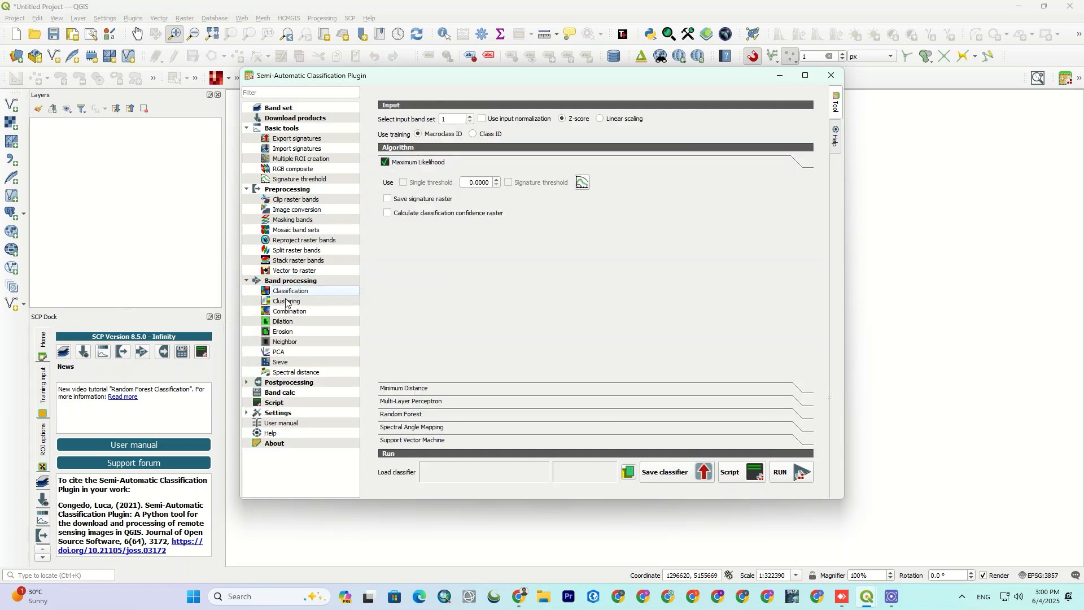
click(286, 300)
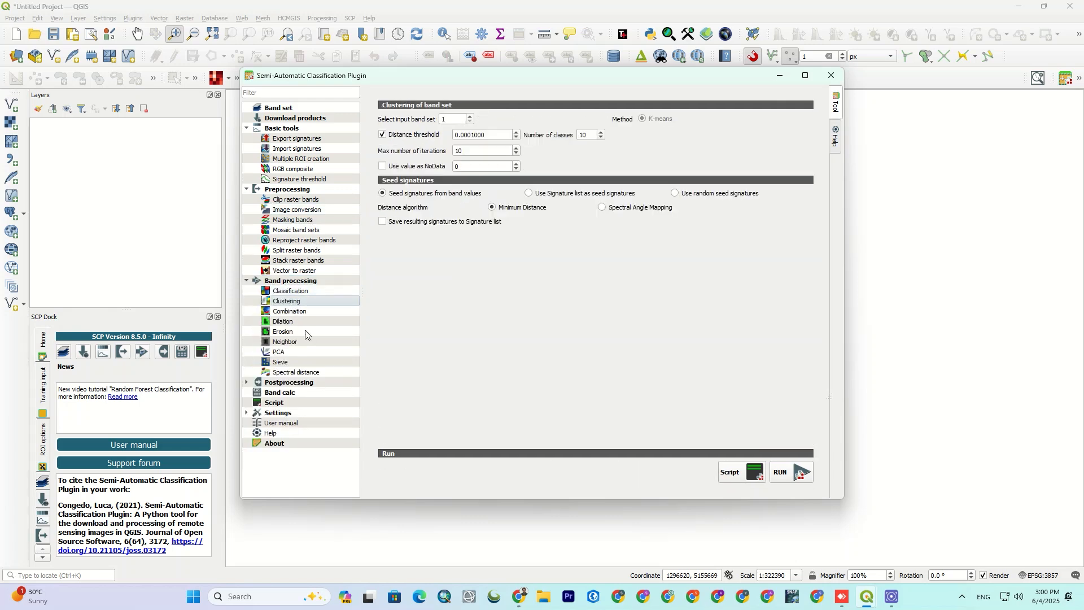
click(279, 392)
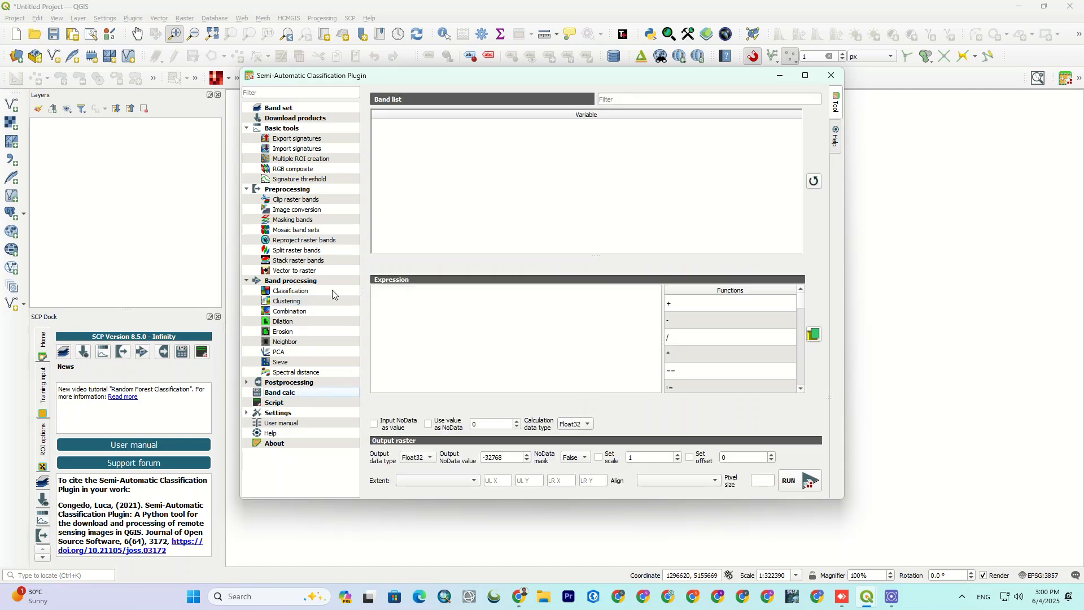
click(278, 107)
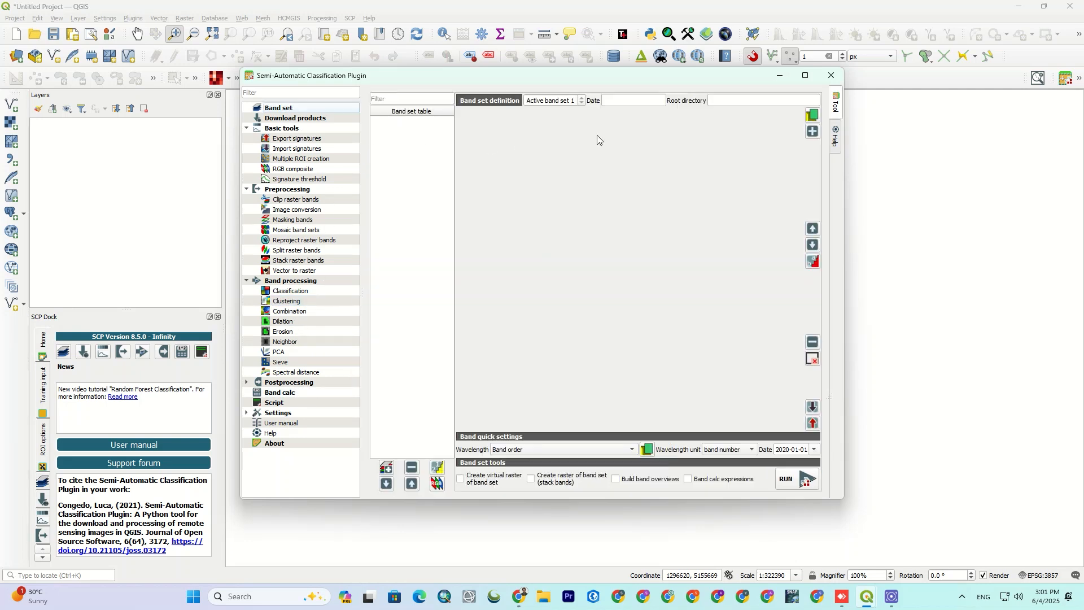
mouse_move(550, 157)
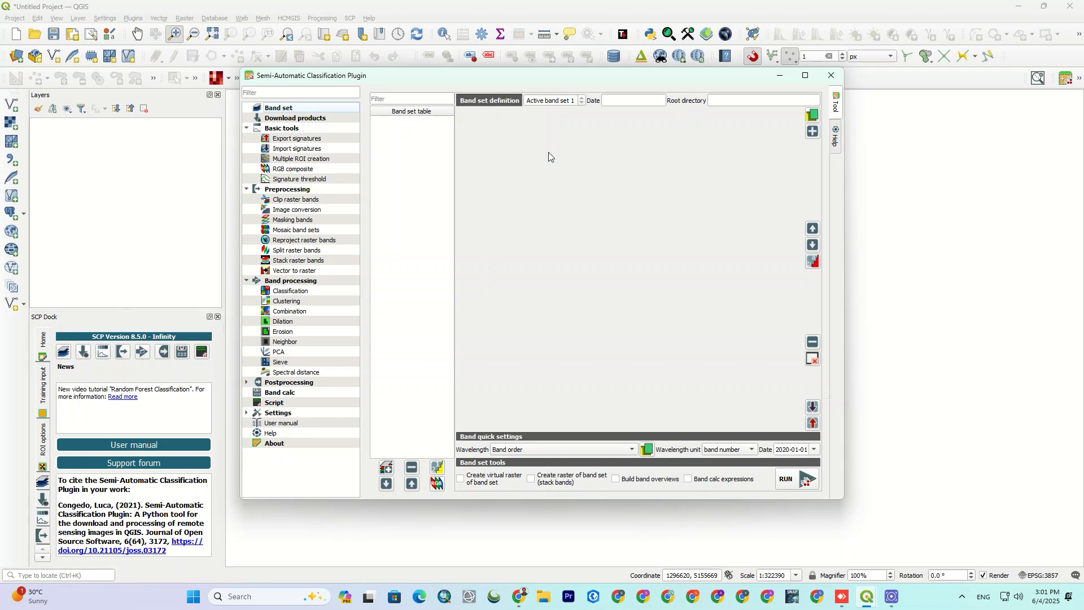
Step: Close the Semi-Automatic Classification Plugin window, leaving the empty map canvas
click(830, 76)
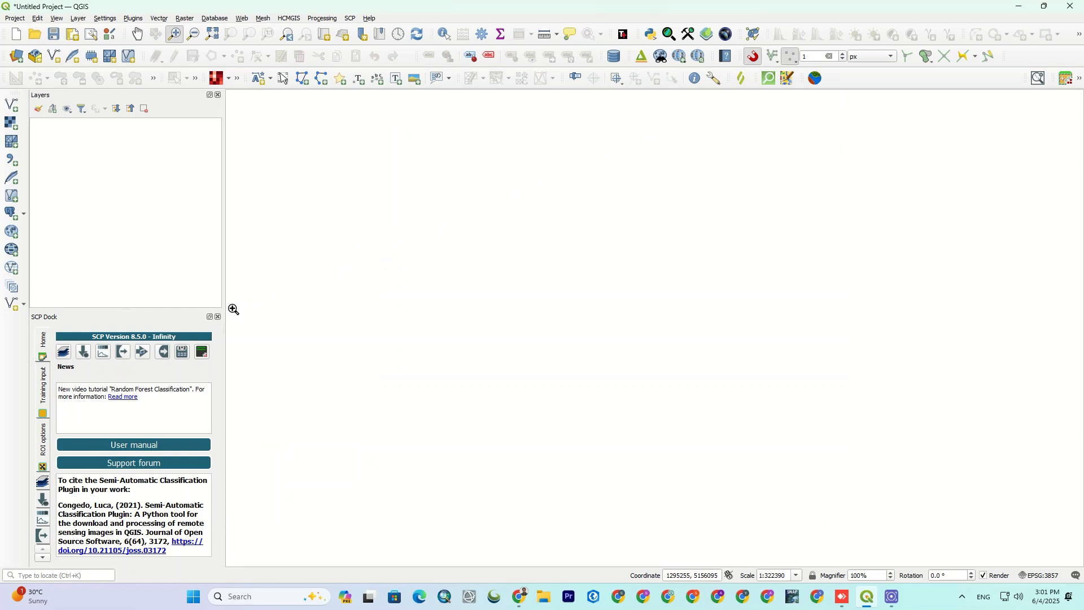
click(133, 18)
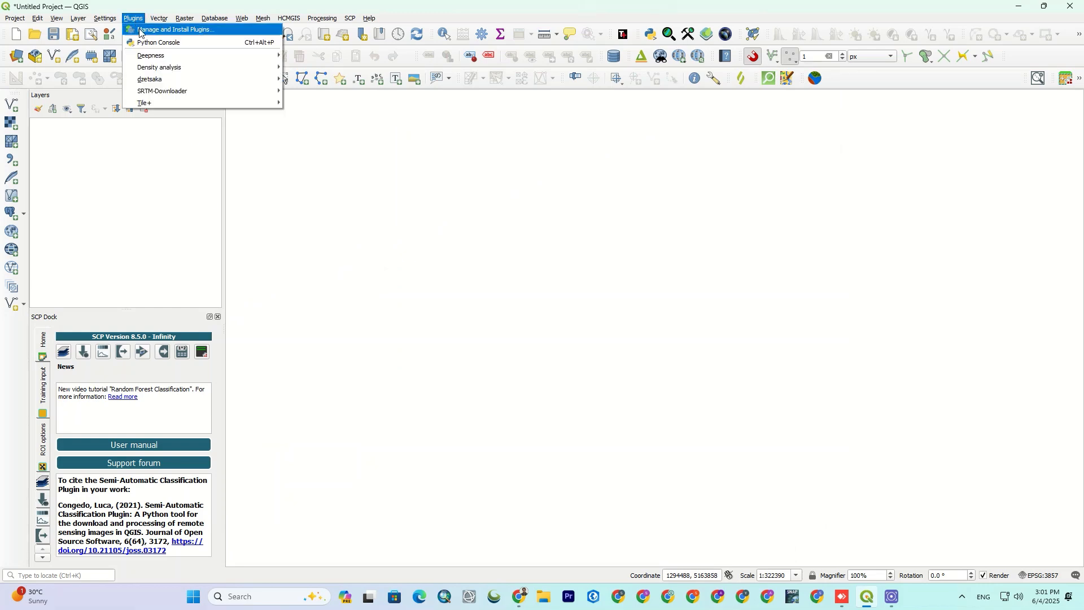
Step: Filter the plugin manager to 'quick' and view QuickOSM's details, installed version 2.4.1
click(176, 30)
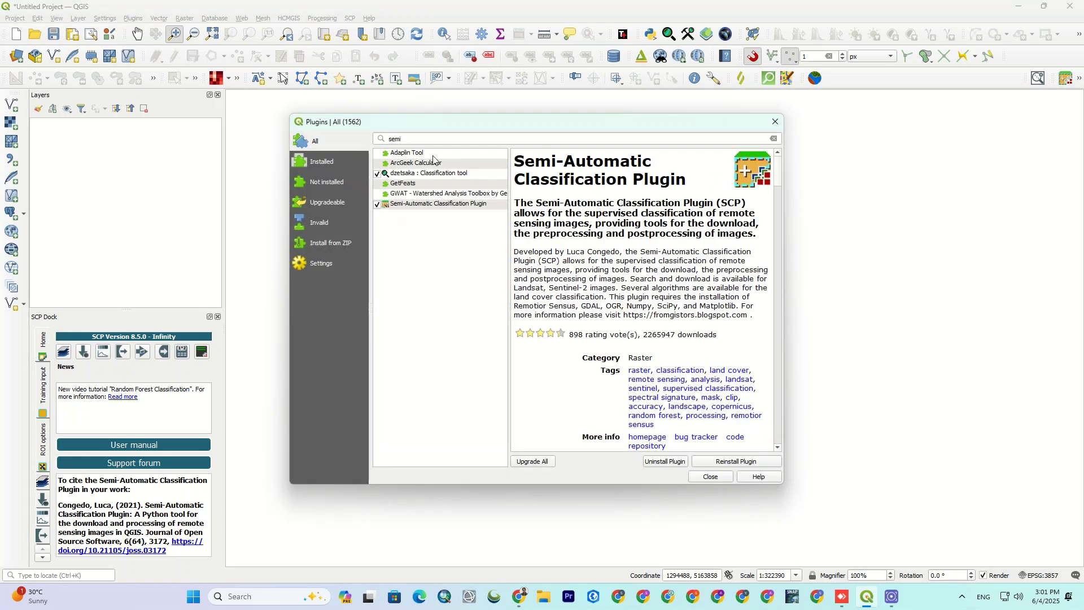
text(d)
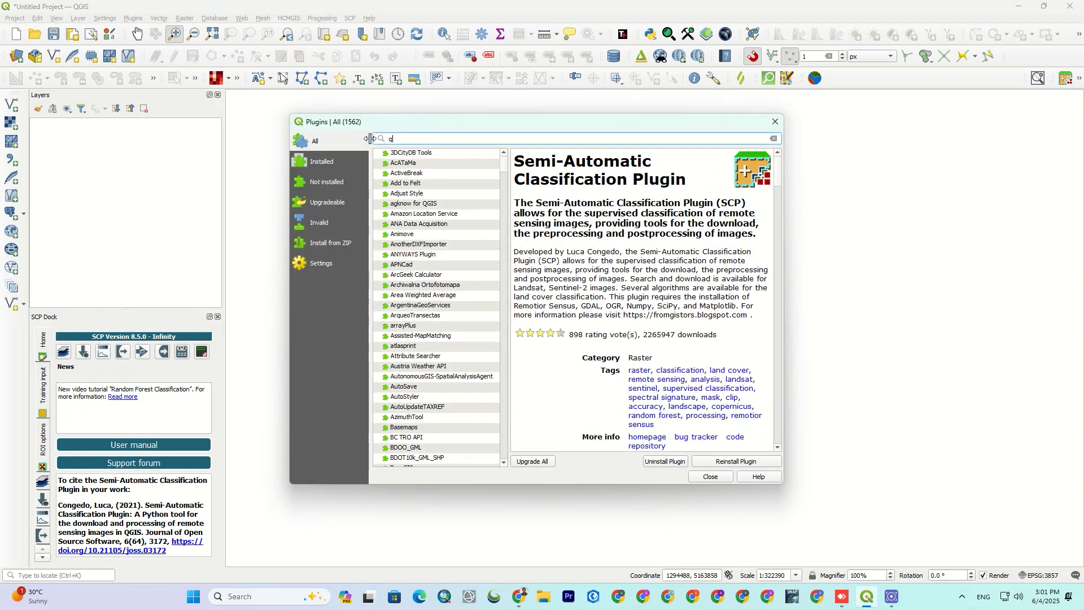
text(quicko)
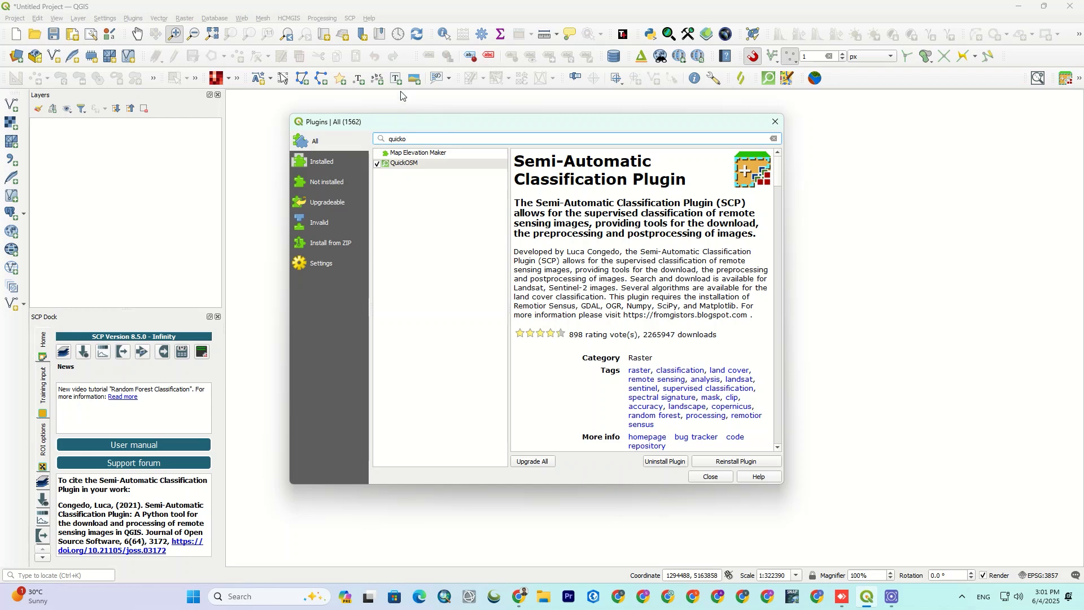
click(404, 163)
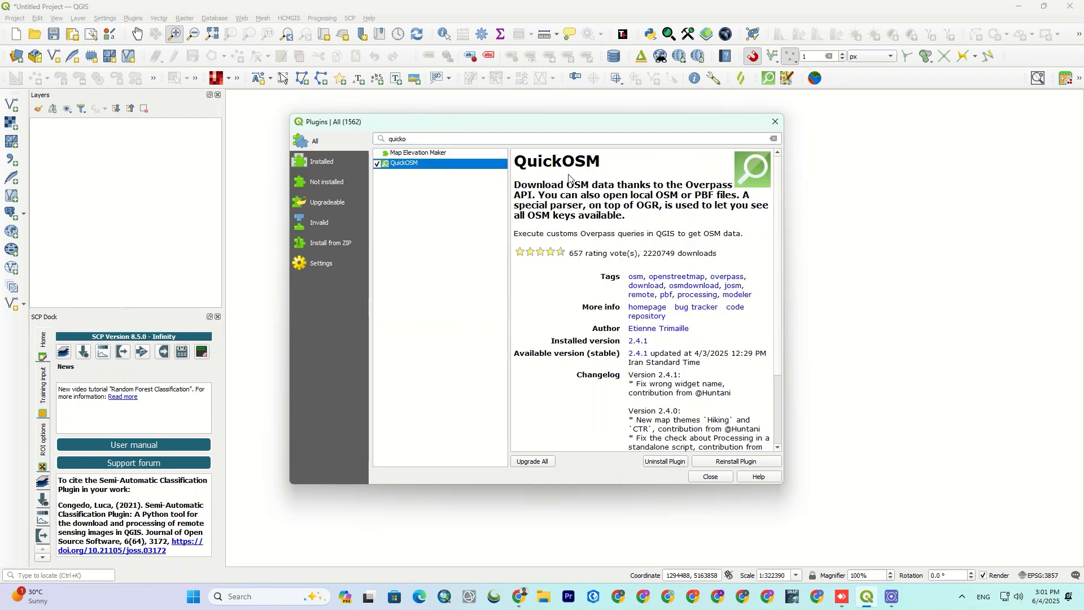
mouse_move(567, 176)
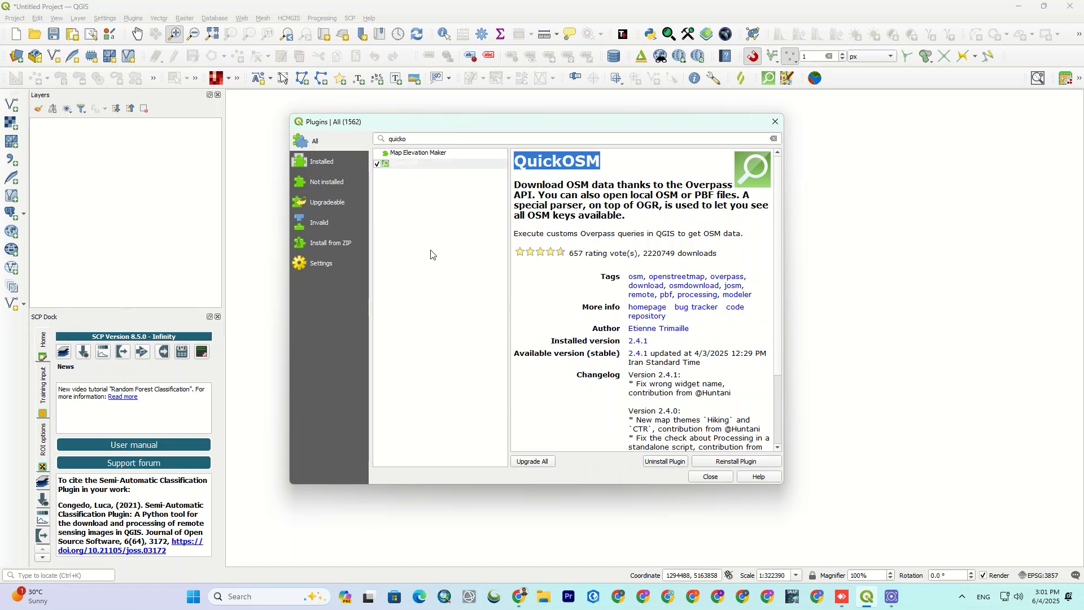
click(405, 163)
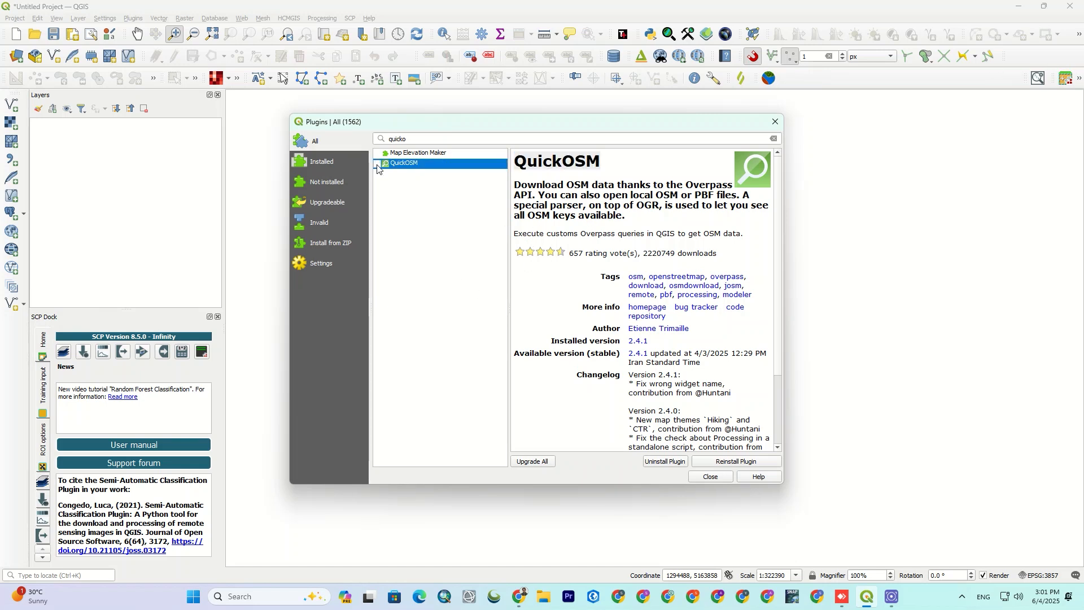
click(377, 163)
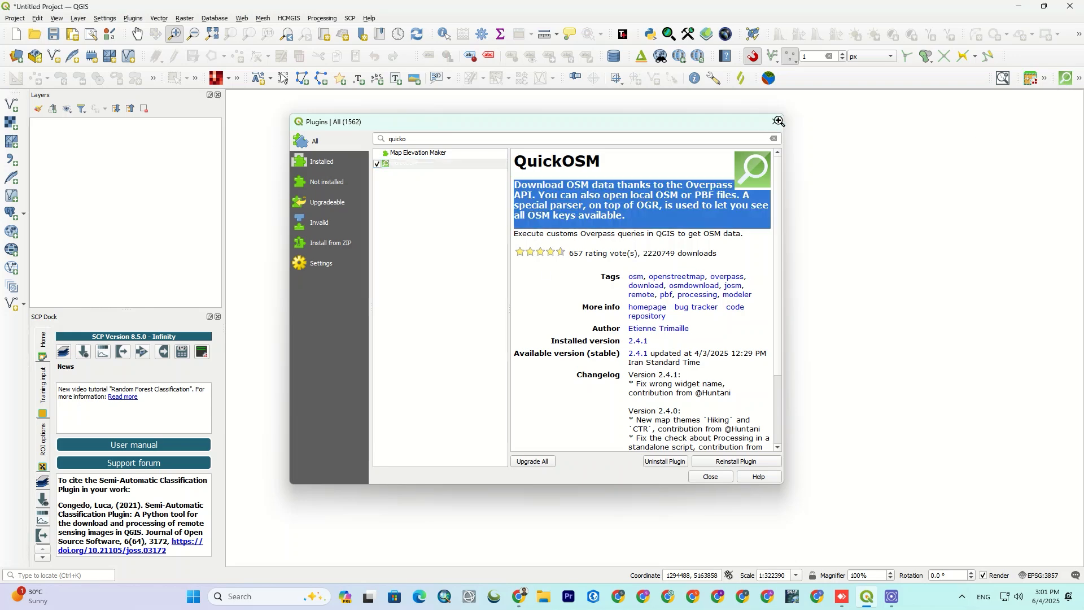
Step: Start a QuickOSM quick query with the Buildings/House preset (building=house)
click(709, 477)
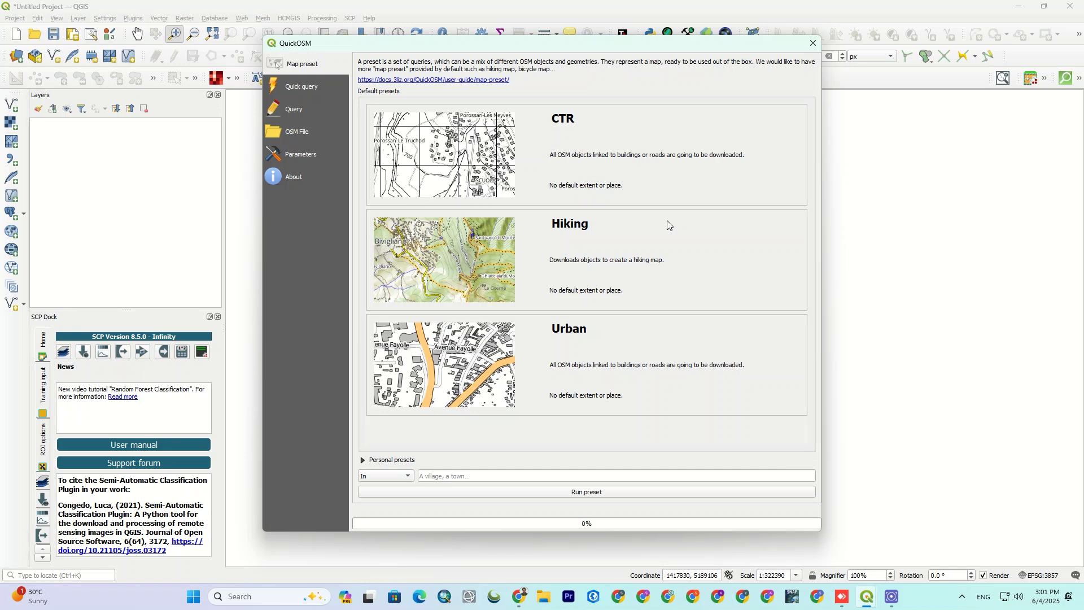
mouse_move(639, 221)
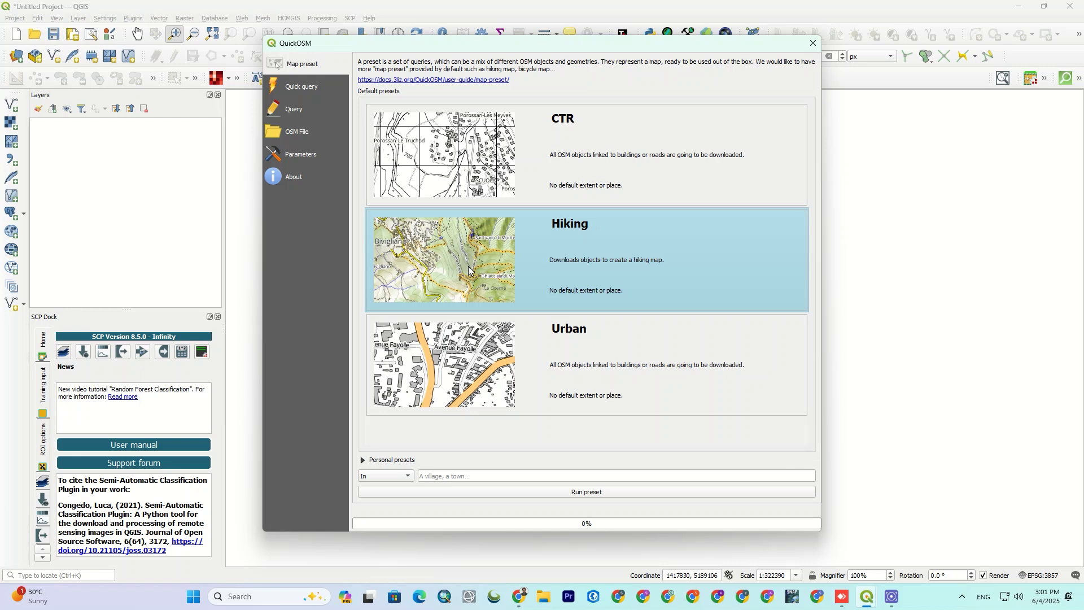
click(301, 86)
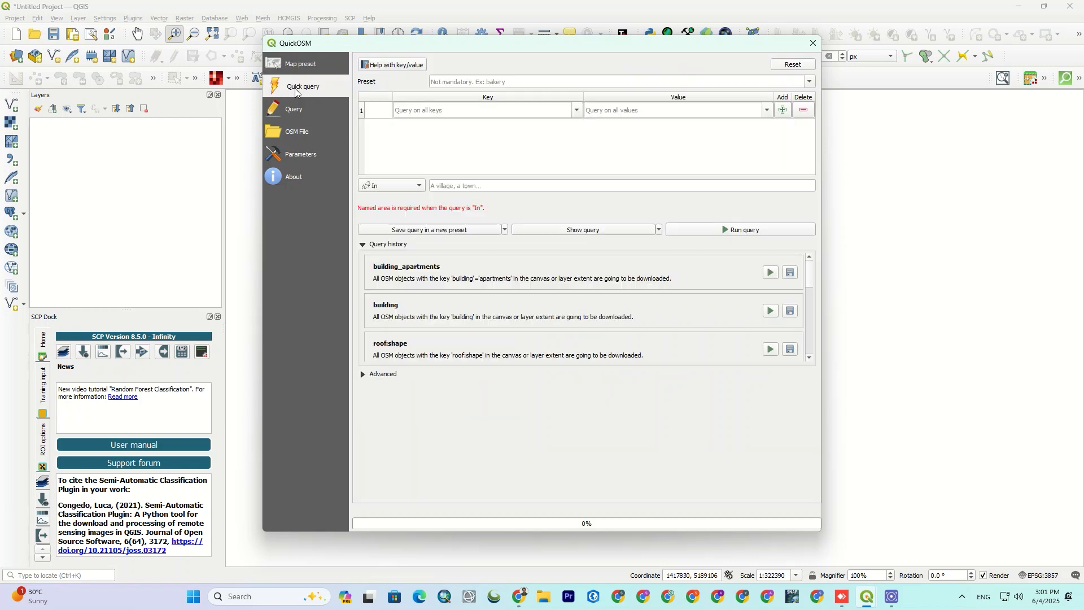
mouse_move(688, 221)
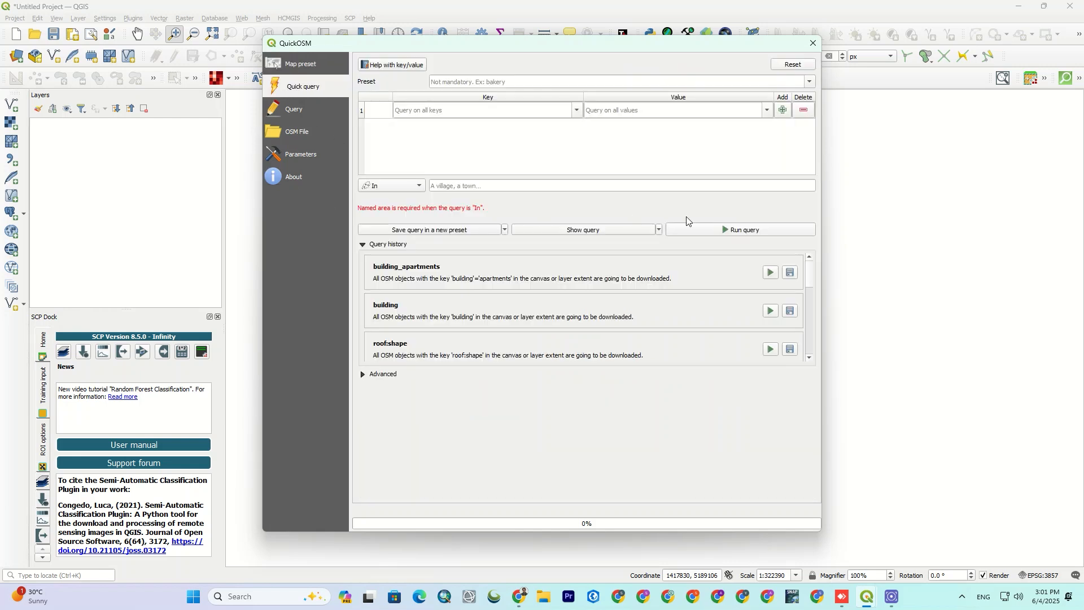
click(808, 82)
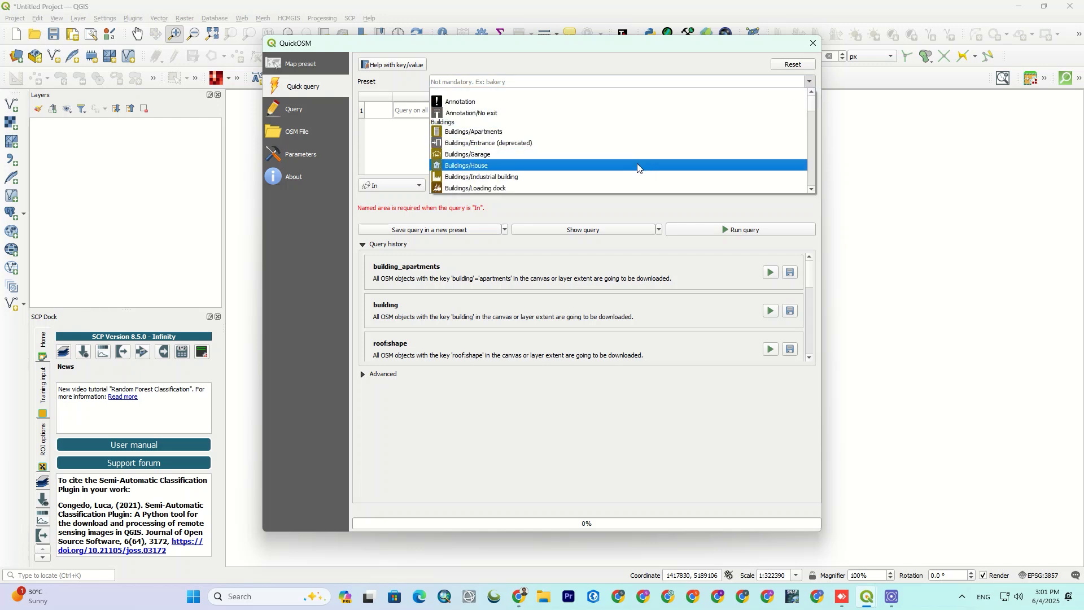
click(465, 165)
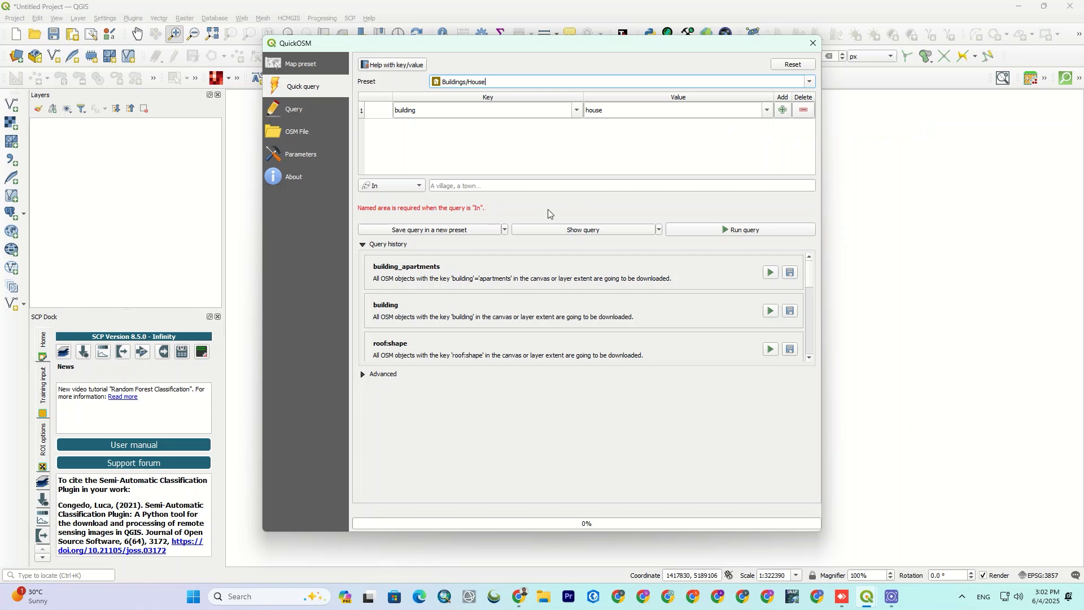
mouse_move(550, 226)
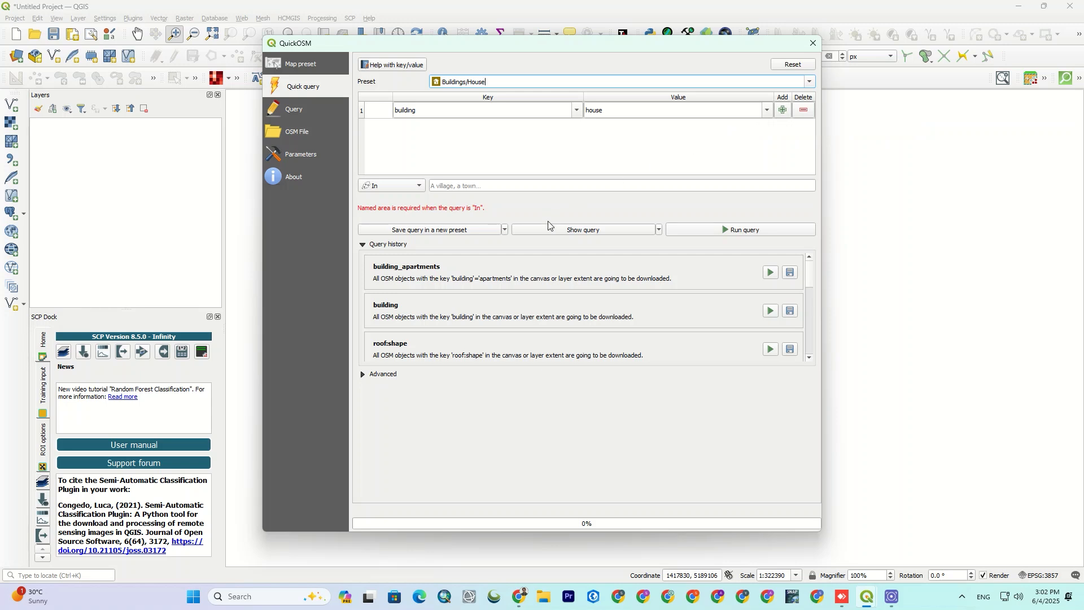
Step: Set the query area to Canvas Extent after the named-area error and run the houses download
click(738, 229)
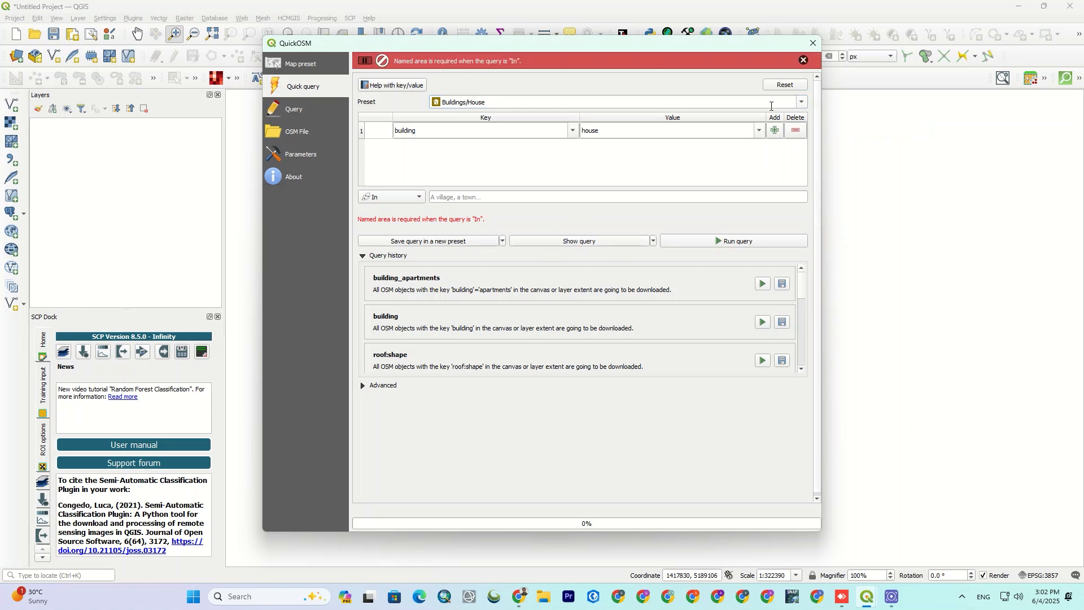
click(803, 60)
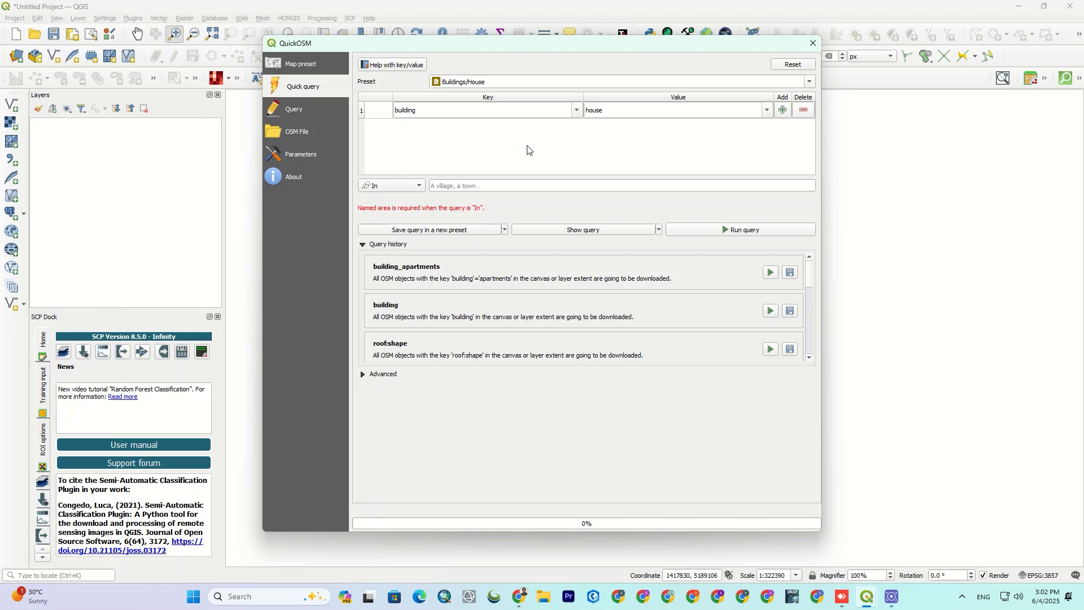
click(390, 184)
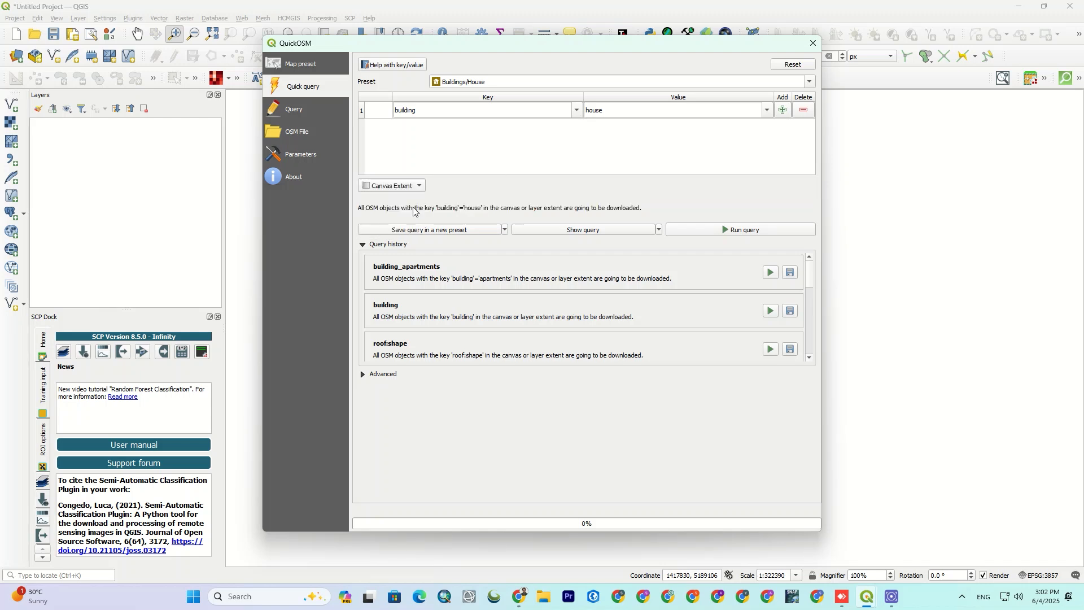
click(739, 230)
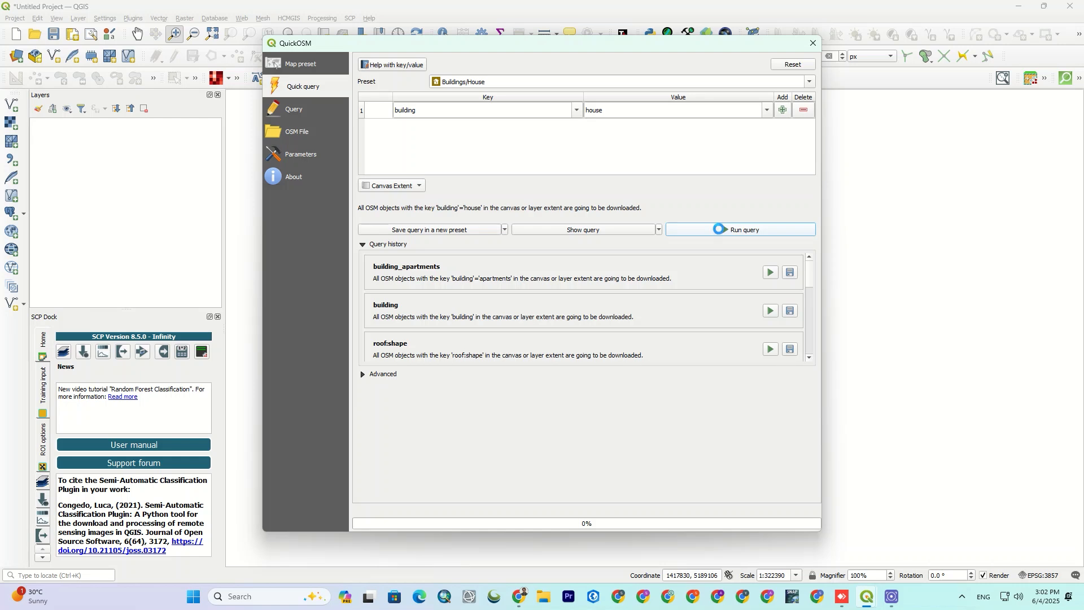
click(739, 229)
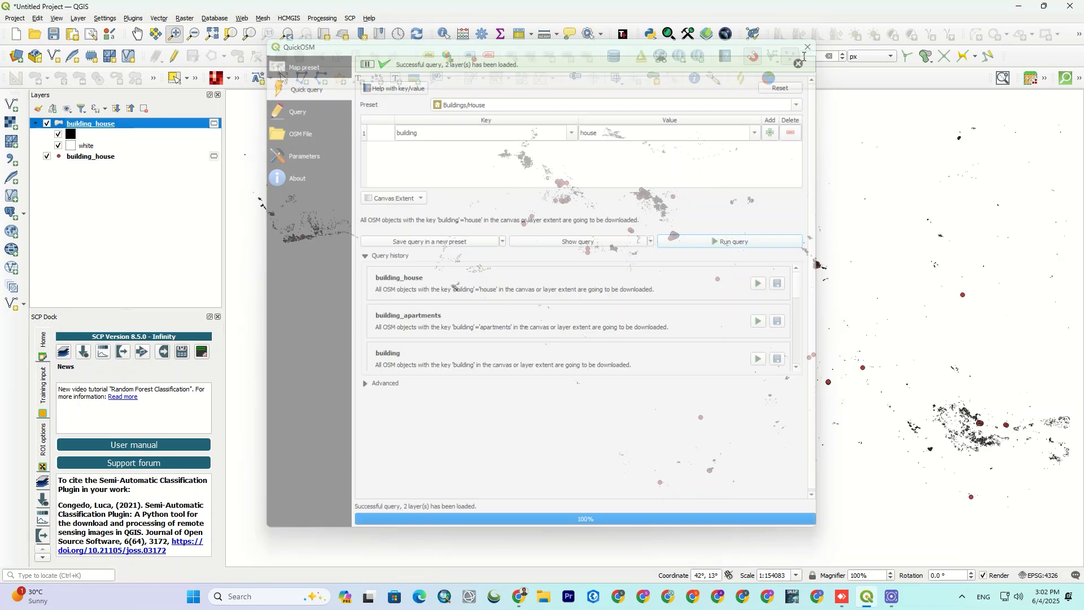
Step: Close QuickOSM and place the OSM Standard basemap beneath the building_house layers
click(806, 47)
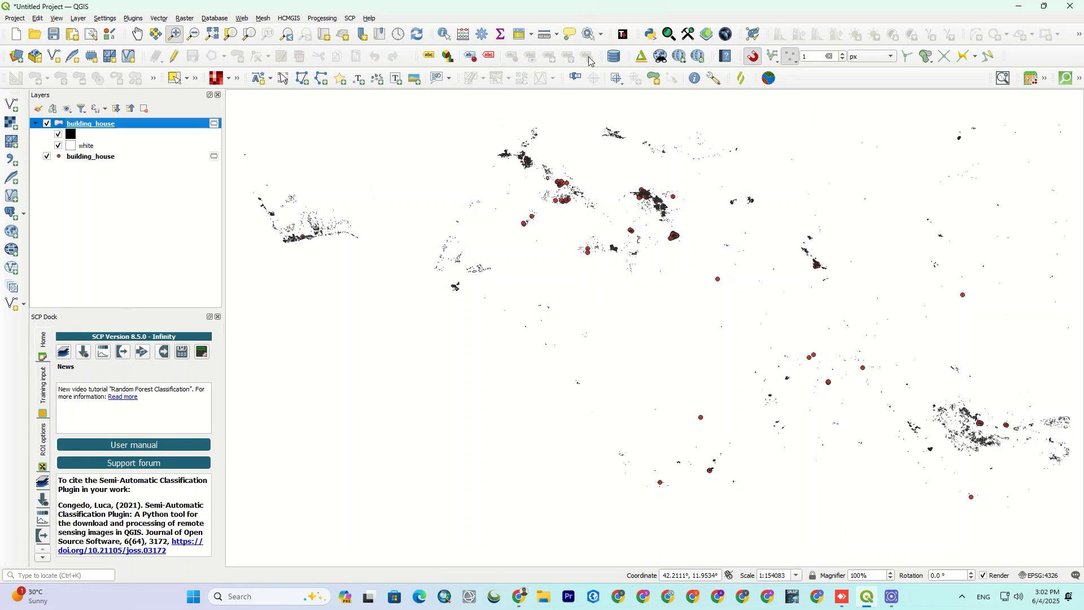
click(677, 56)
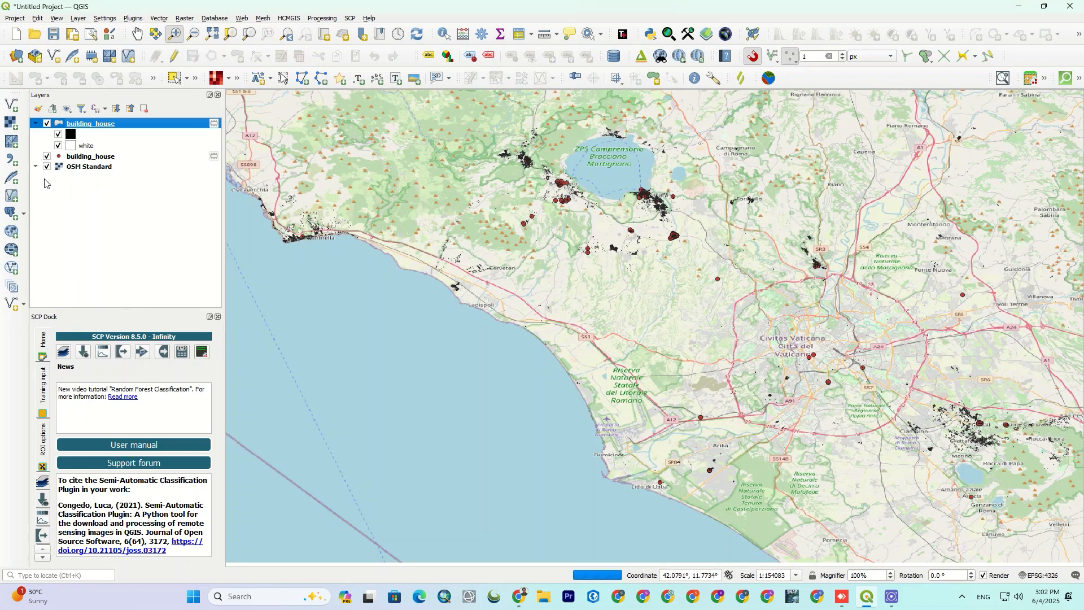
click(46, 167)
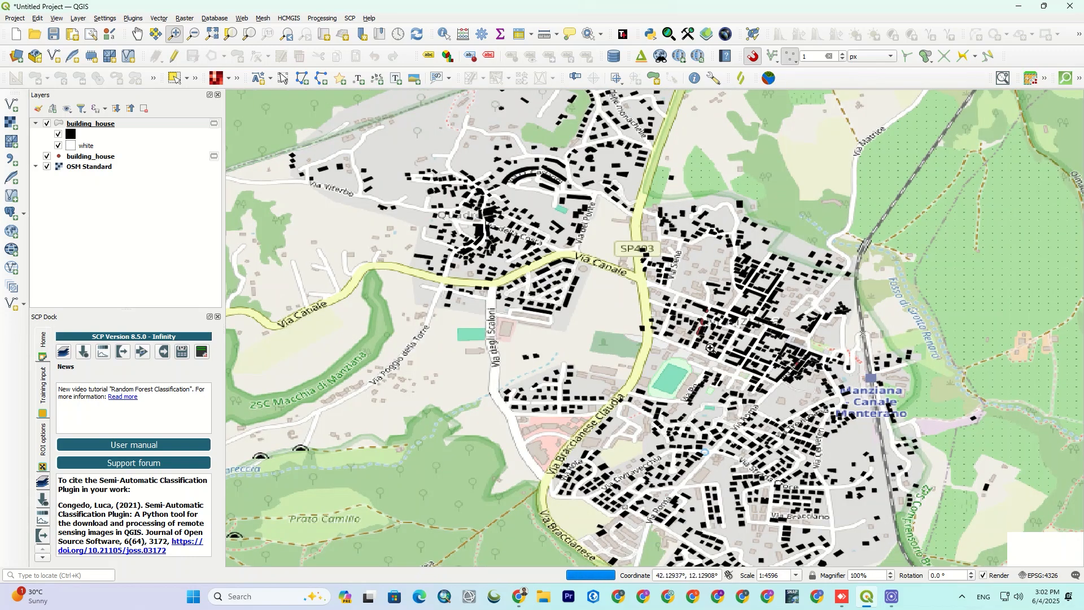
right_click(88, 124)
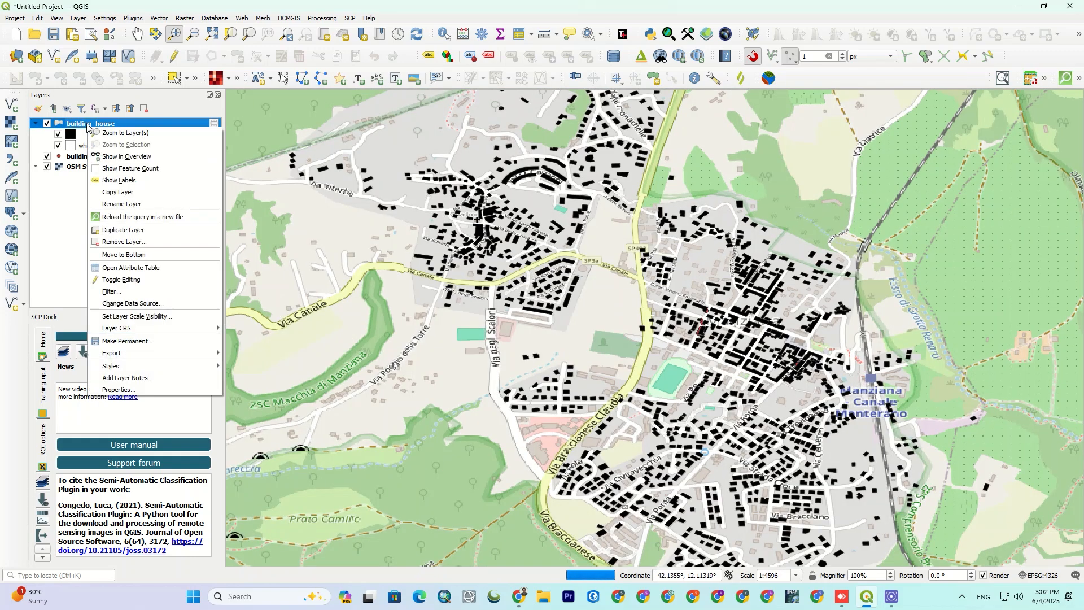
click(131, 268)
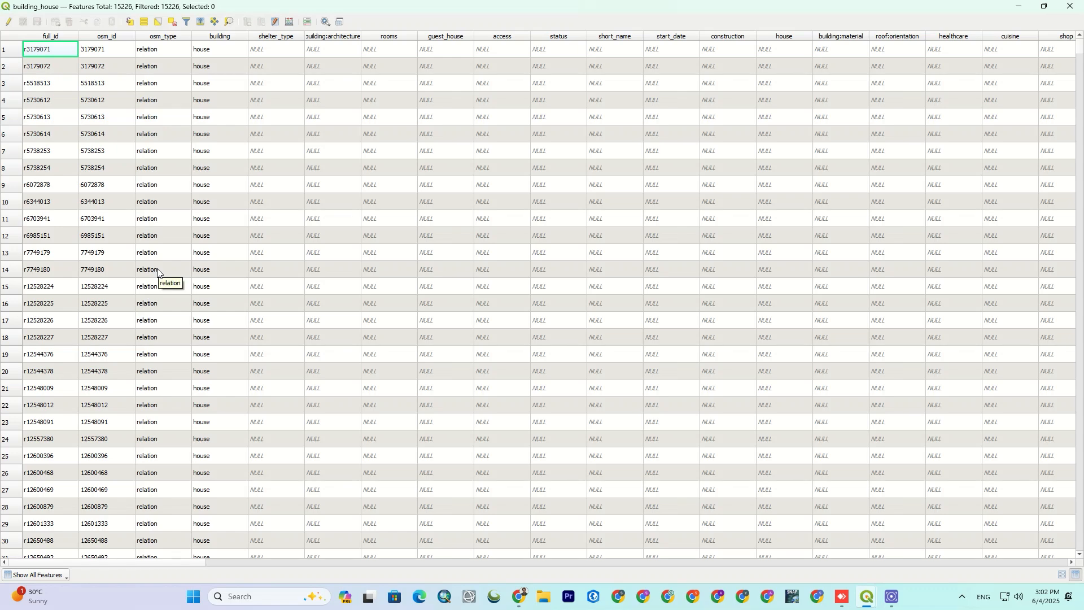
mouse_move(301, 319)
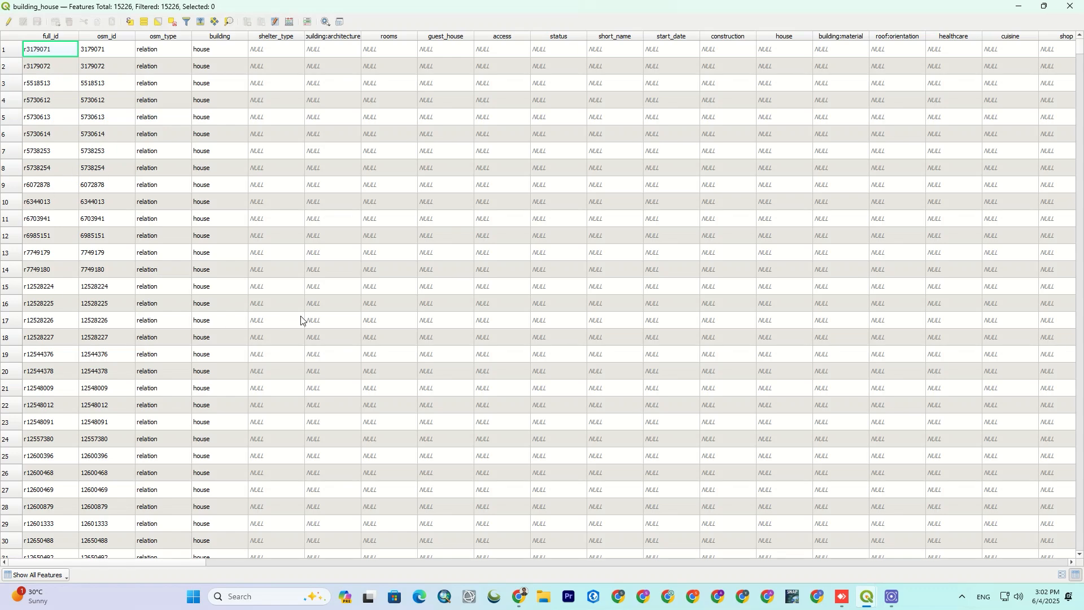
scroll(down, 3)
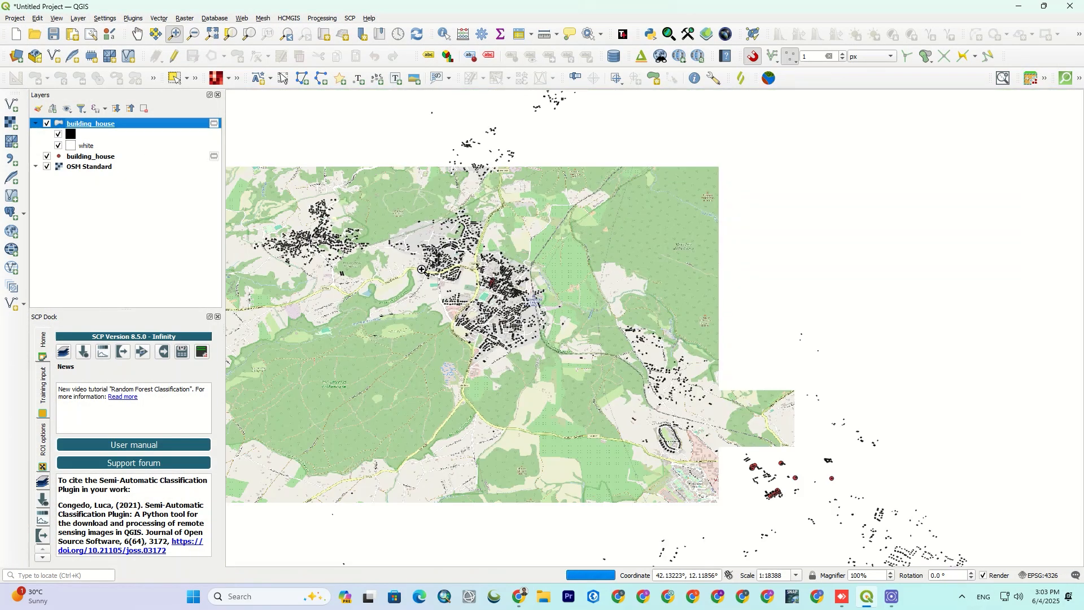
drag(420, 270, 497, 313)
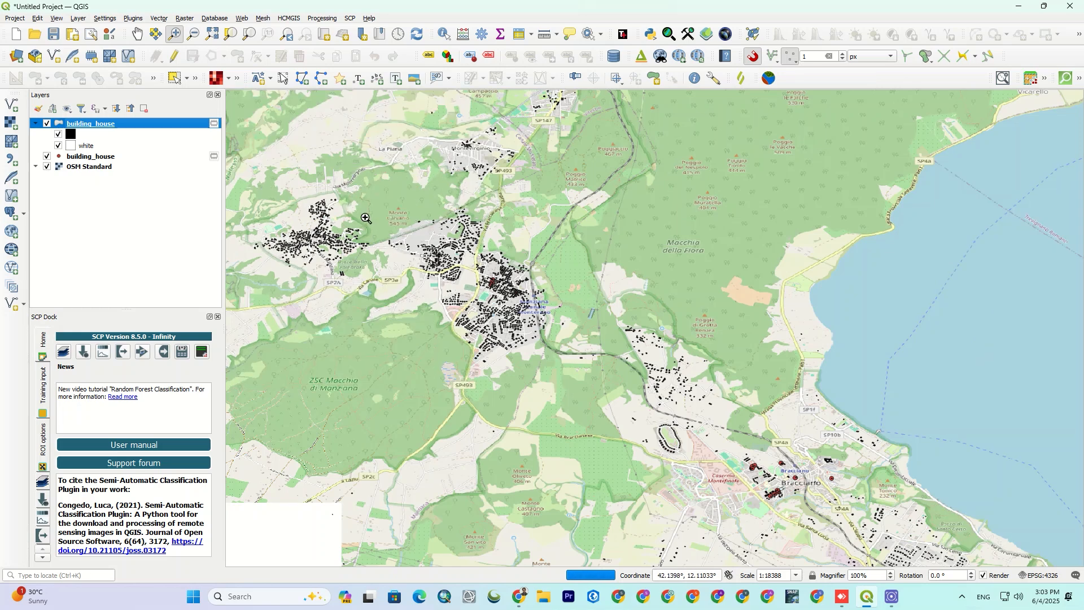
Step: Remove all three layers, both building_house layers and OSM Standard, leaving an empty project
click(88, 166)
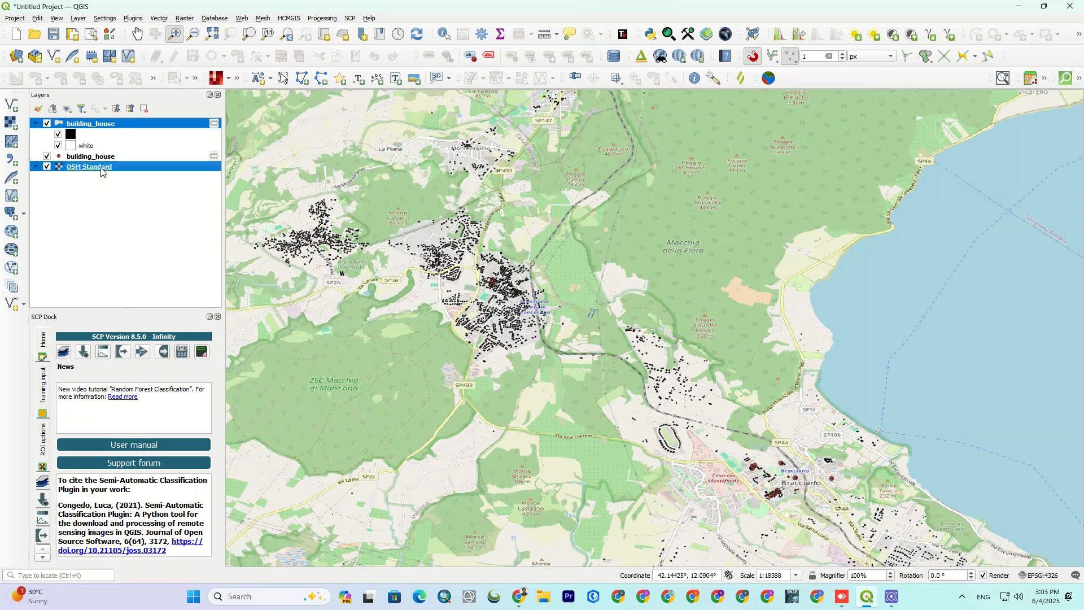
right_click(88, 156)
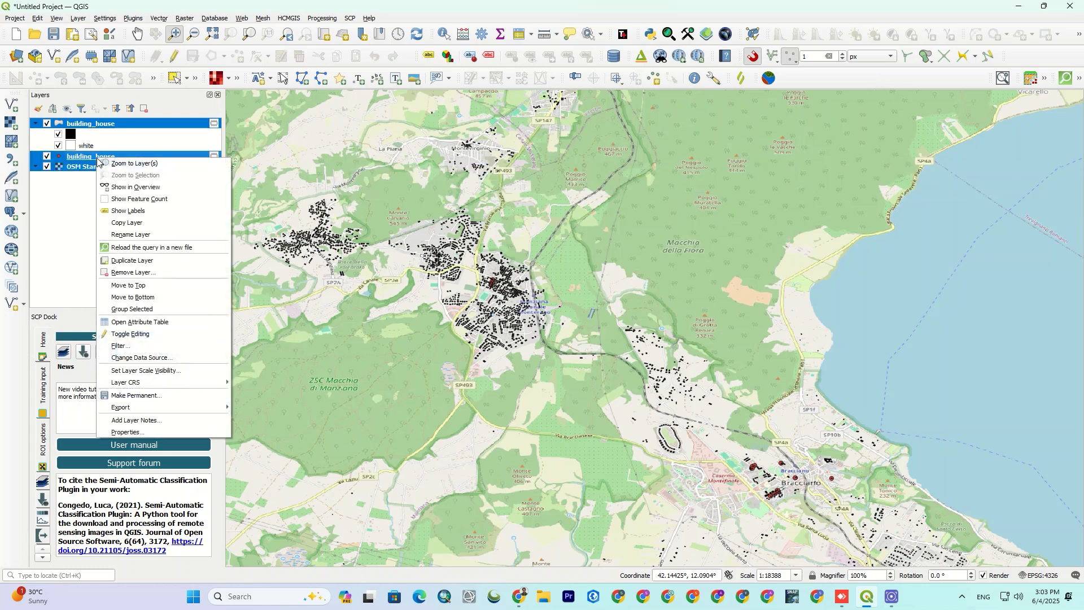
click(133, 272)
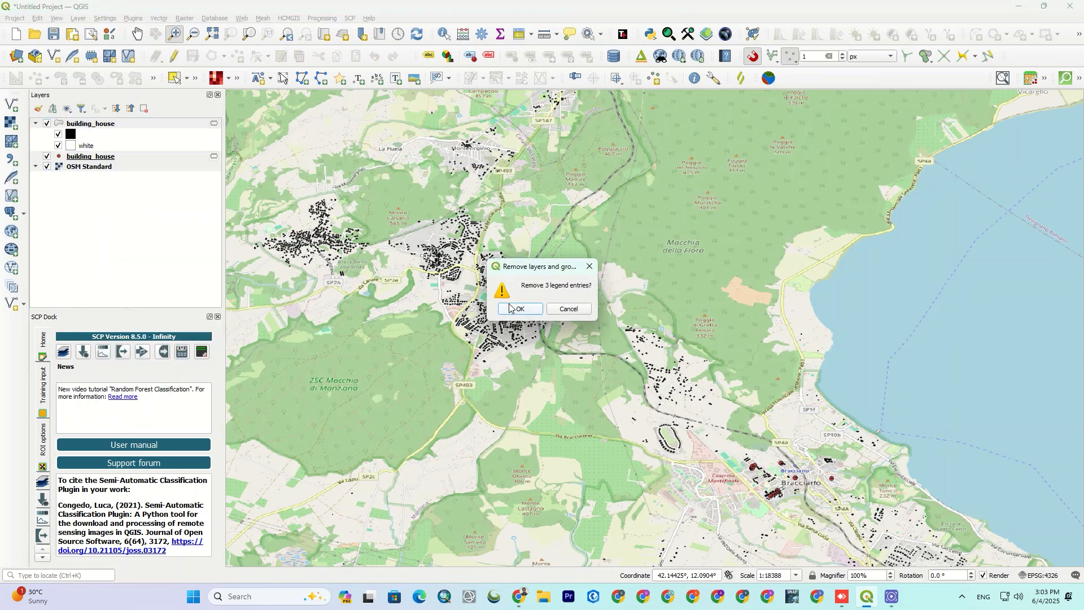
click(519, 308)
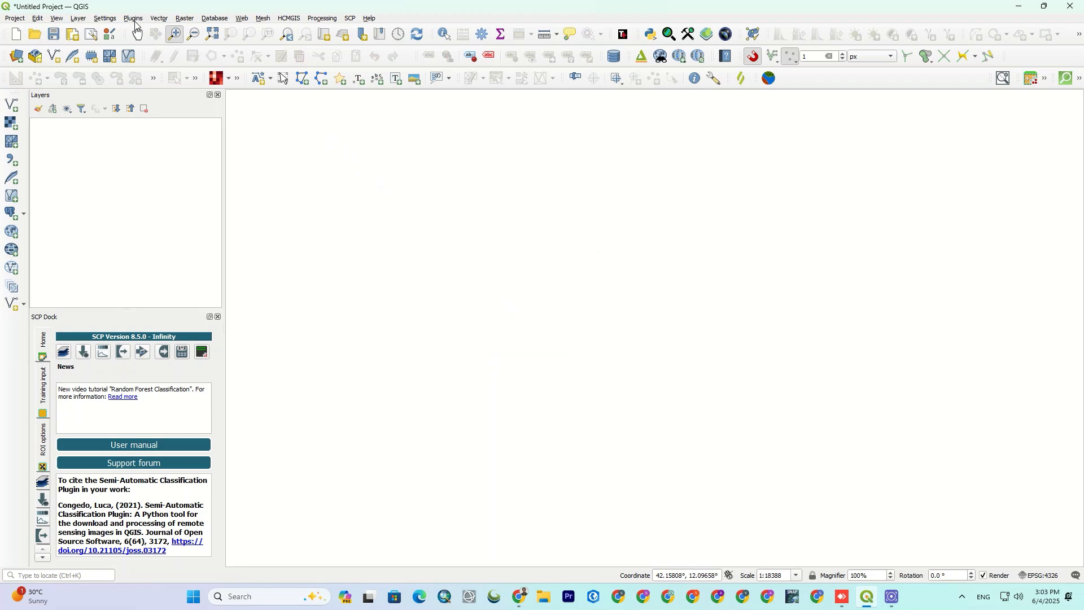
Step: Filter the plugin manager to 'hc' and view the installed HCMGIS plugin's description and tags
click(132, 18)
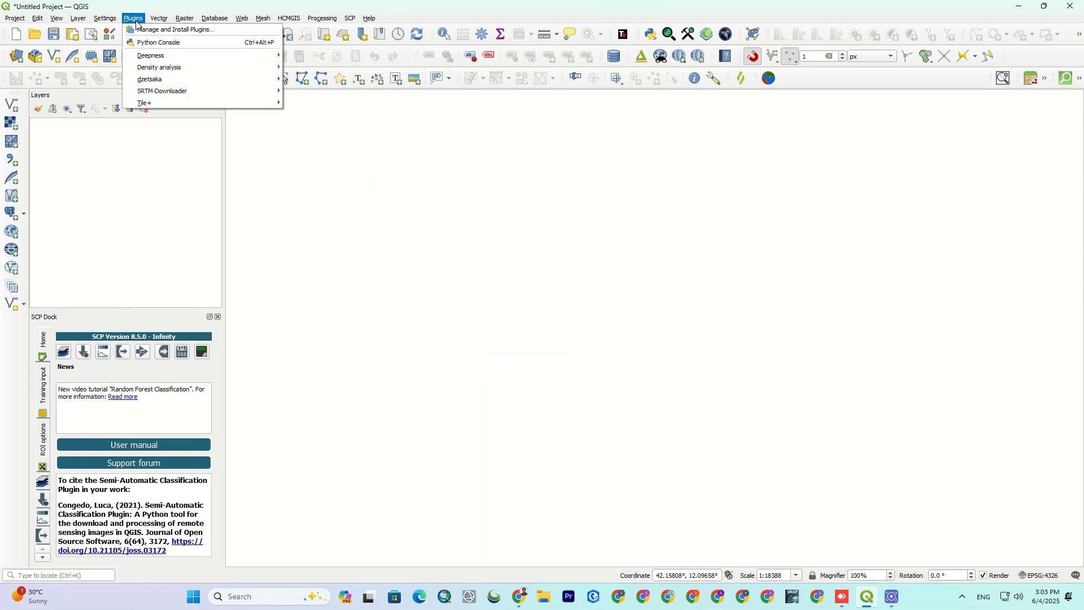
click(175, 29)
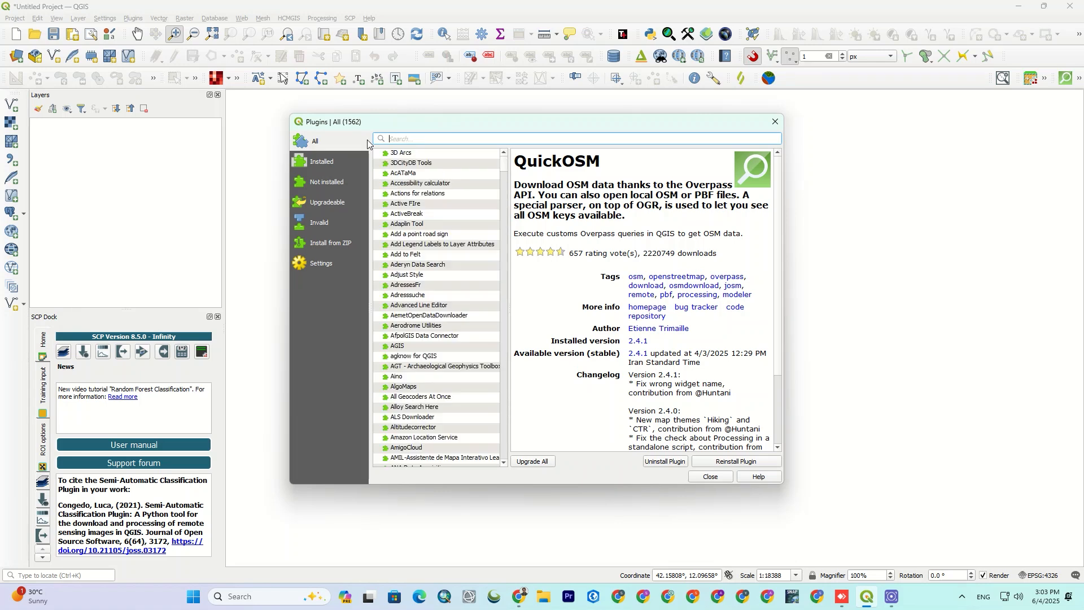
text(hcm)
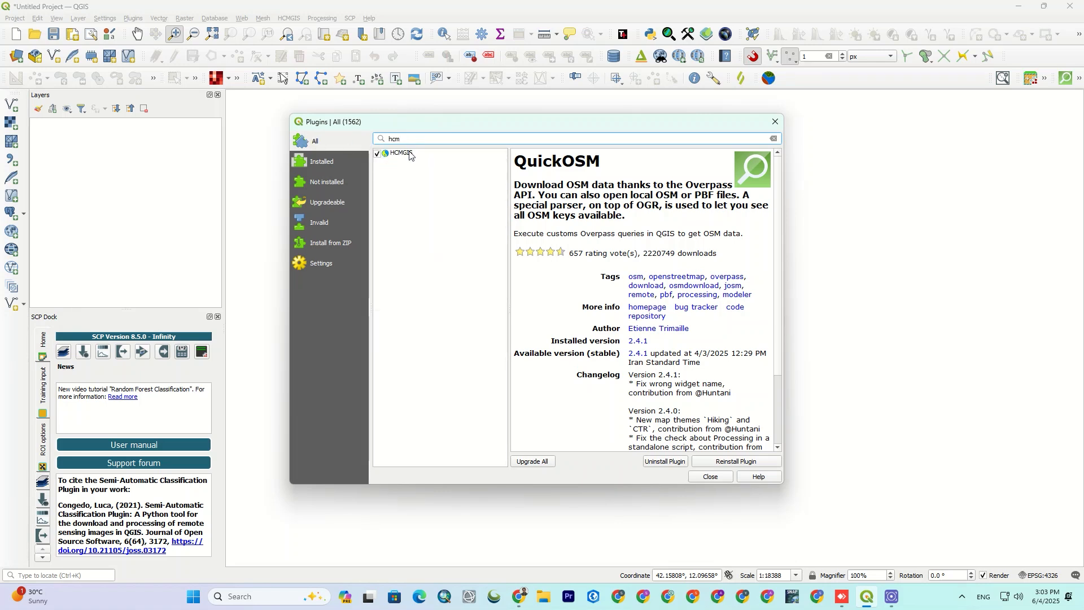
click(401, 153)
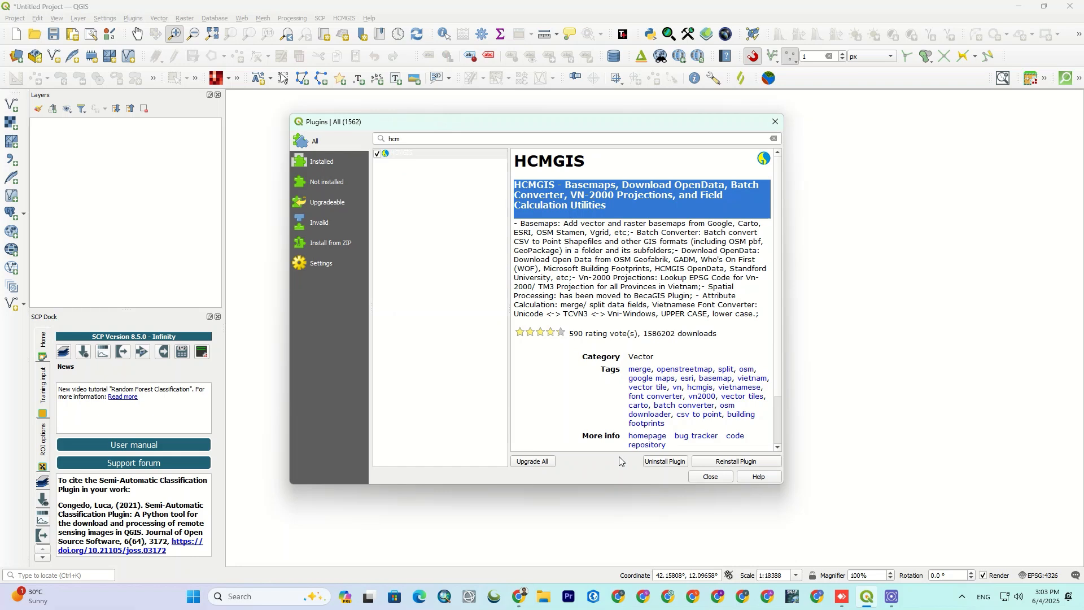
mouse_move(761, 202)
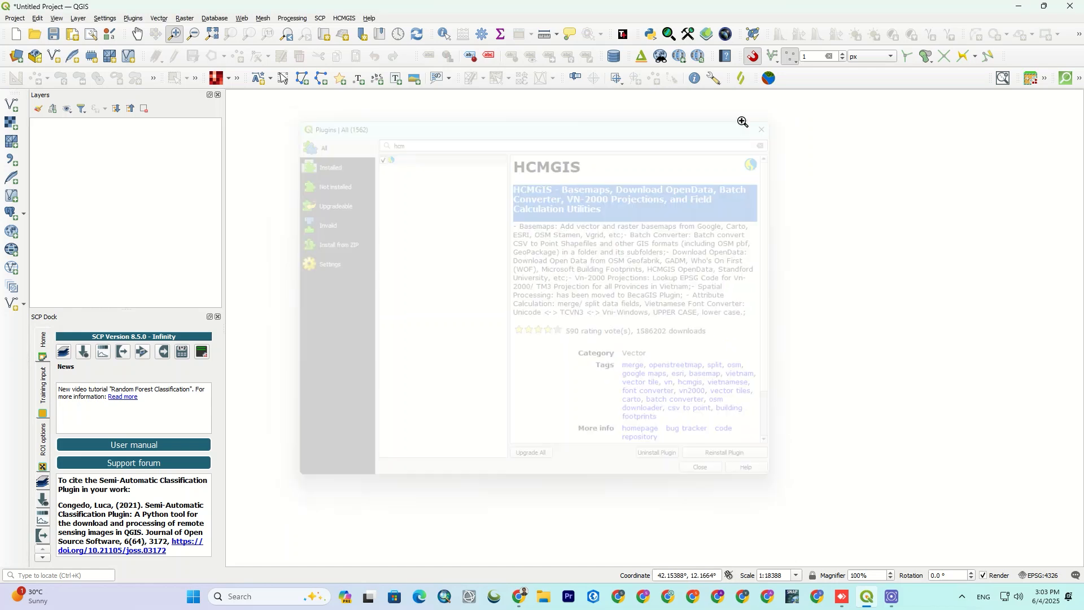
Step: Add HCMGIS Google Satellite and Google Maps basemaps, zoomed on central Italy
click(344, 18)
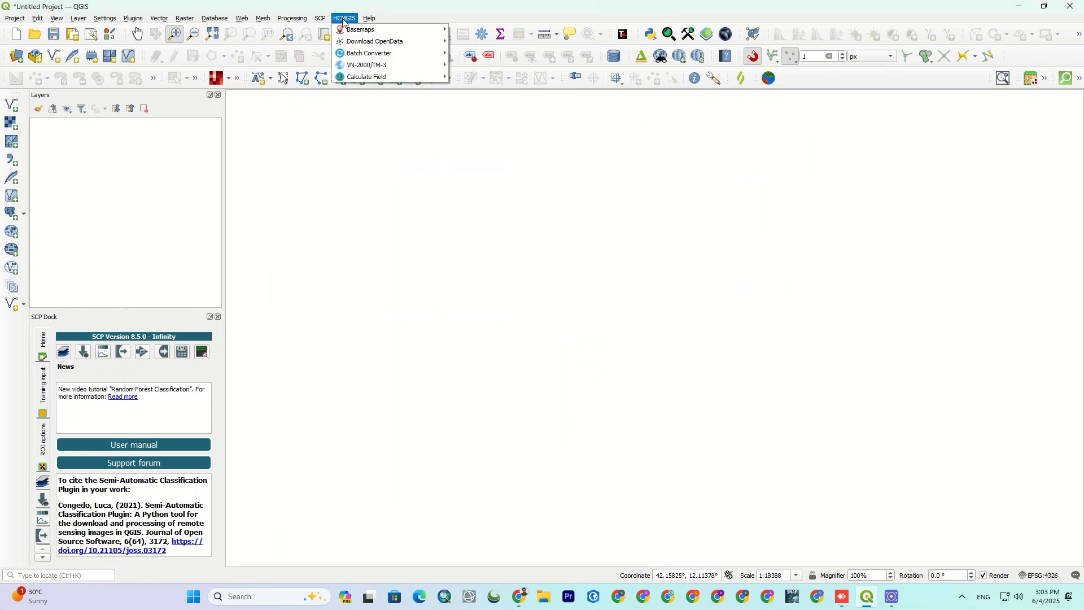
mouse_move(359, 30)
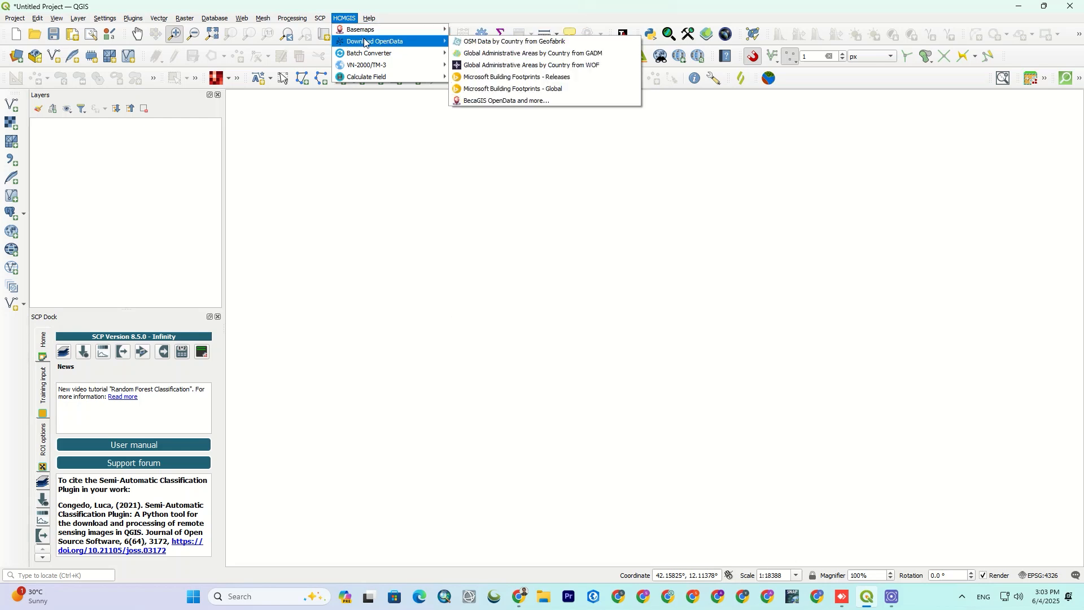
mouse_move(365, 65)
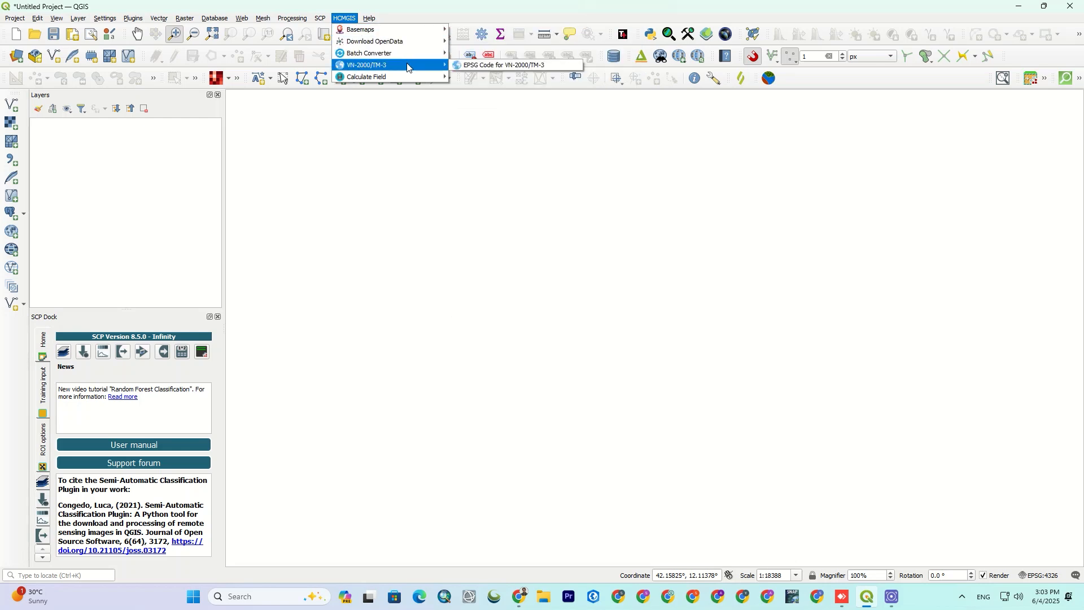
mouse_move(360, 30)
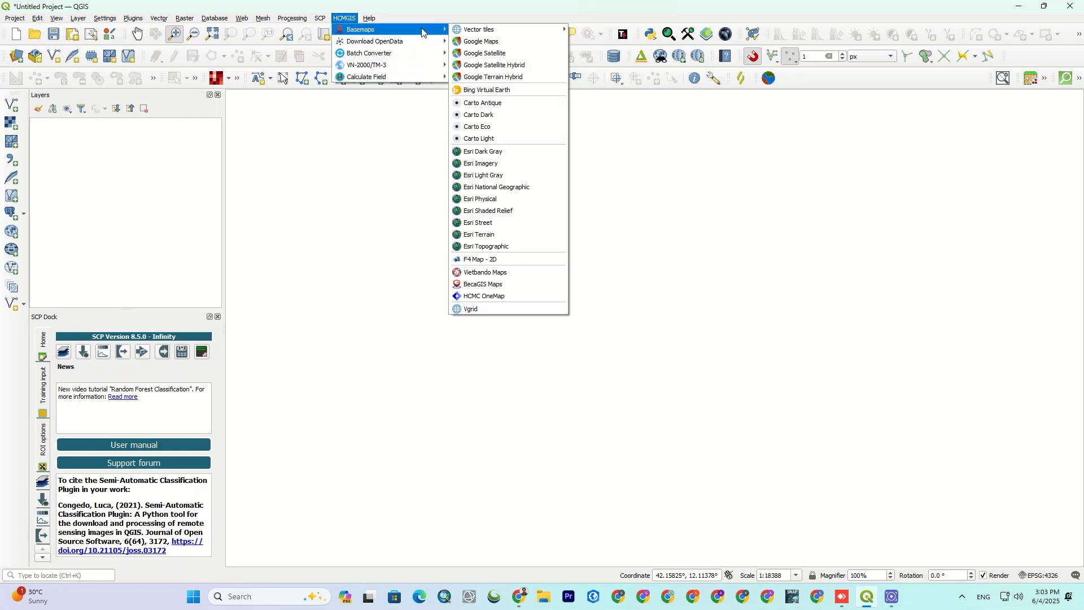
mouse_move(486, 163)
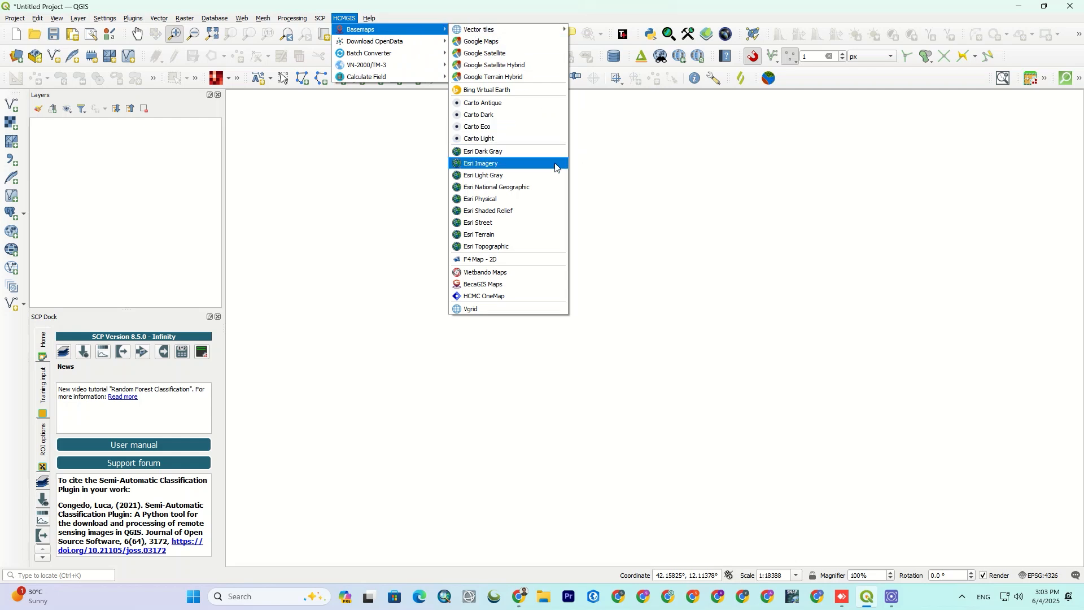
click(480, 162)
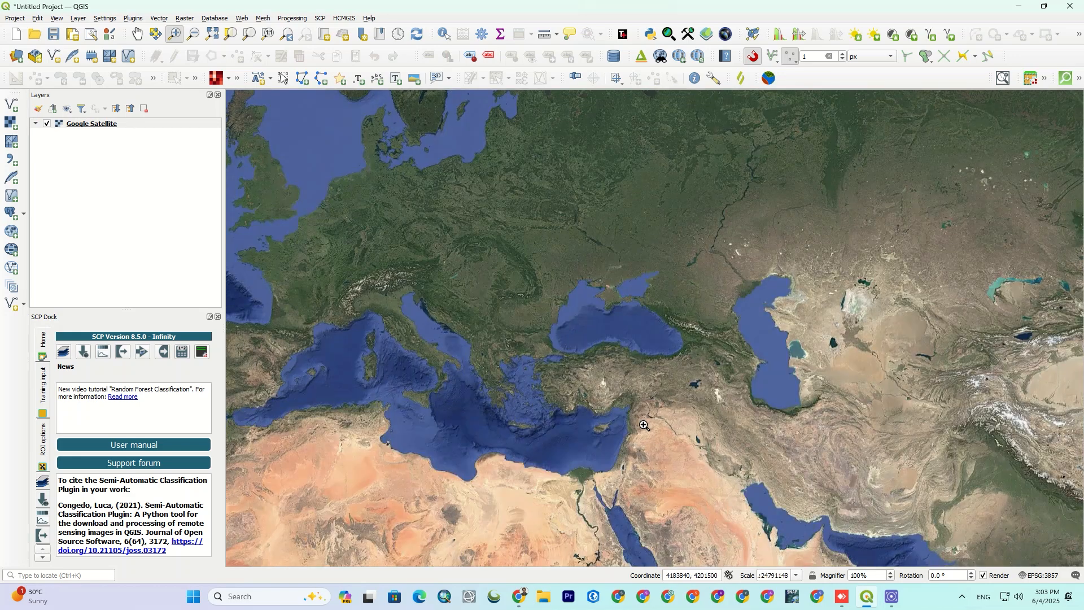
click(644, 424)
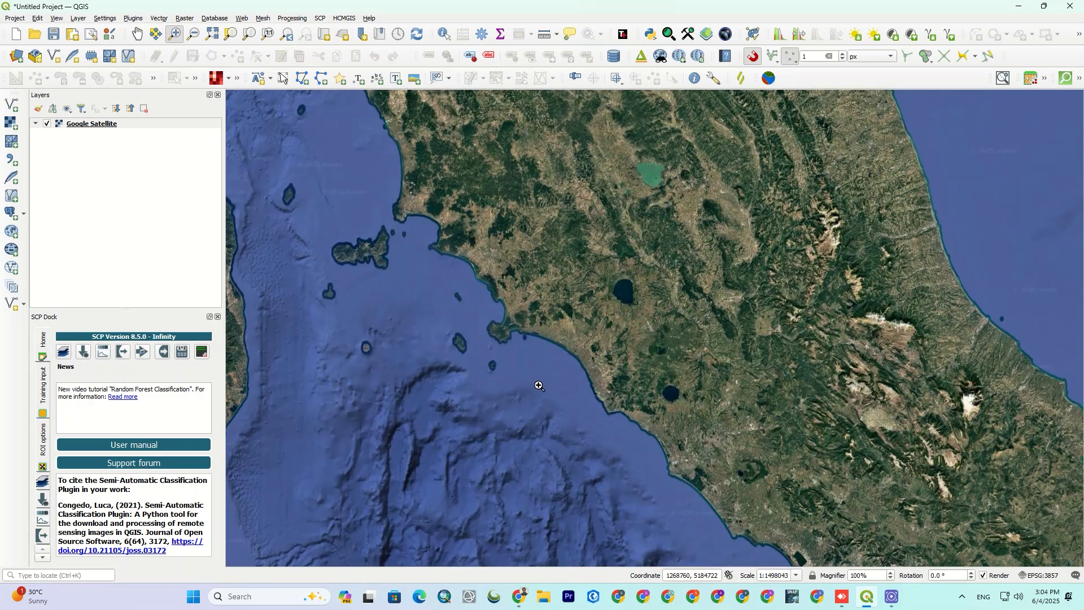
click(343, 16)
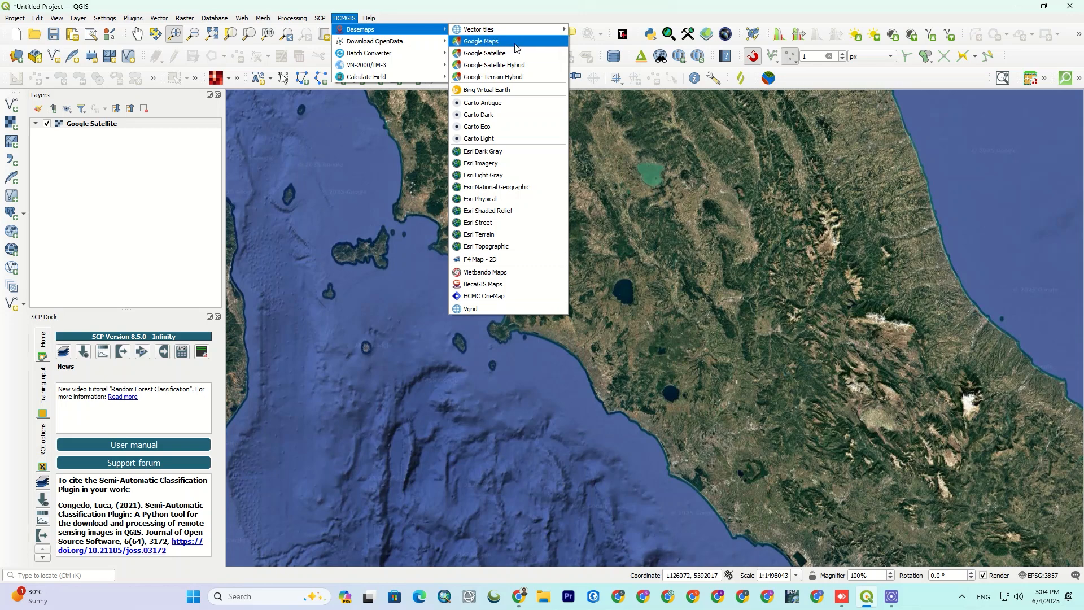
click(481, 40)
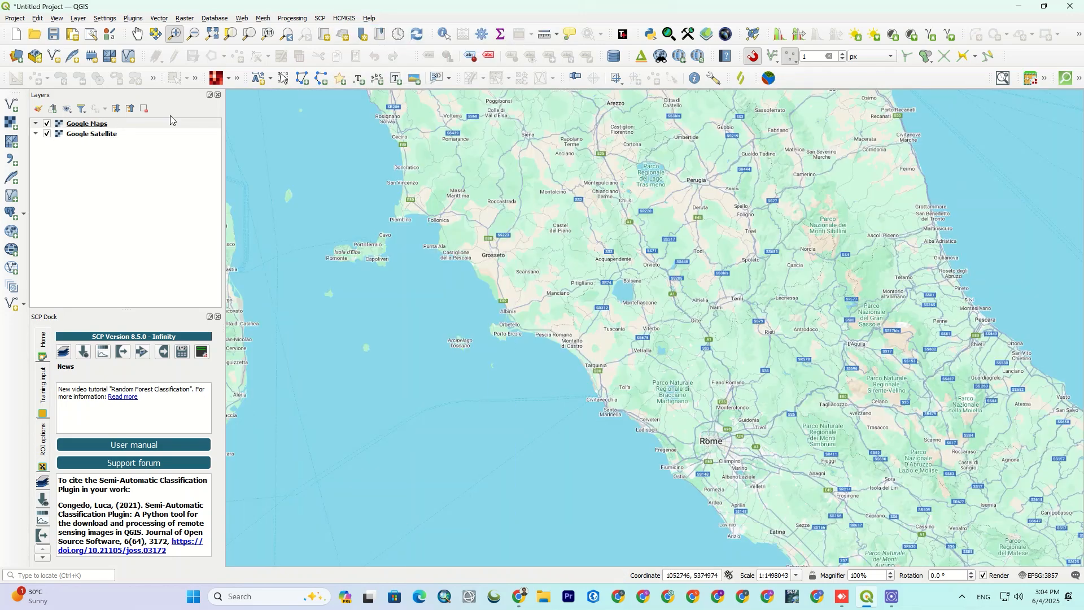
mouse_move(290, 138)
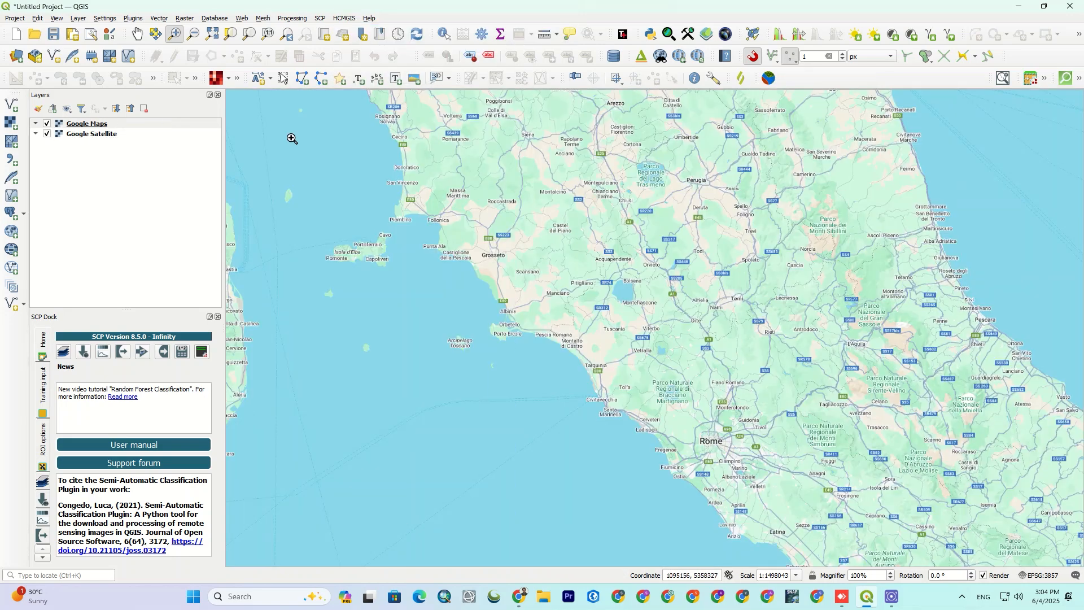
Step: Download Algeria's OSM data (Africa) from Geofabrik via HCMGIS, adding an algeria layer group
click(344, 18)
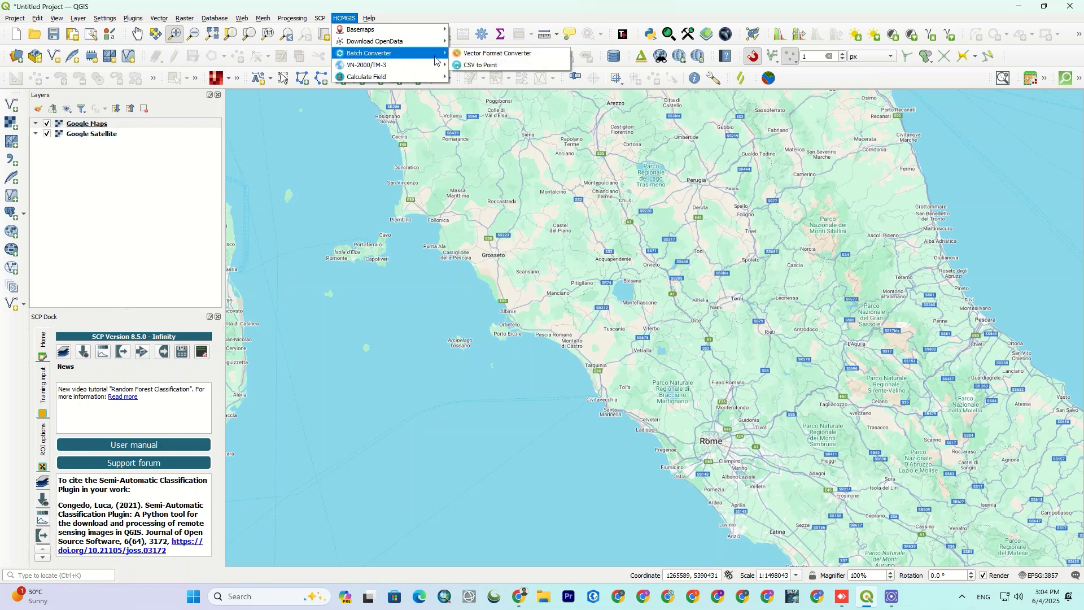
mouse_move(374, 41)
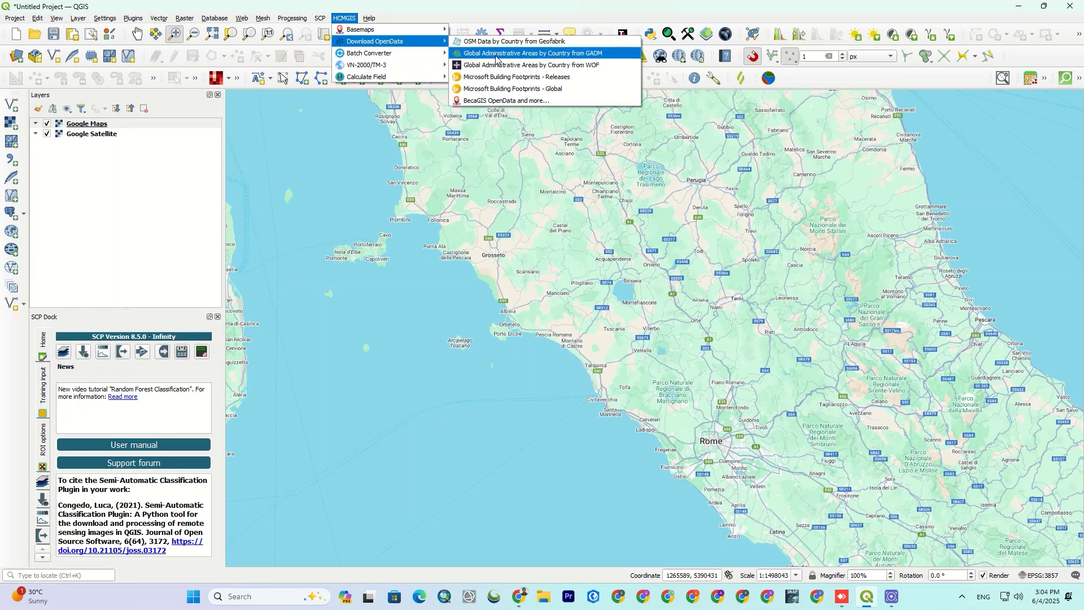
click(515, 42)
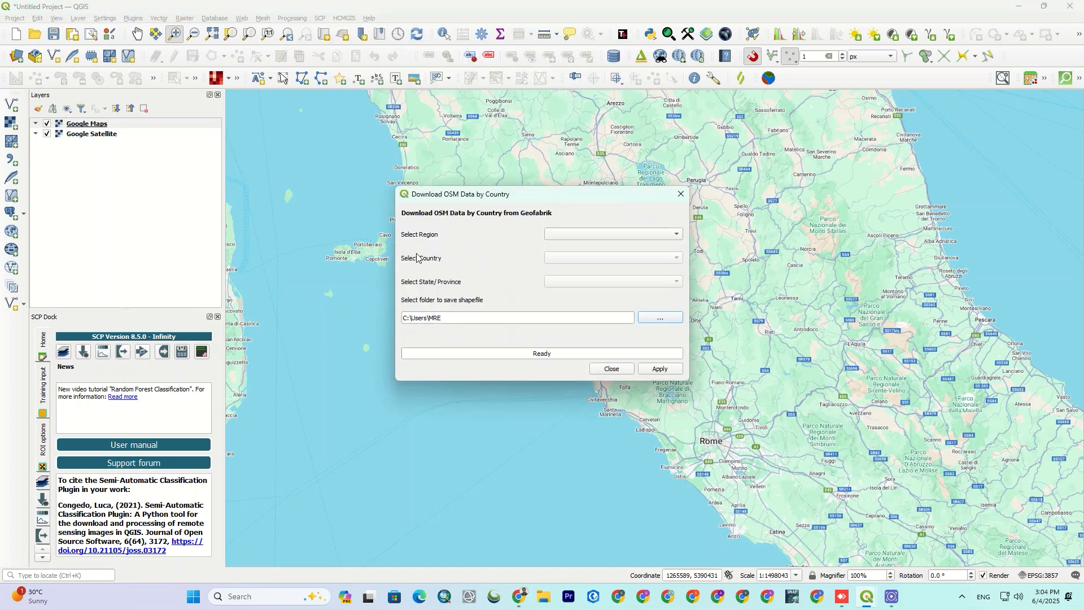
click(611, 233)
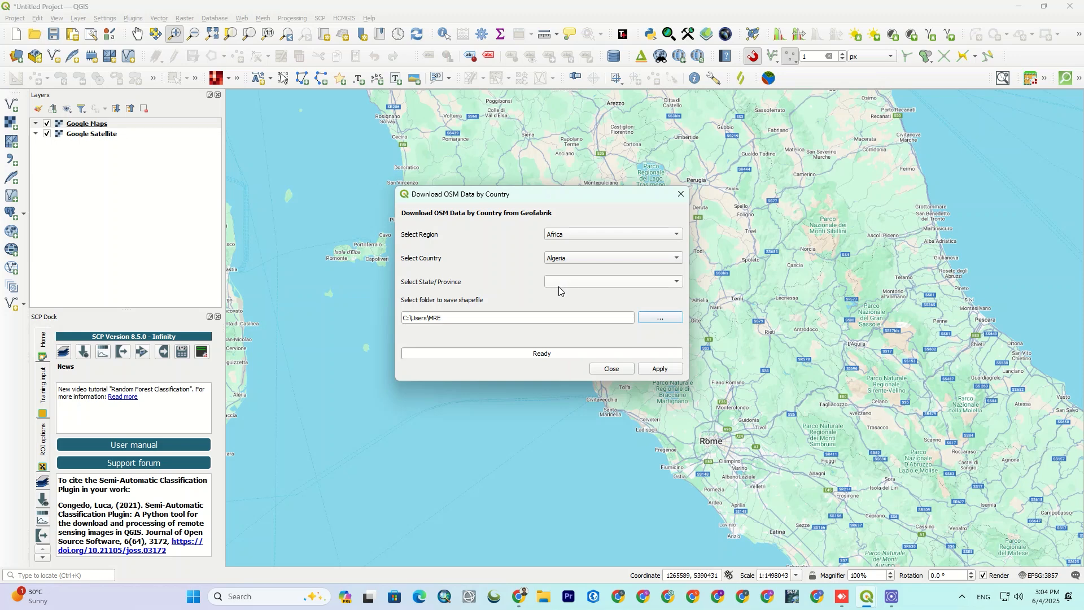
mouse_move(618, 372)
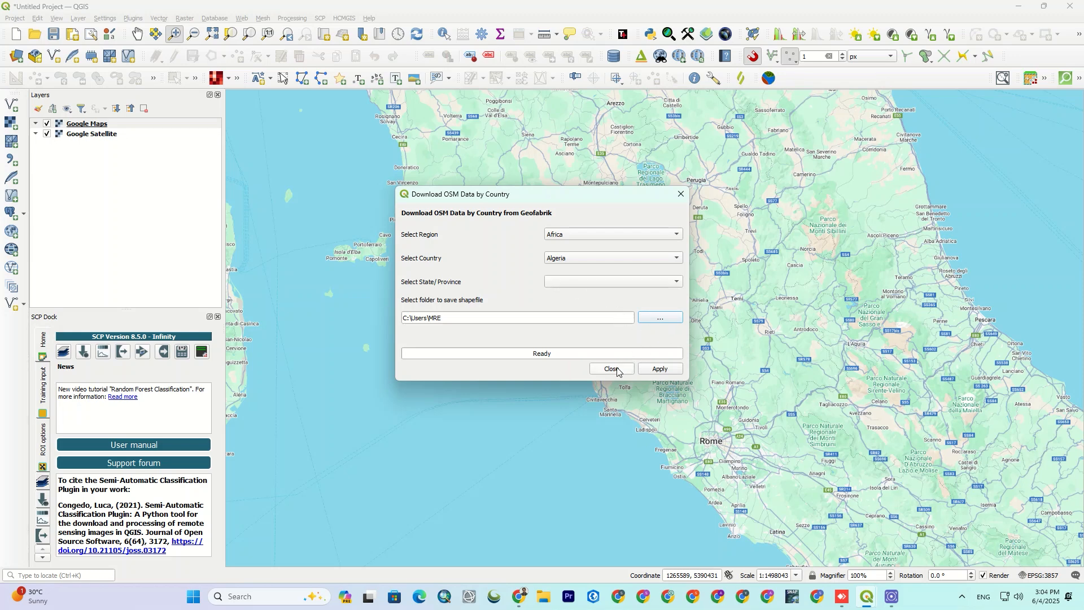
click(658, 368)
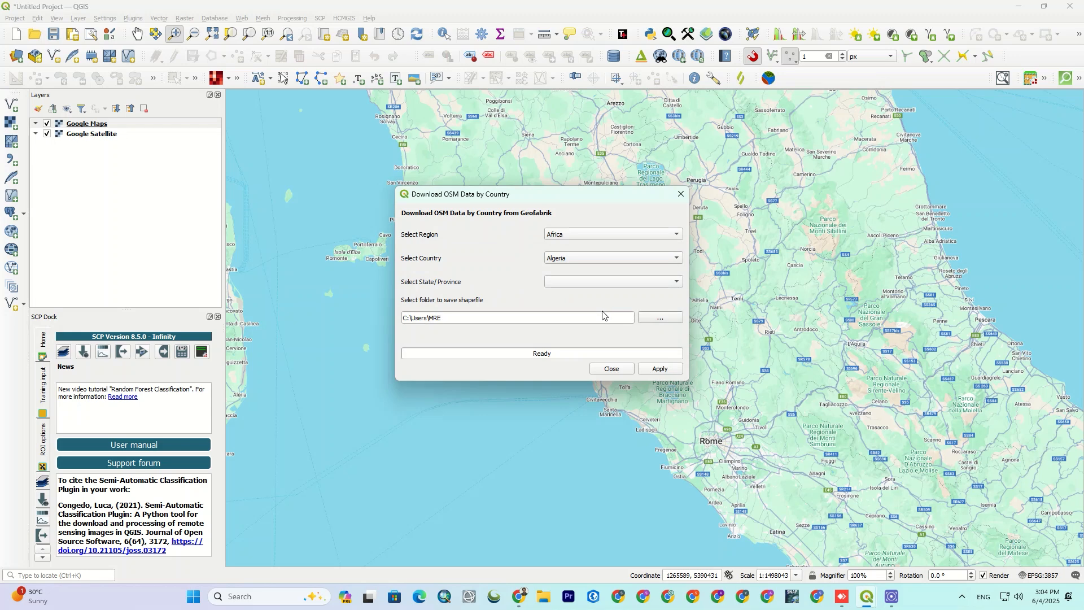
click(658, 368)
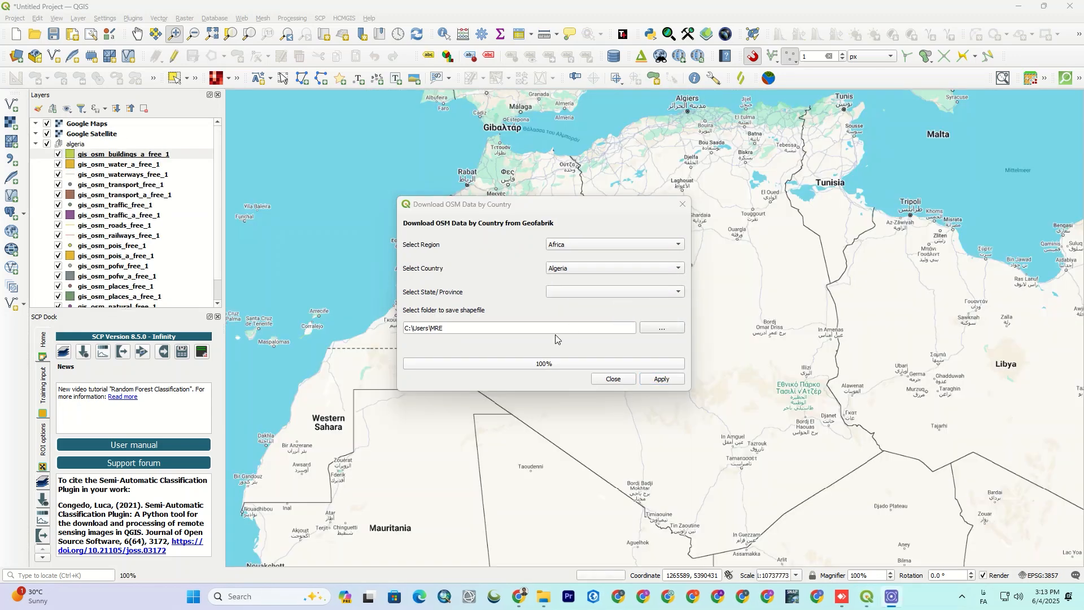
Step: Close the download window and hide the Google basemaps, leaving only Algeria's OSM layers
click(611, 378)
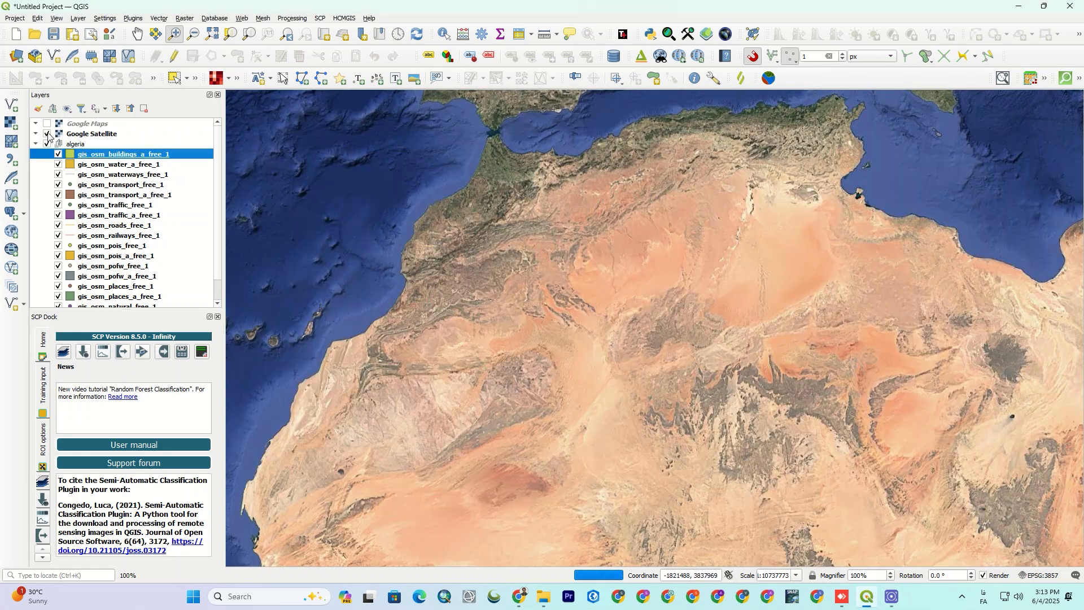
click(47, 133)
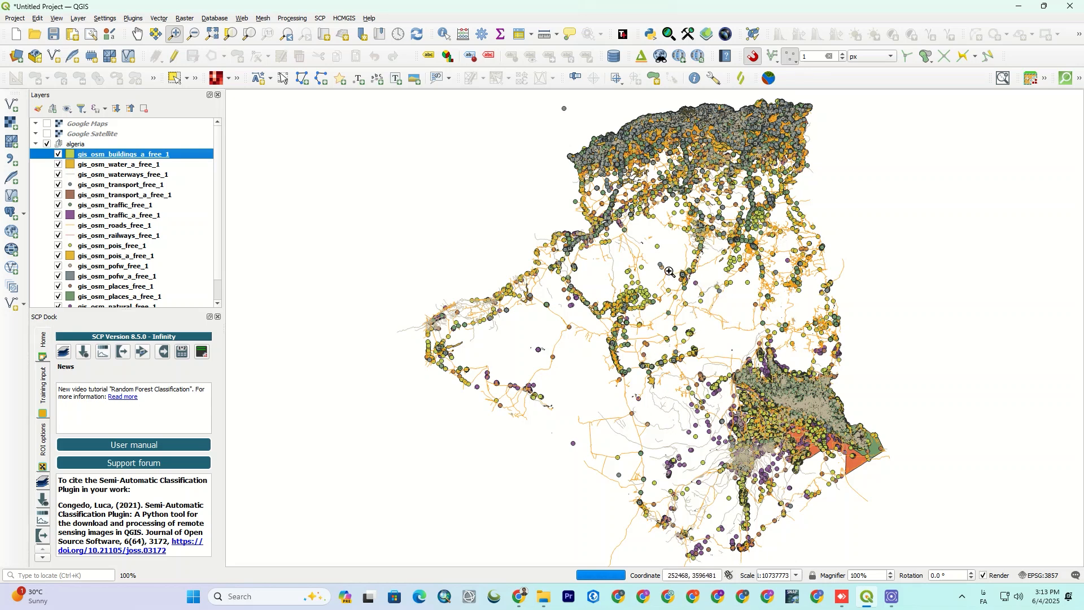
mouse_move(559, 107)
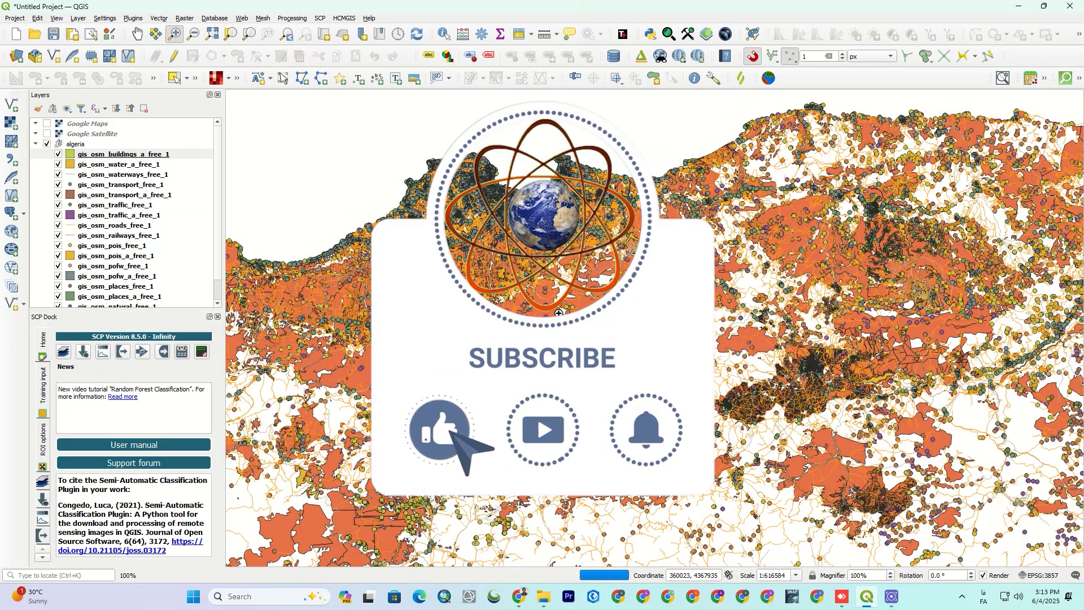
click(122, 154)
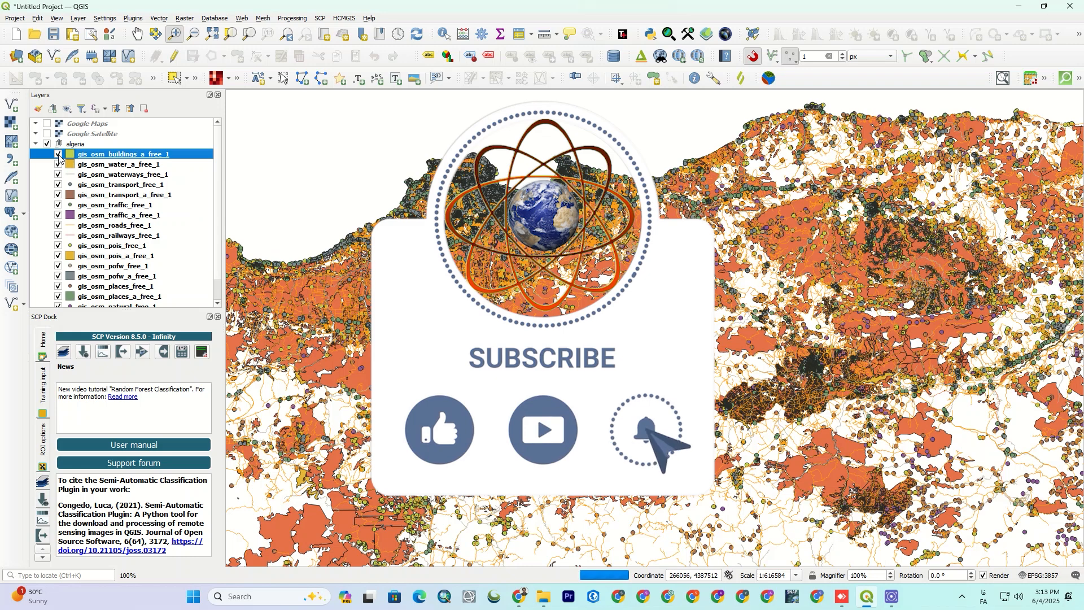